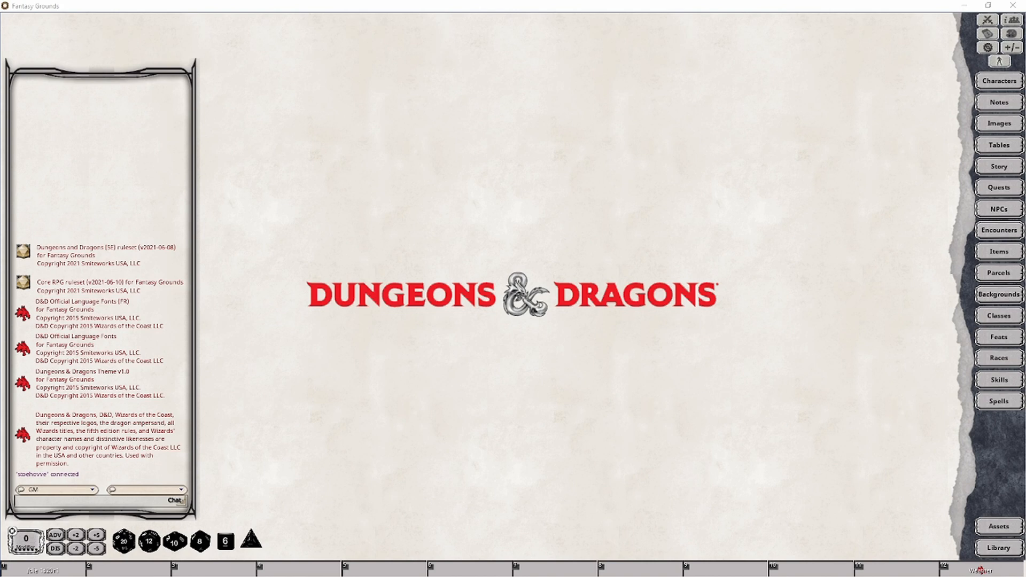
mouse_move(759, 167)
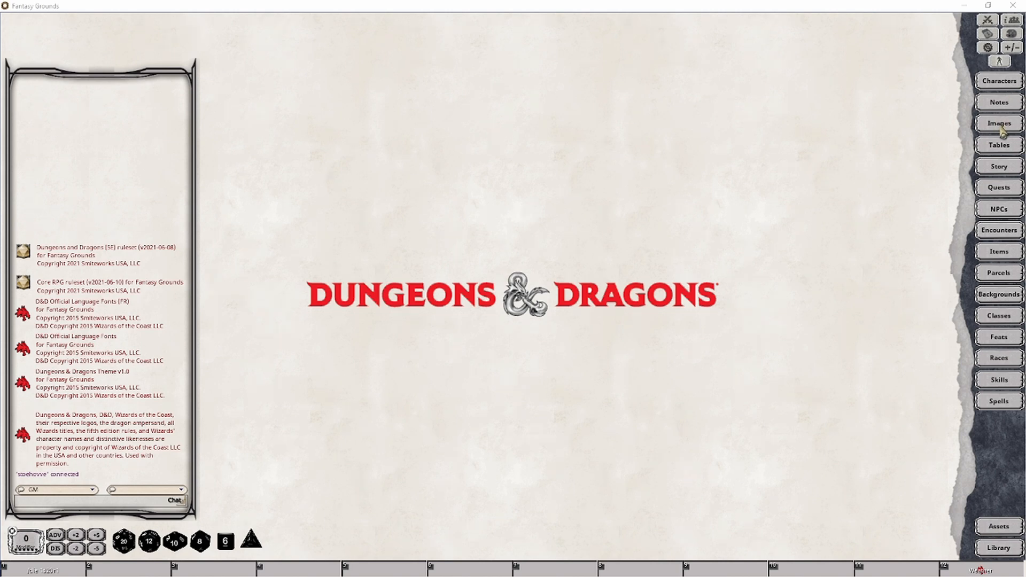
Step: Open the Cragmaw Hideout (Player) map from the Lost Mine of Phandelver image group
click(999, 123)
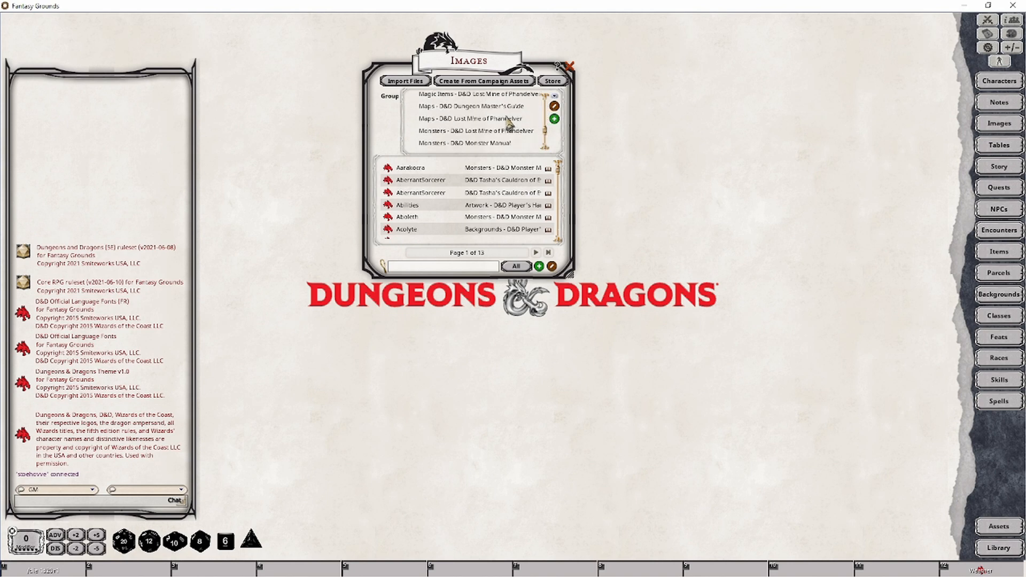
click(472, 118)
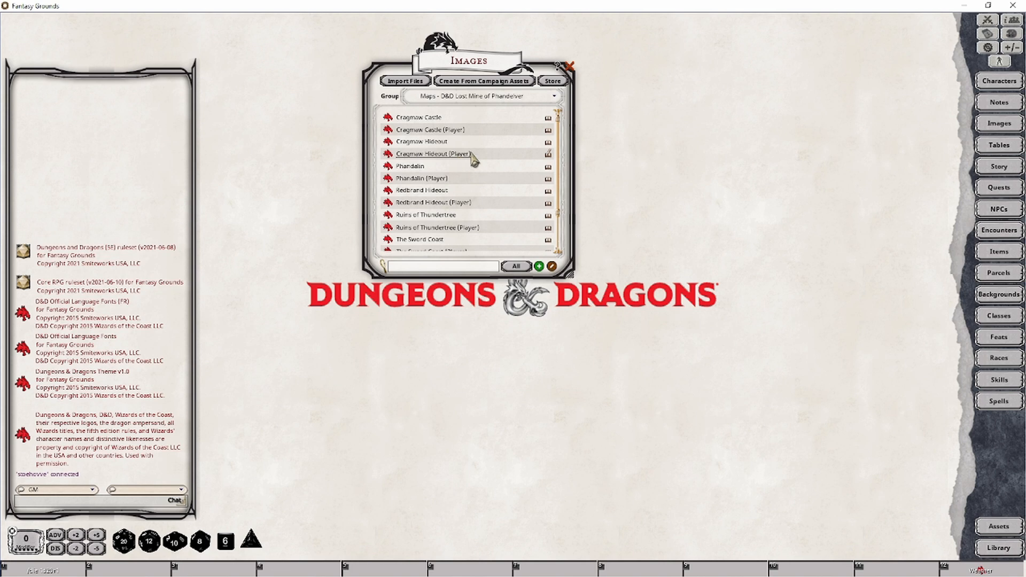
double_click(431, 154)
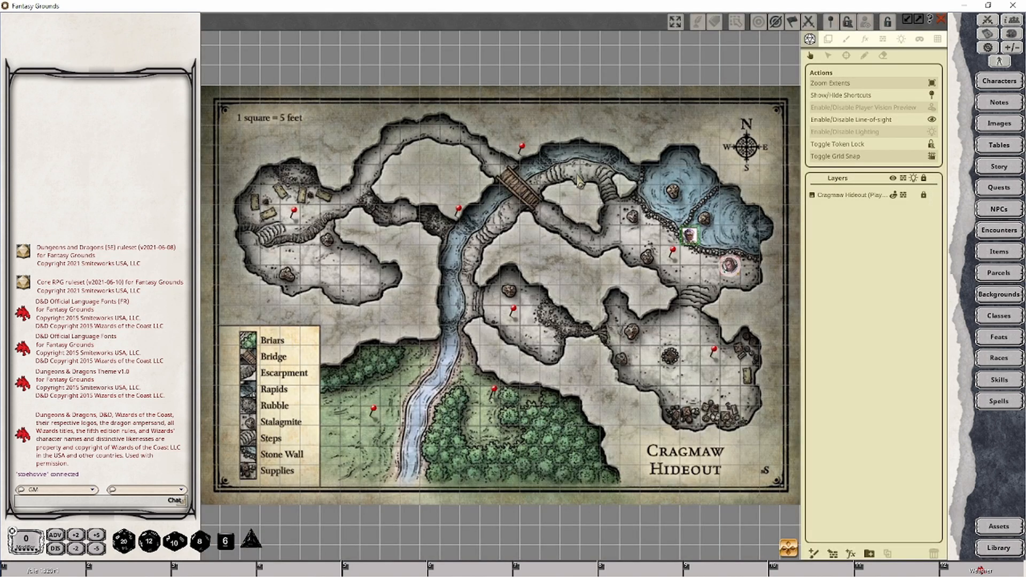
mouse_move(480, 187)
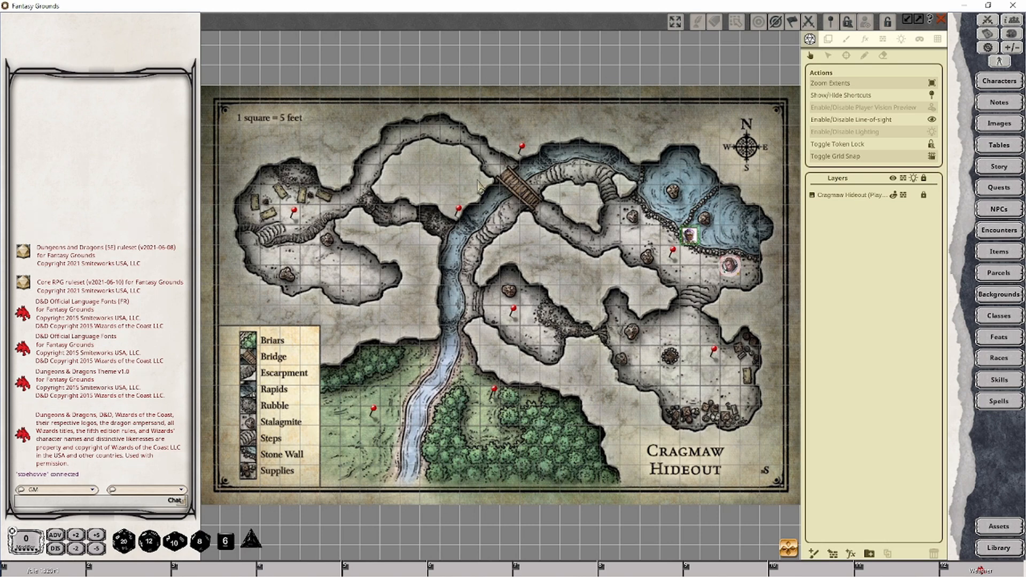
mouse_move(864, 132)
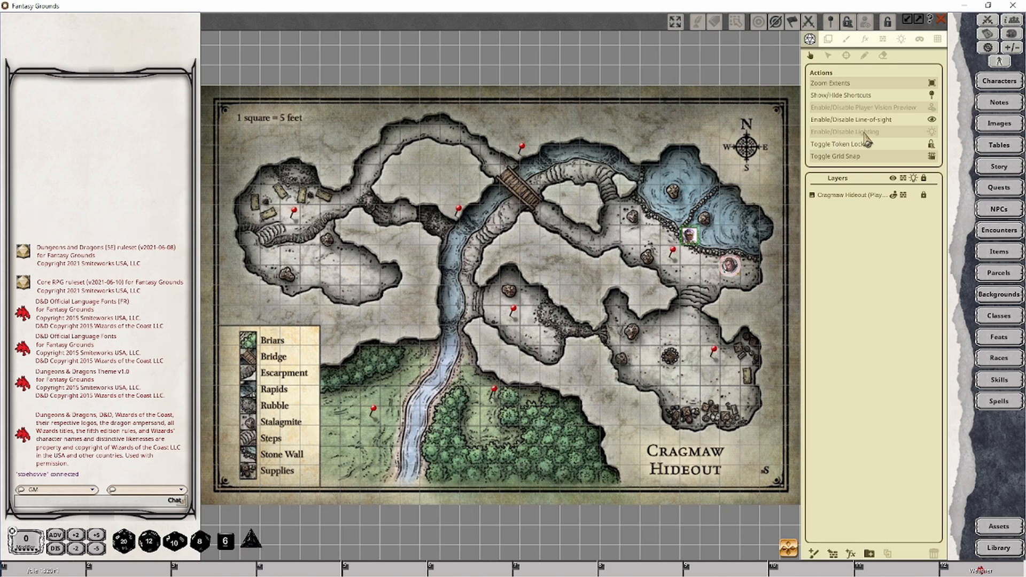
mouse_move(864, 132)
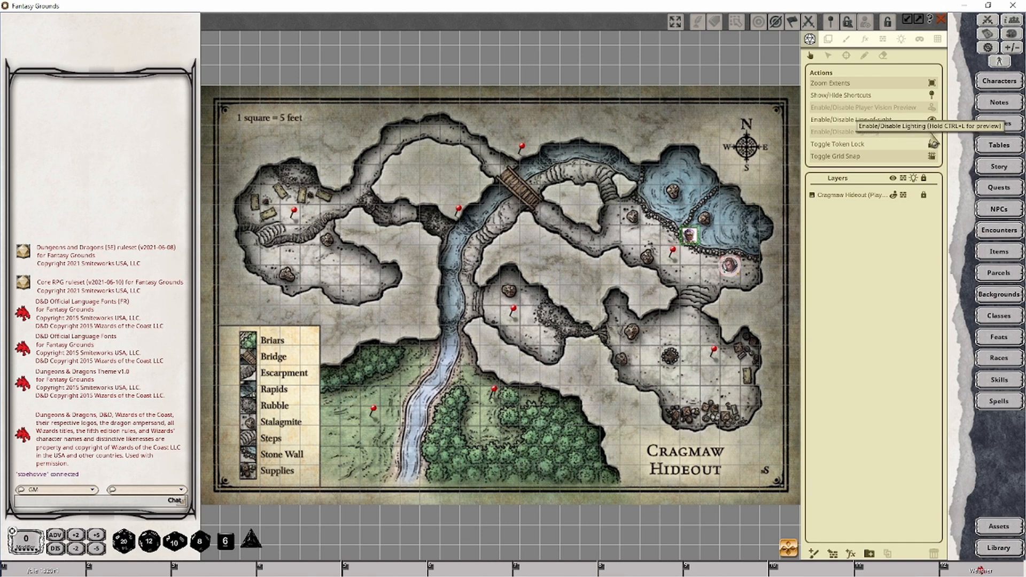
Step: Enable lighting on the Cragmaw Hideout map
click(863, 131)
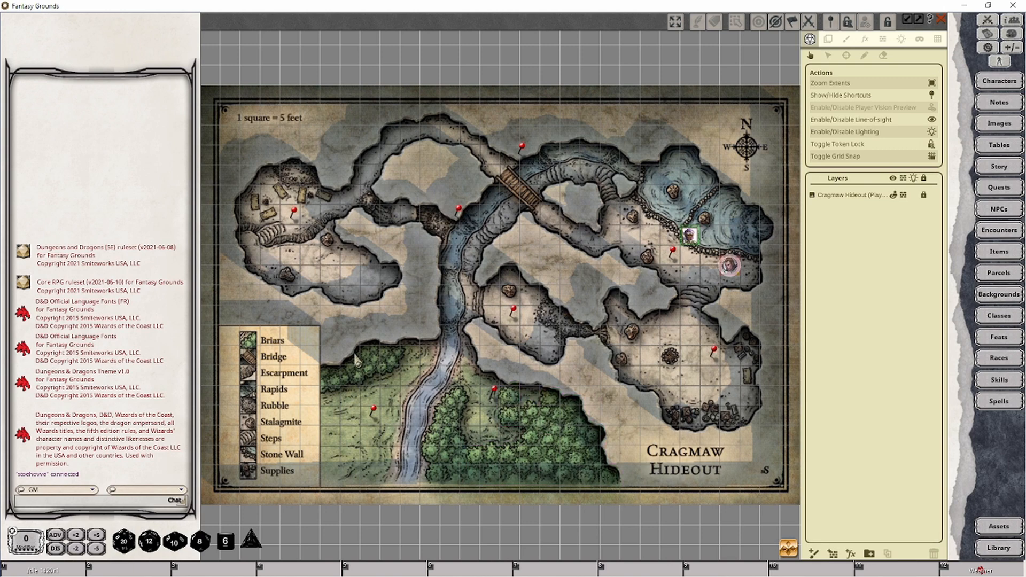
mouse_move(659, 432)
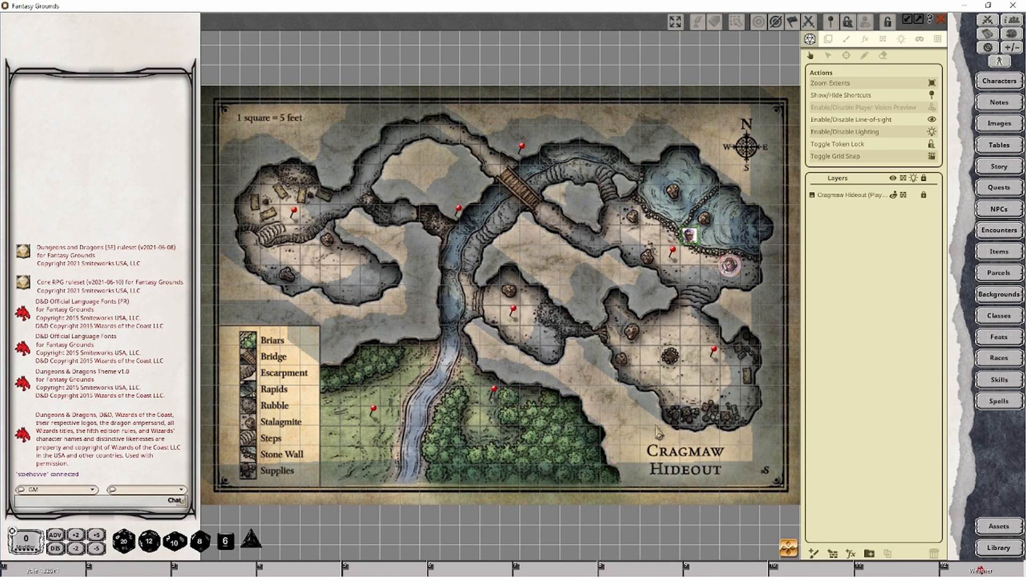
mouse_move(645, 311)
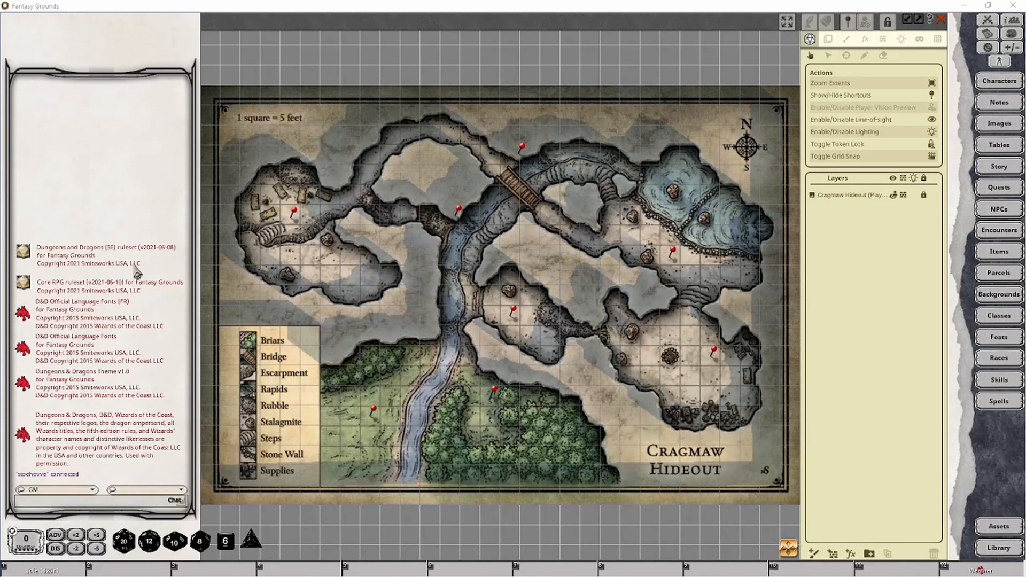
mouse_move(836, 118)
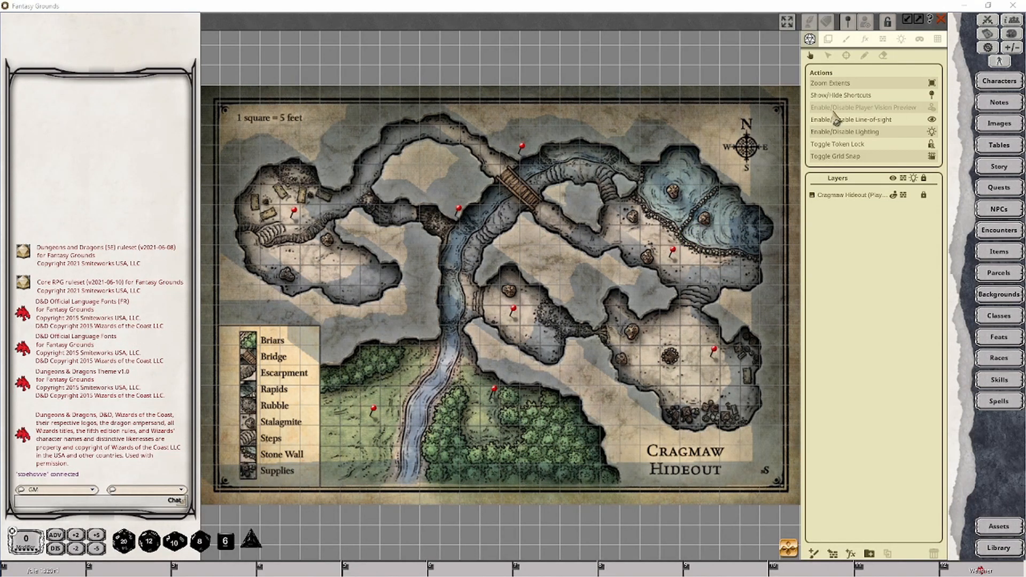
mouse_move(931, 116)
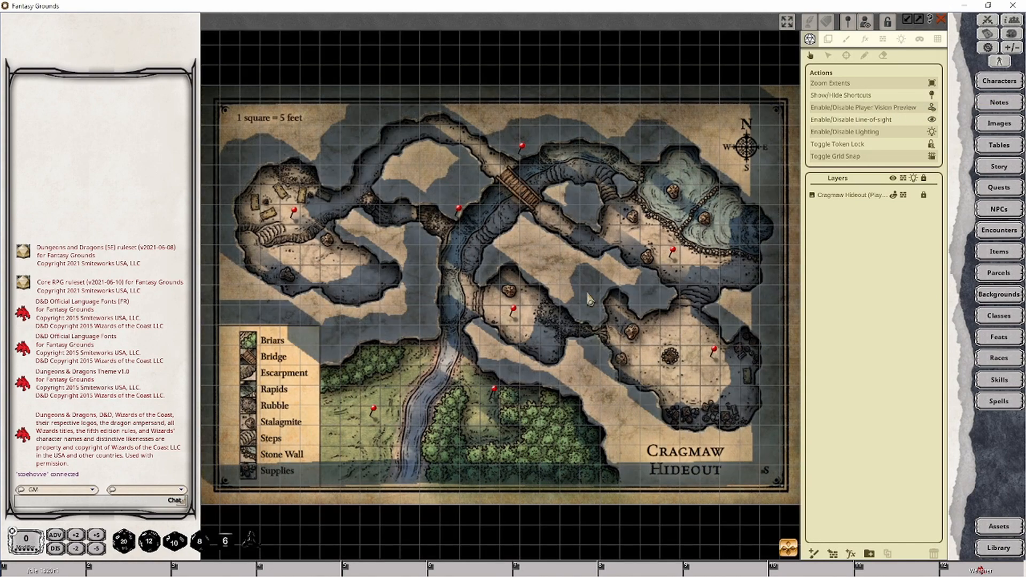
mouse_move(365, 365)
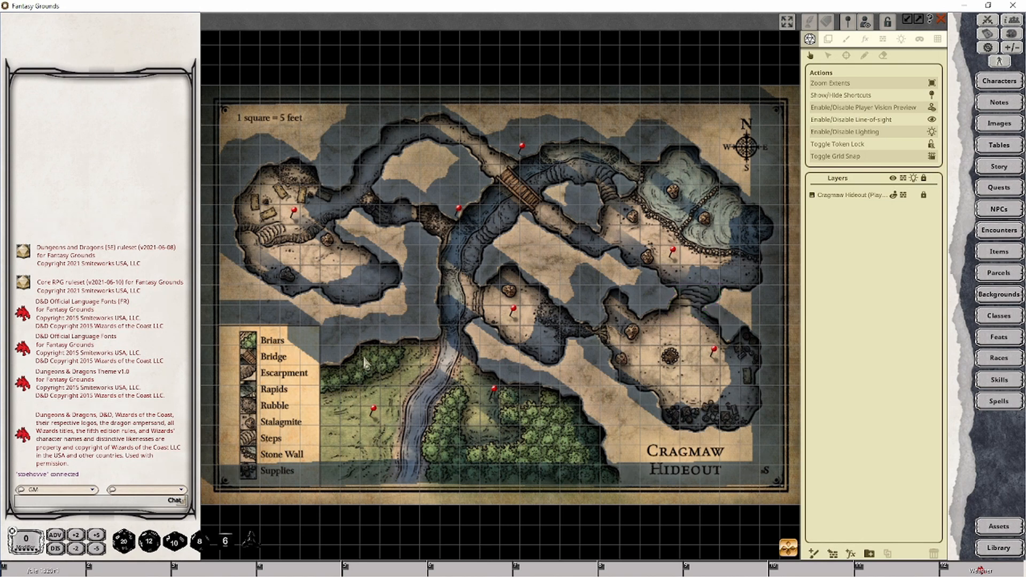
mouse_move(343, 207)
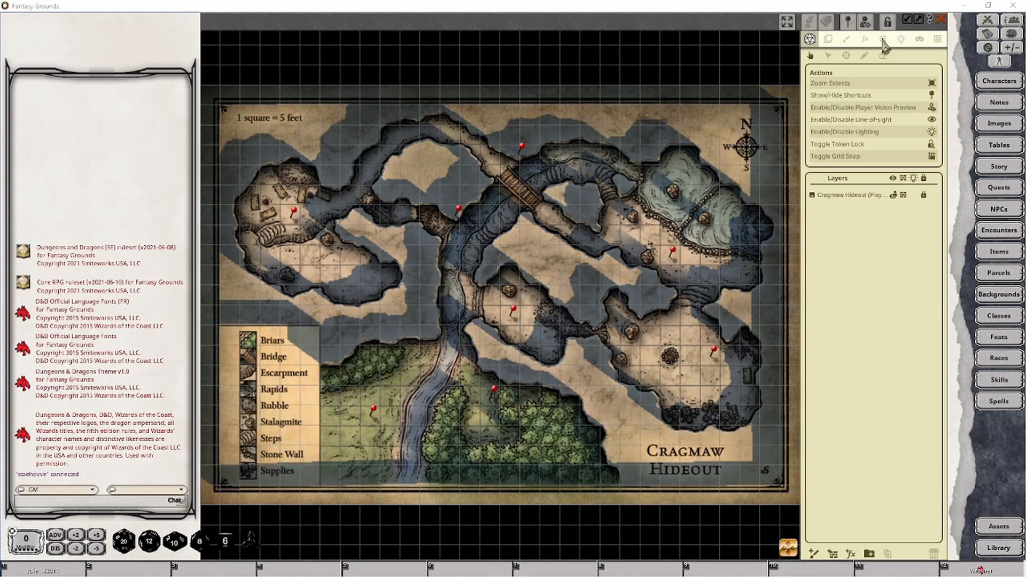
Step: Show the Occluders/Walls layer with the map's walls and terrain outlines
click(883, 39)
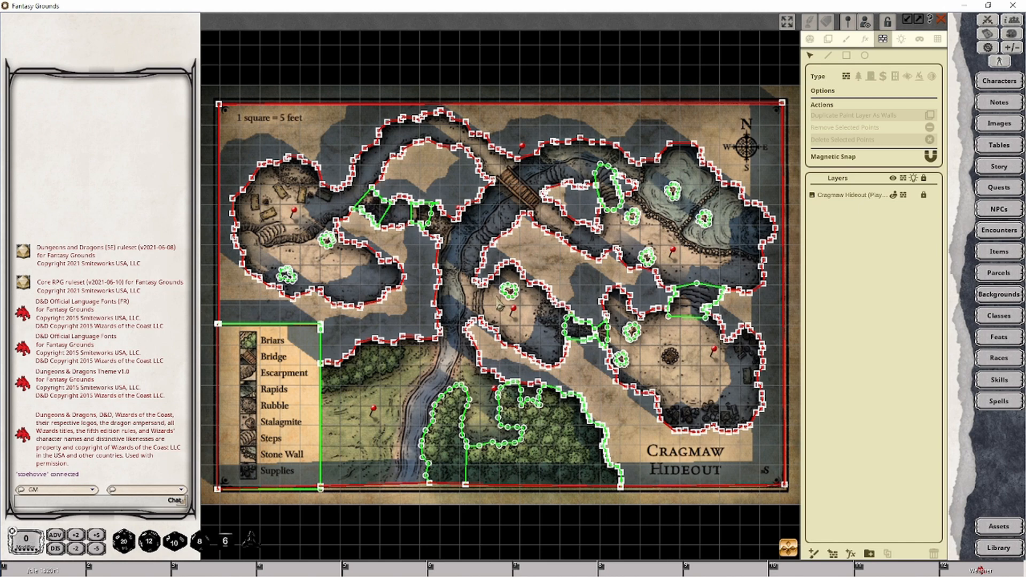
mouse_move(500, 305)
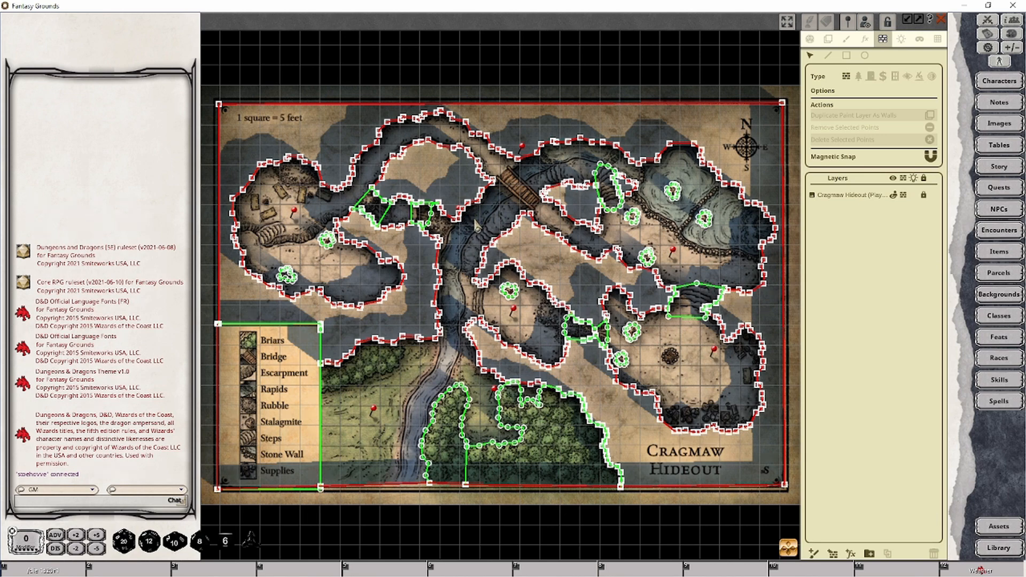
mouse_move(477, 225)
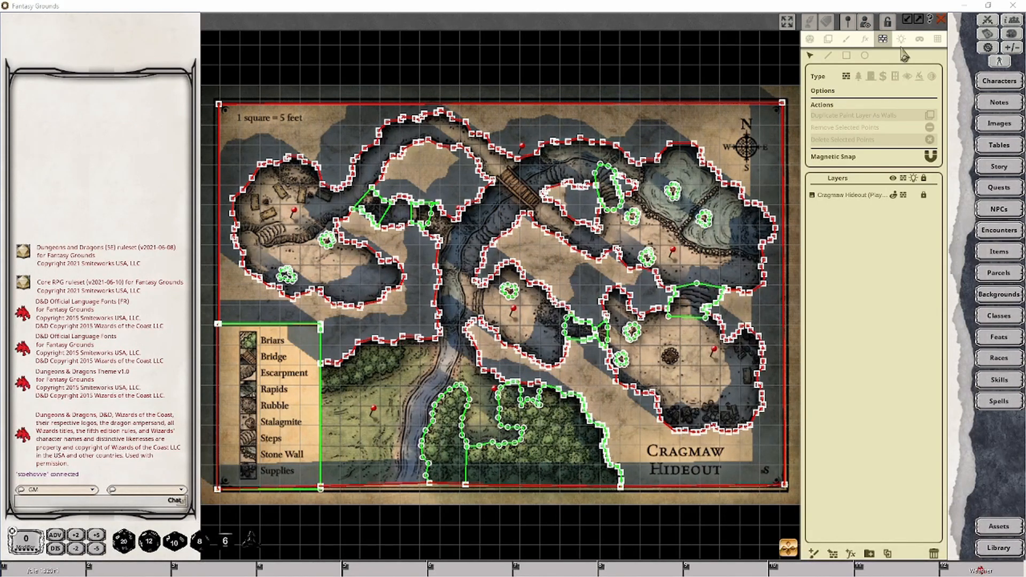
mouse_move(901, 44)
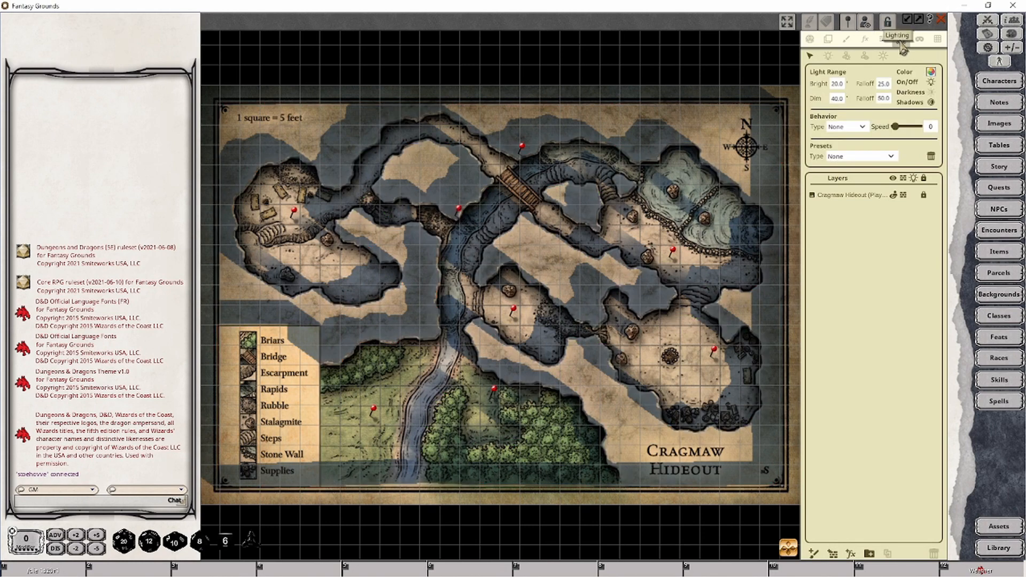
mouse_move(901, 39)
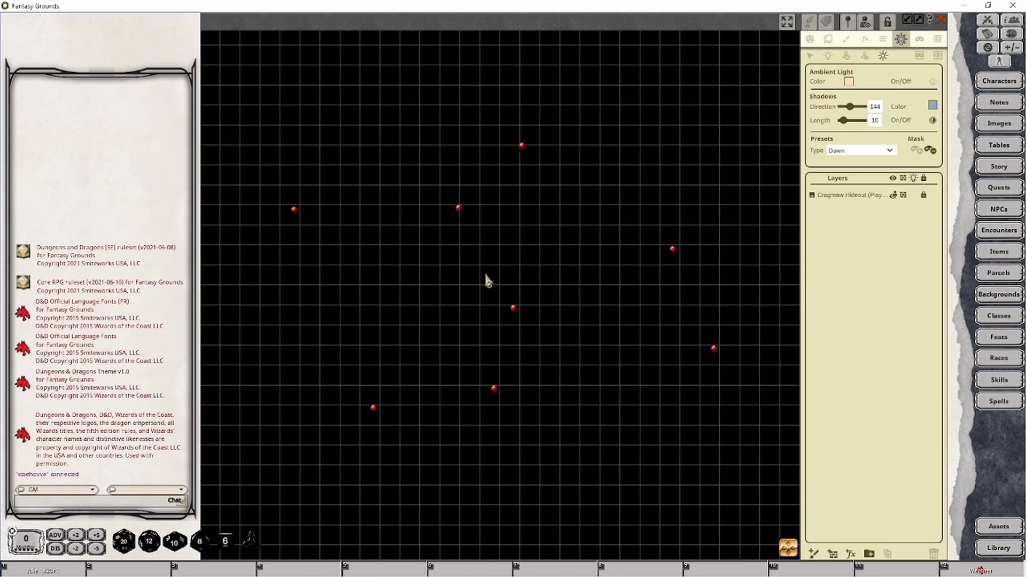
mouse_move(403, 466)
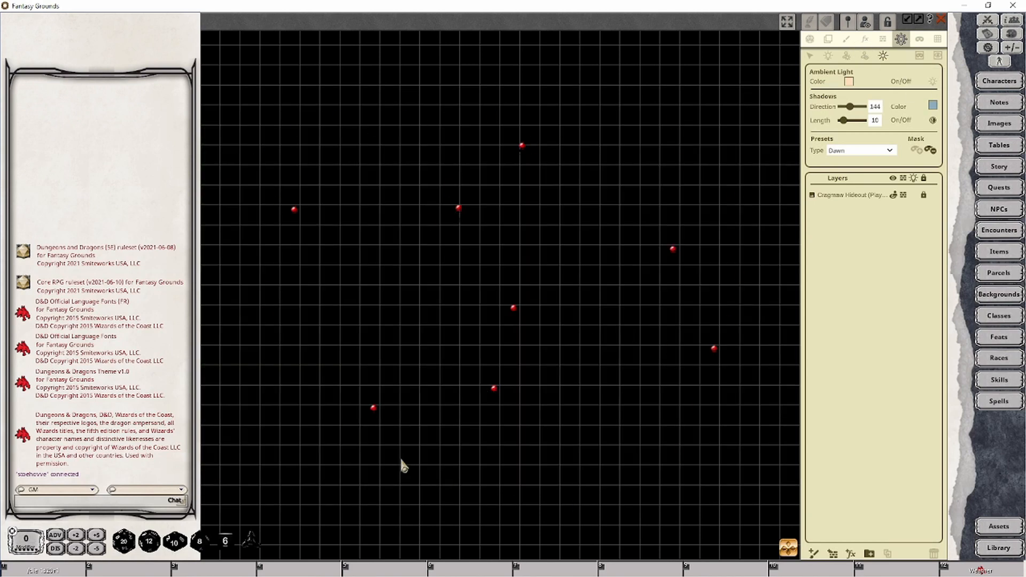
mouse_move(258, 210)
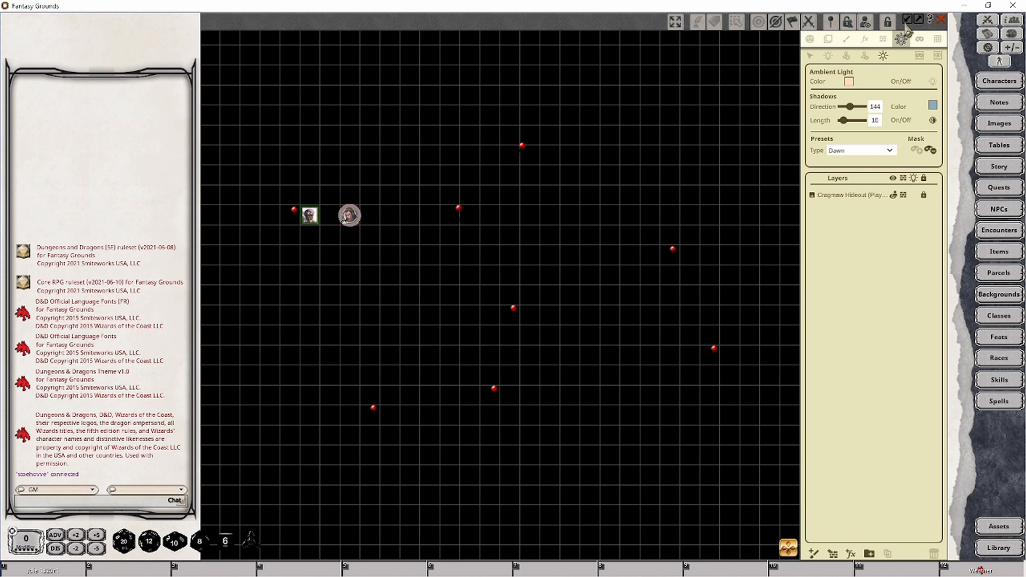
click(810, 39)
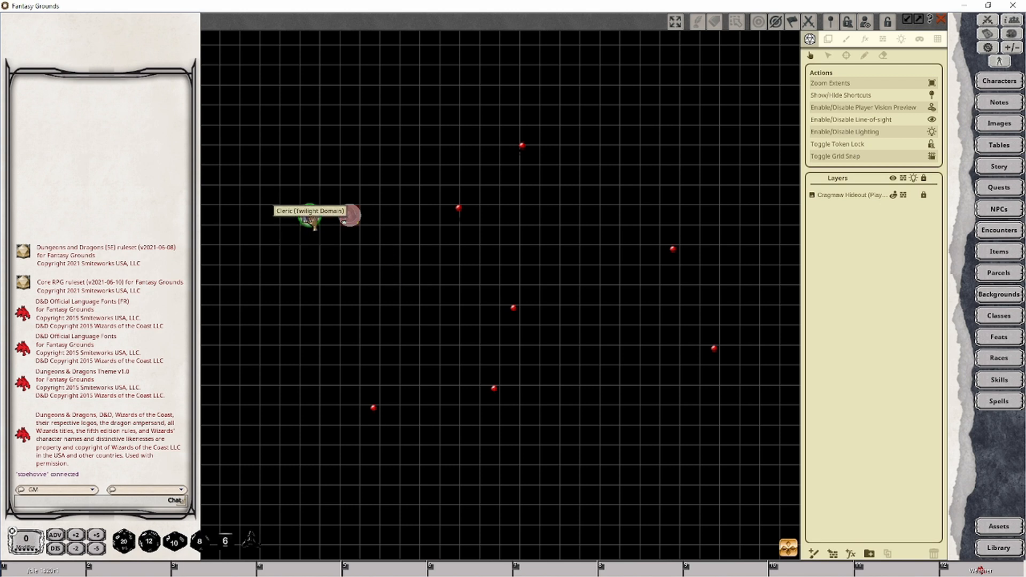
drag(313, 220, 370, 259)
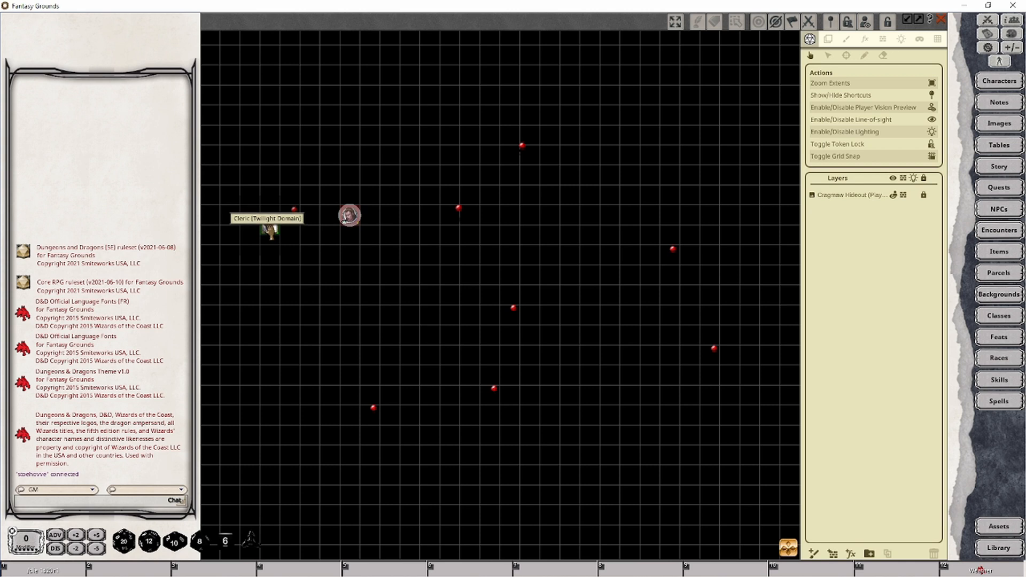
click(269, 215)
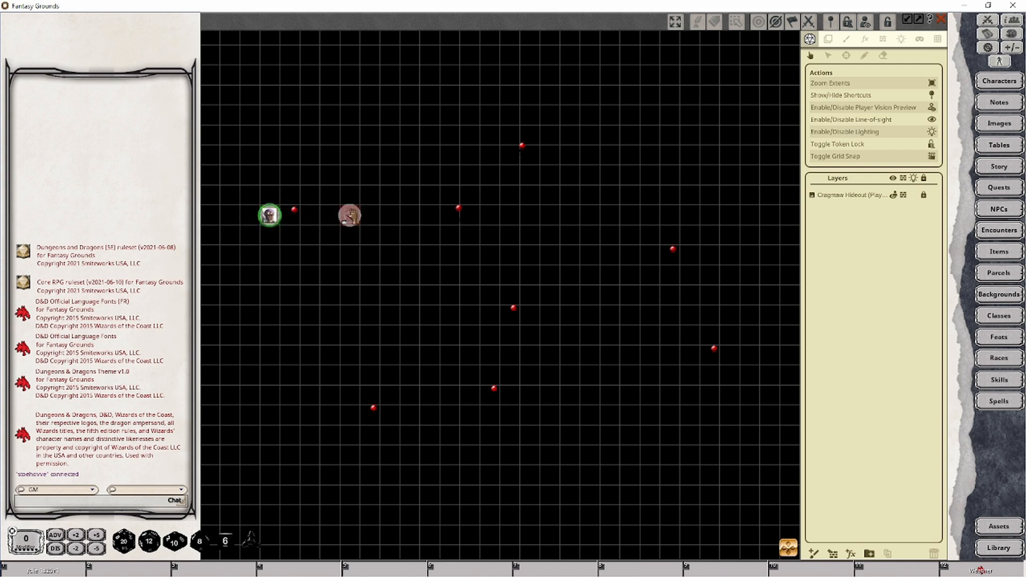
click(349, 216)
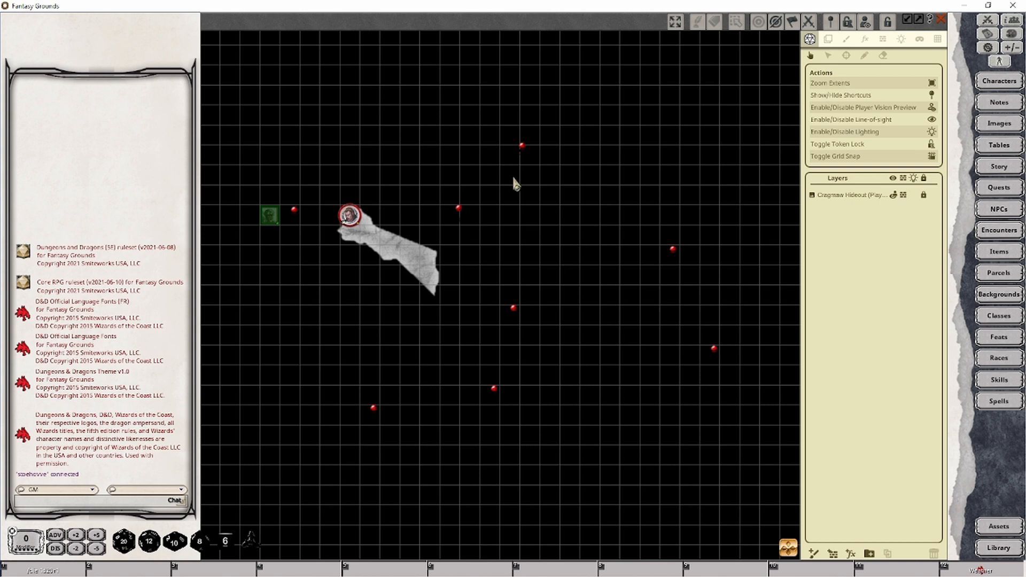
mouse_move(338, 227)
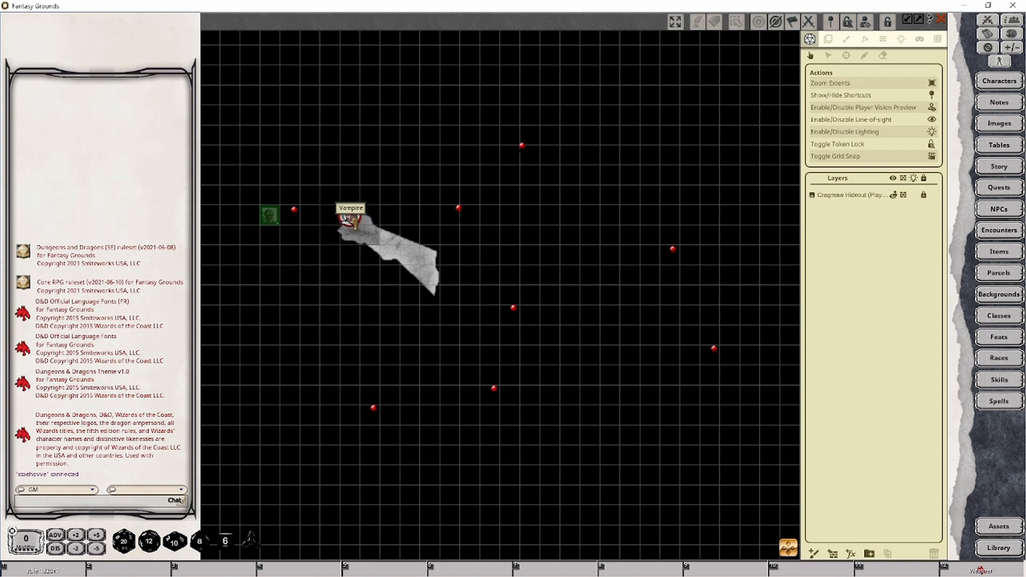
click(352, 216)
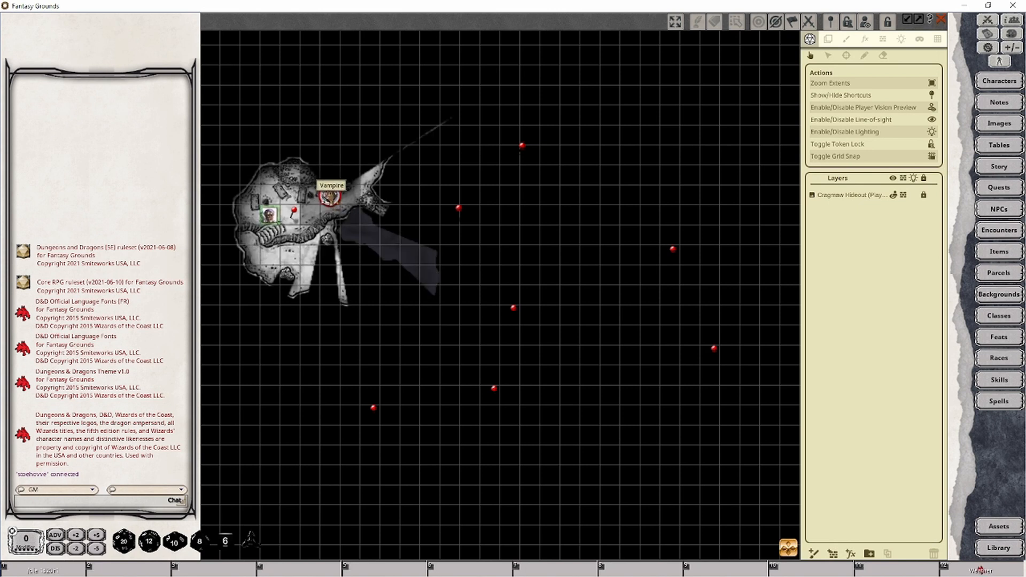
drag(328, 198, 308, 216)
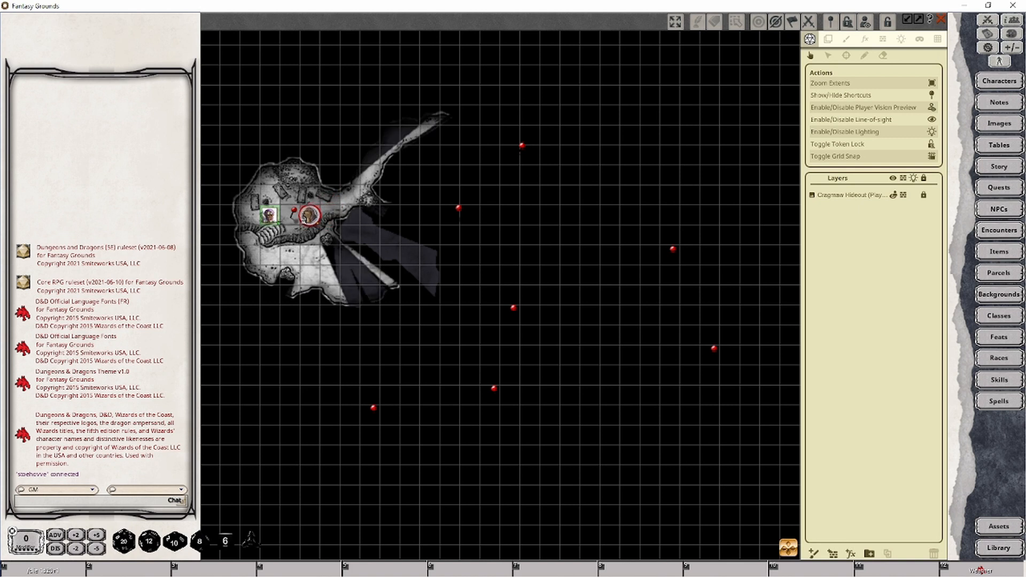
drag(311, 216, 352, 193)
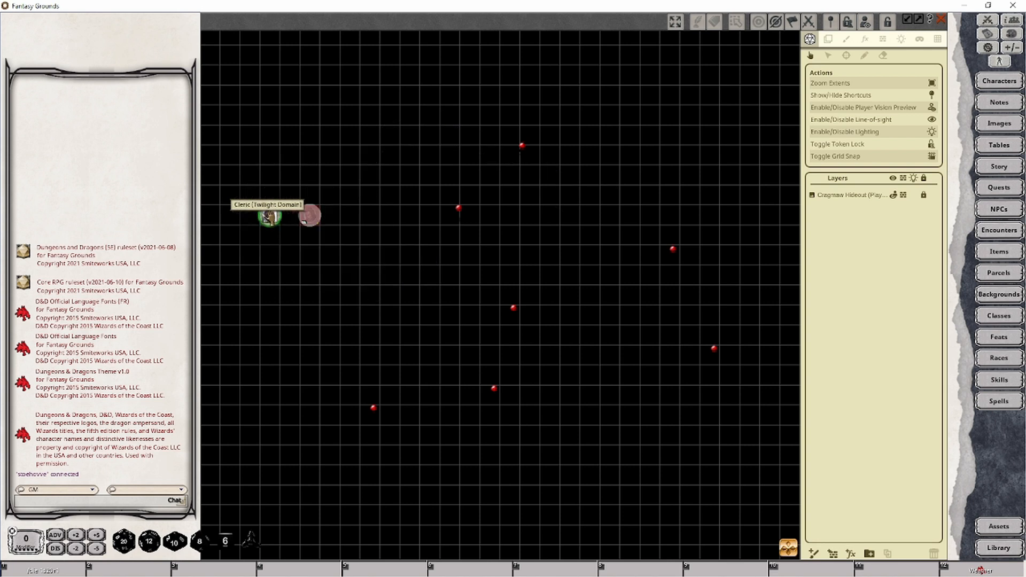
mouse_move(276, 193)
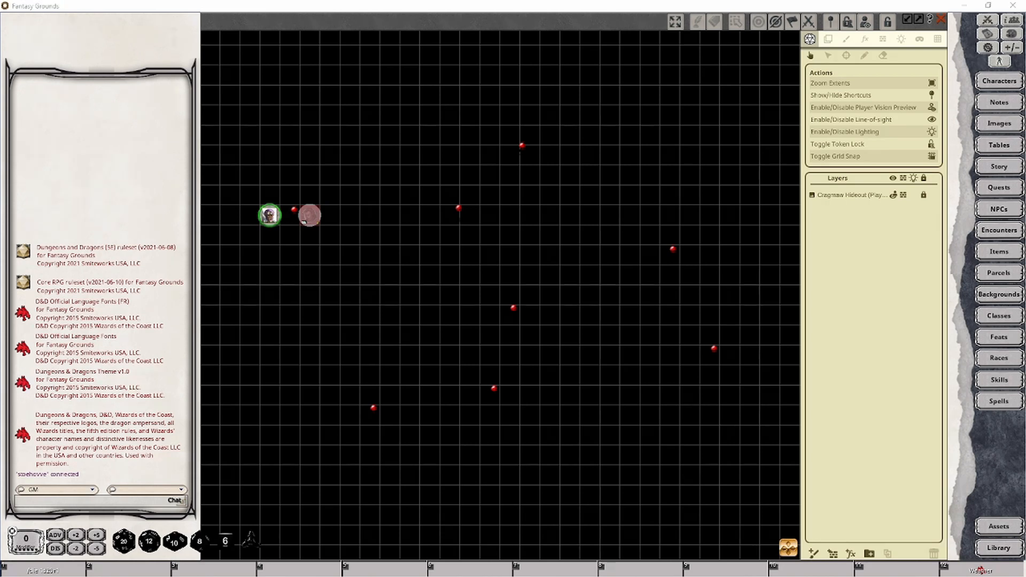
mouse_move(937, 90)
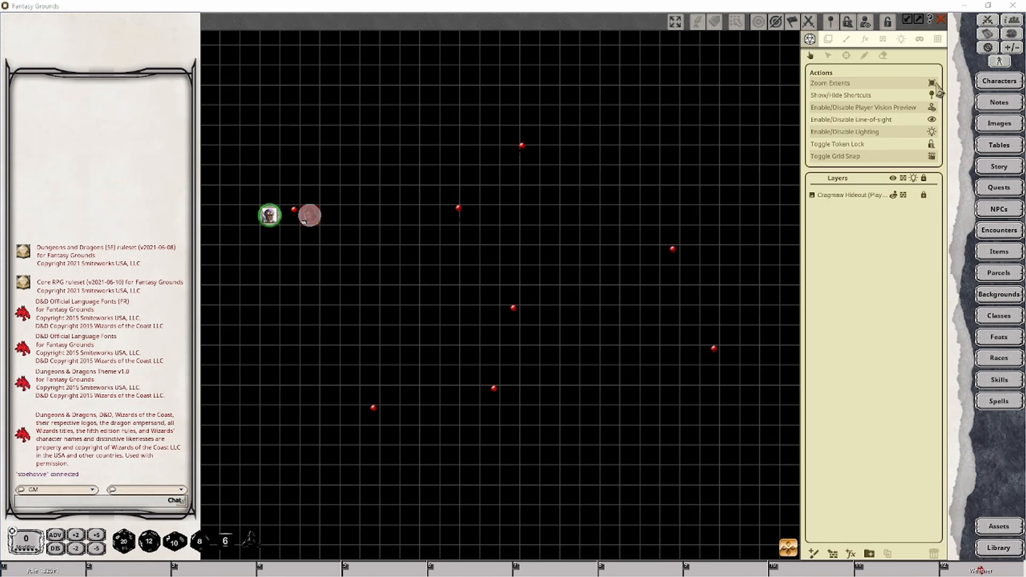
click(778, 21)
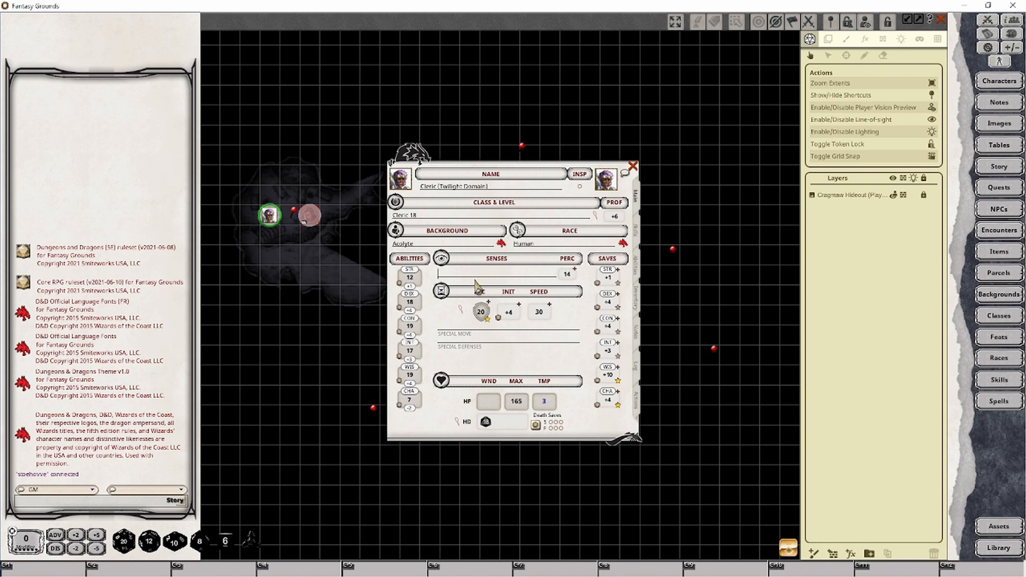
Step: Enter 'Darkvision 300' on the Twilight Domain cleric's character sheet
text(Darkvision 300)
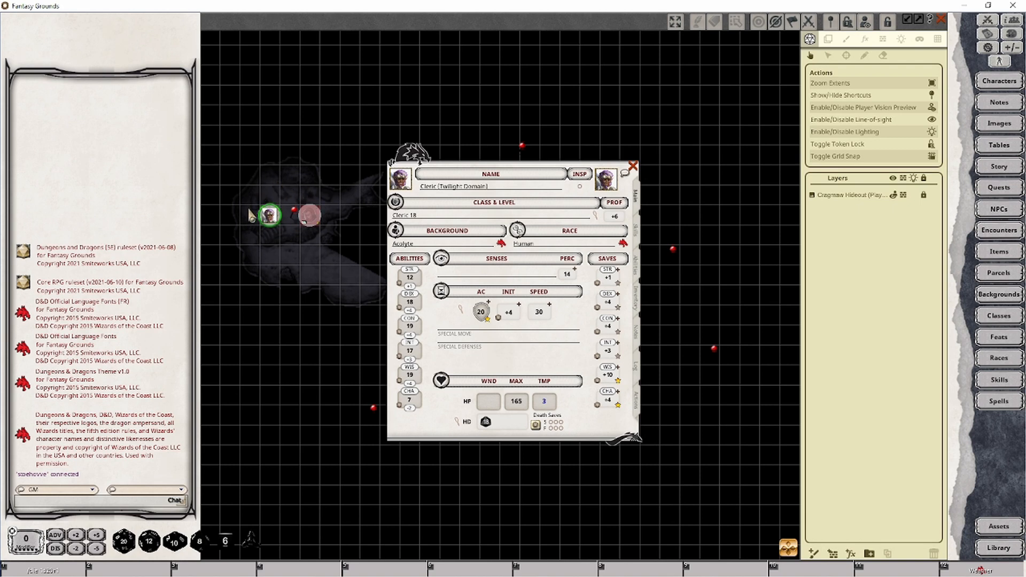
mouse_move(347, 215)
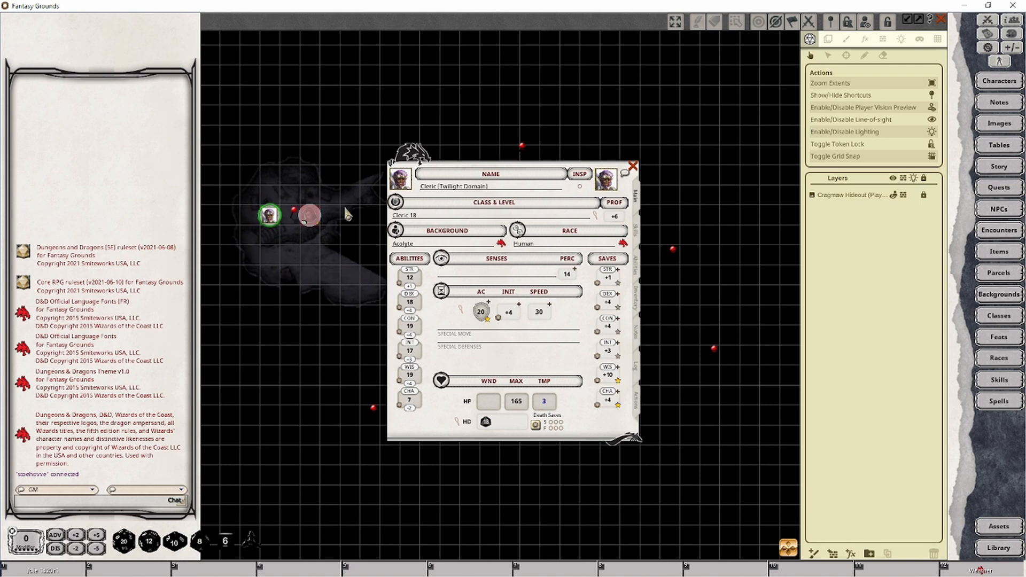
mouse_move(268, 215)
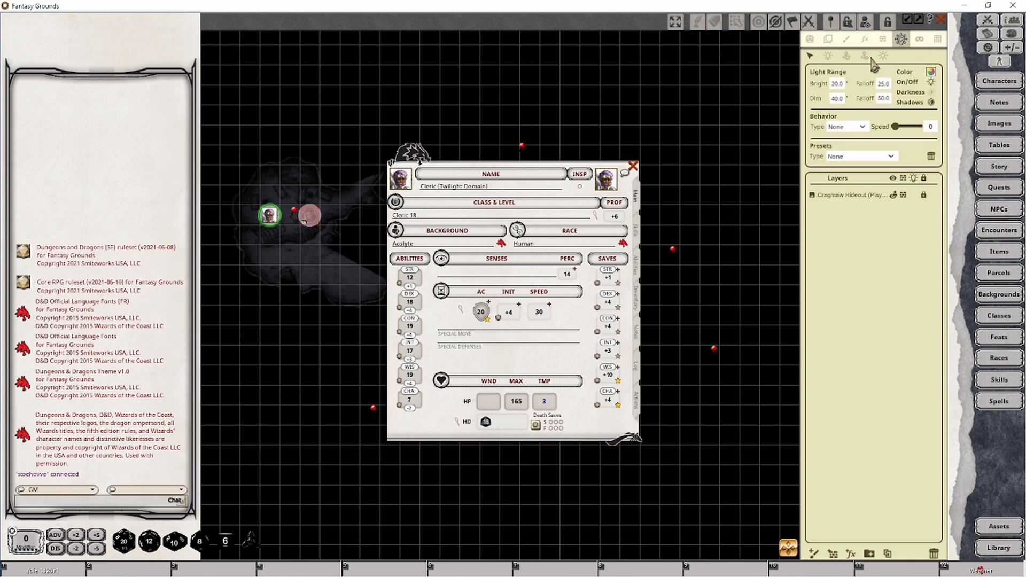
mouse_move(869, 62)
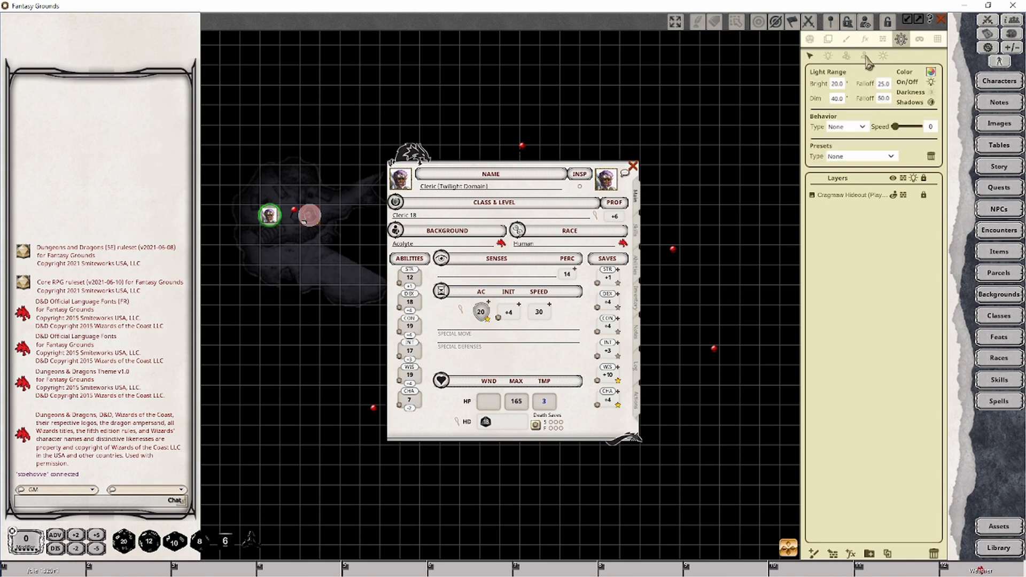
Step: Open the cleric token's vision settings and close its character sheet
click(865, 55)
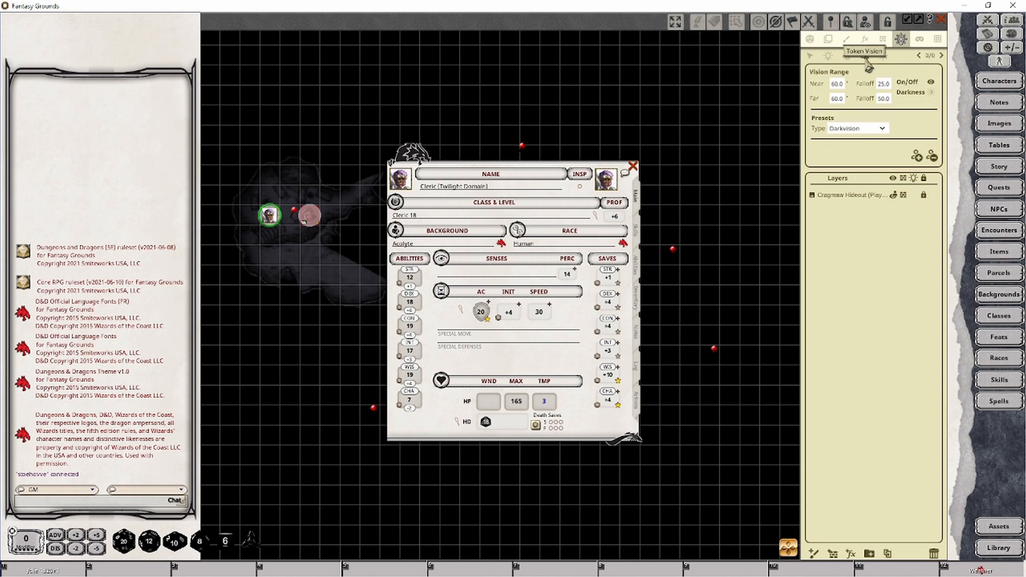
mouse_move(820, 65)
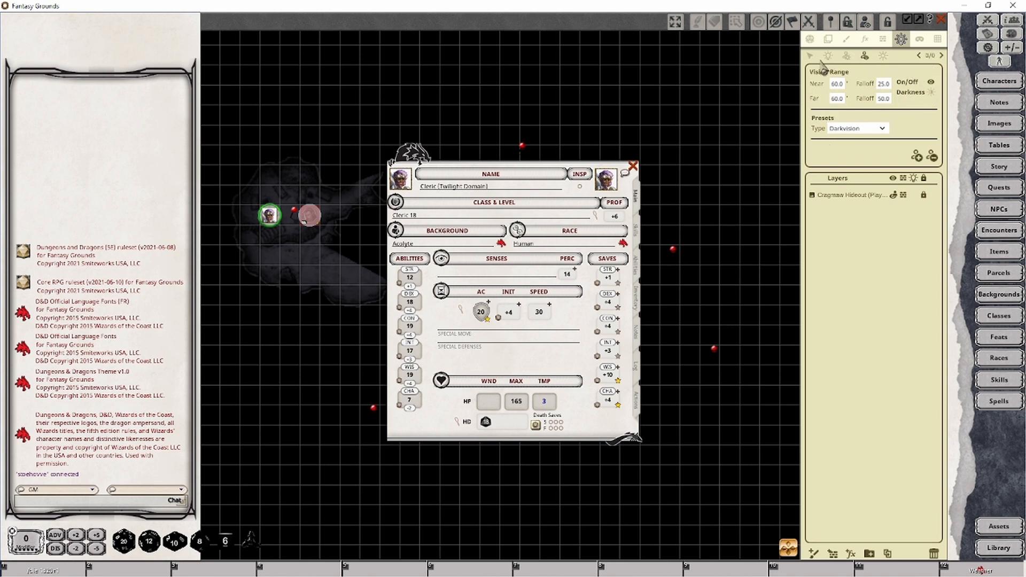
mouse_move(863, 262)
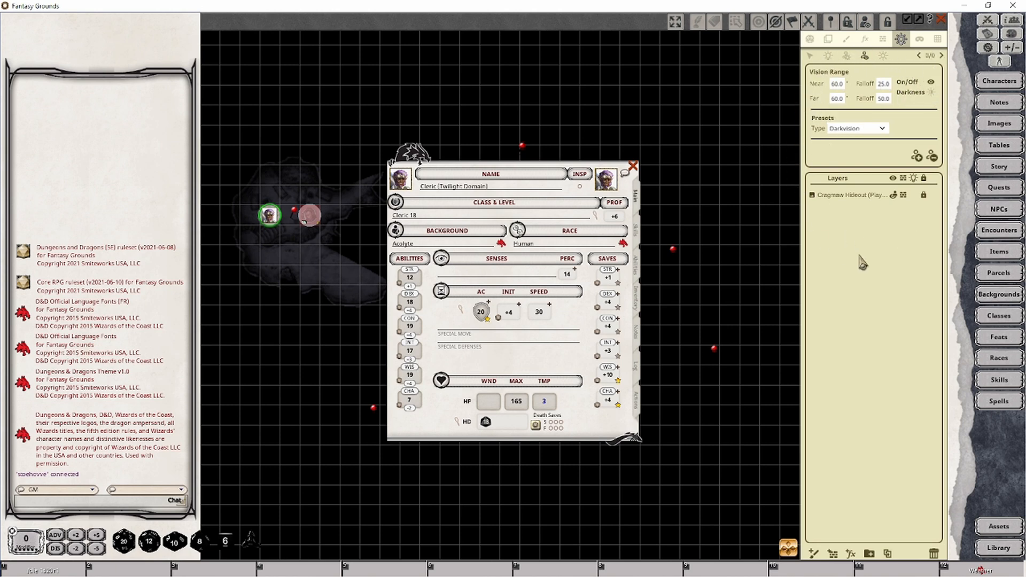
click(631, 165)
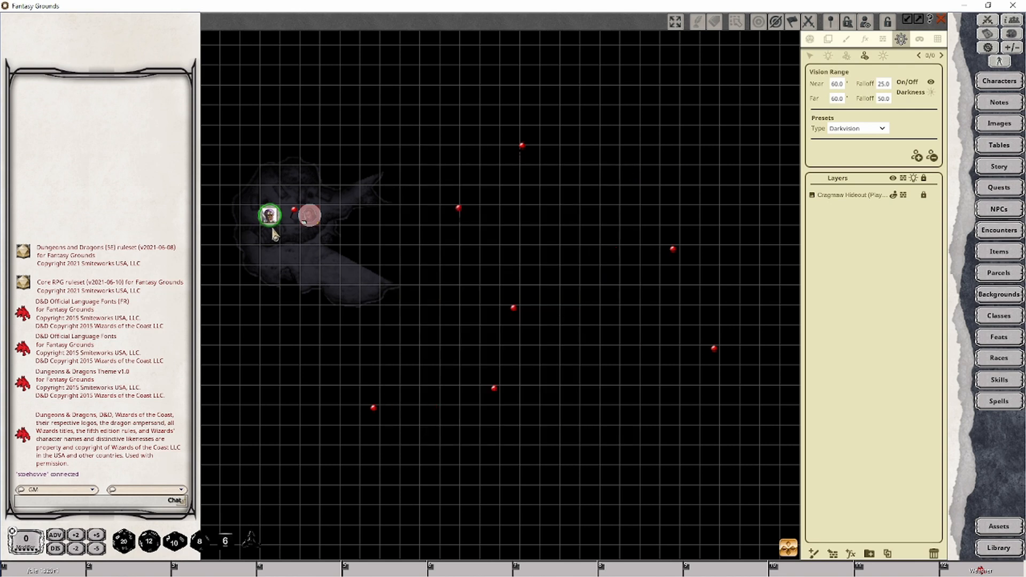
mouse_move(848, 131)
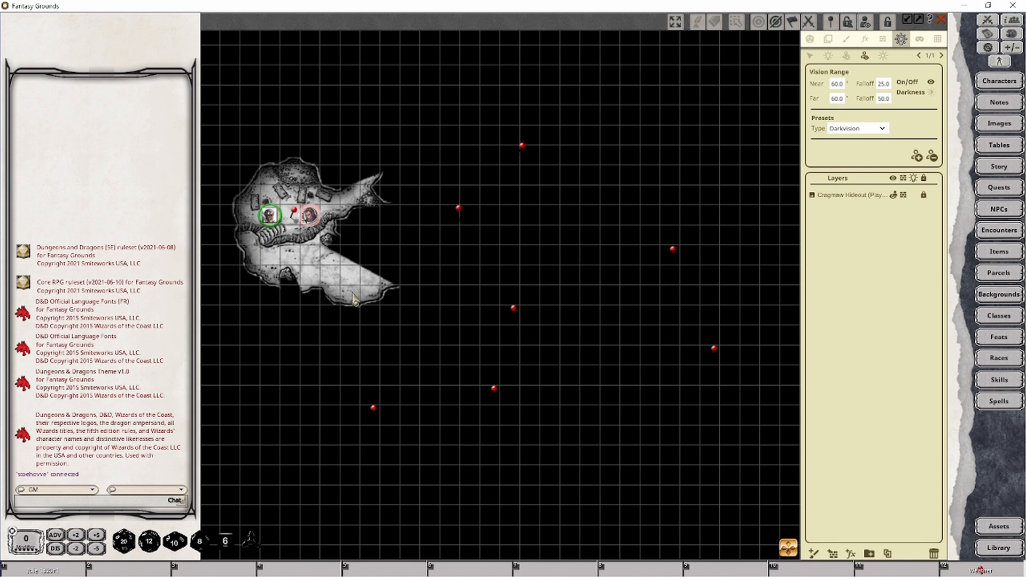
mouse_move(274, 268)
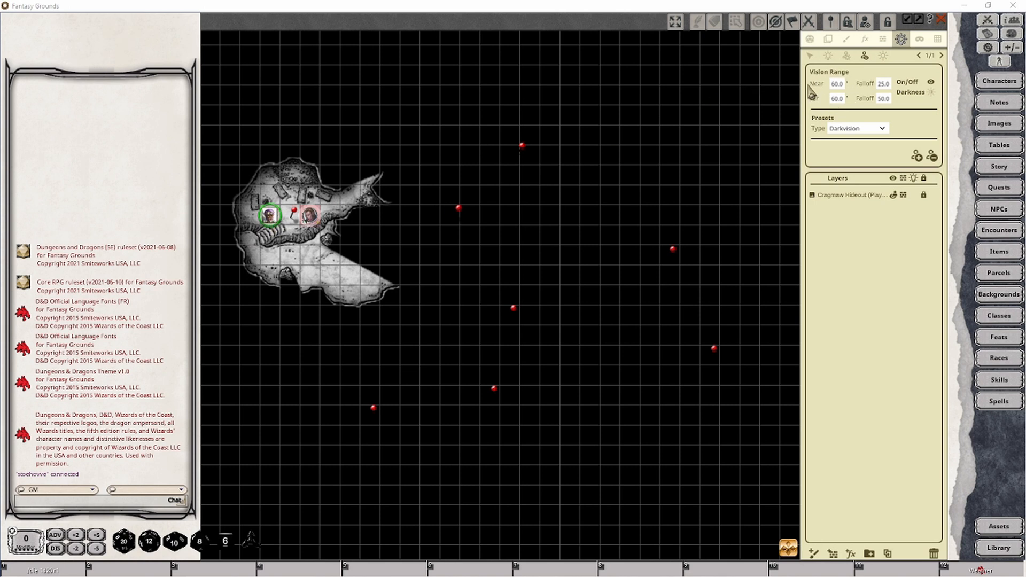
mouse_move(836, 60)
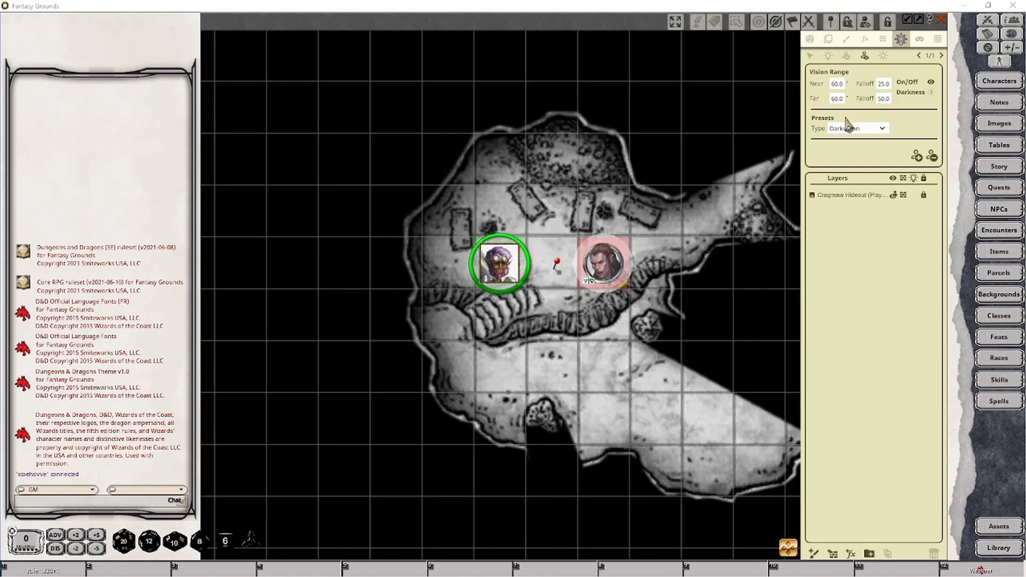
mouse_move(859, 95)
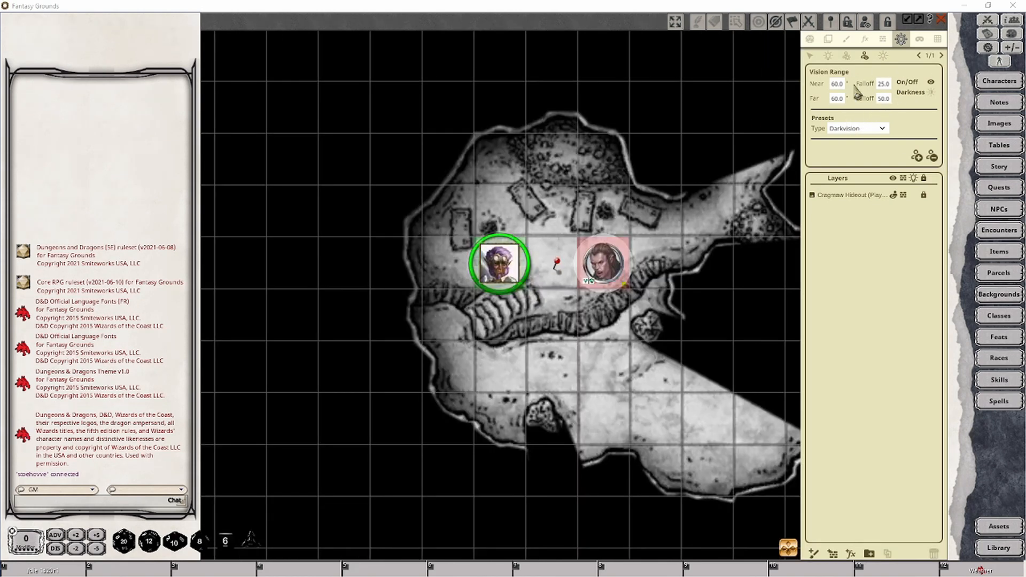
mouse_move(815, 75)
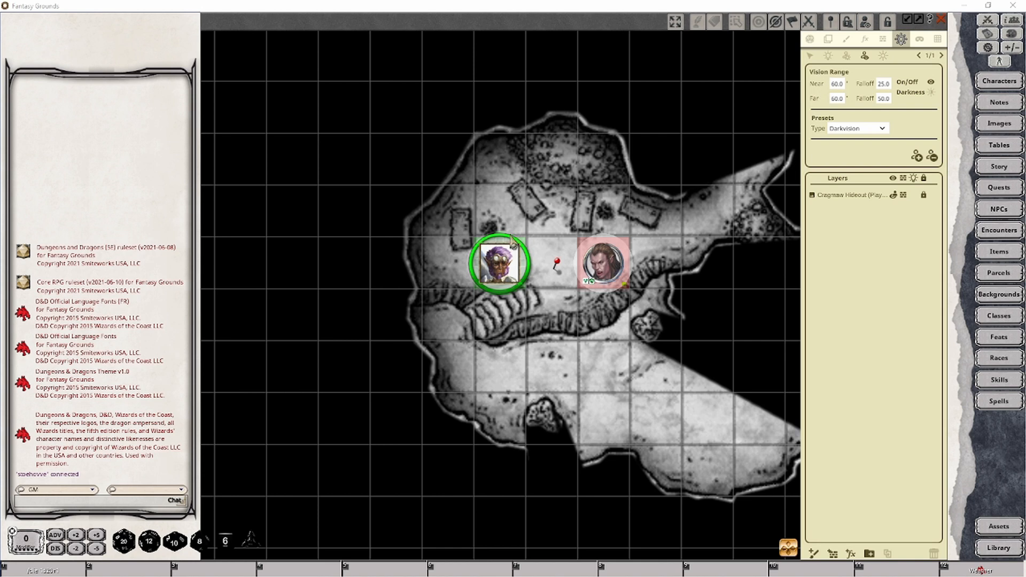
mouse_move(598, 184)
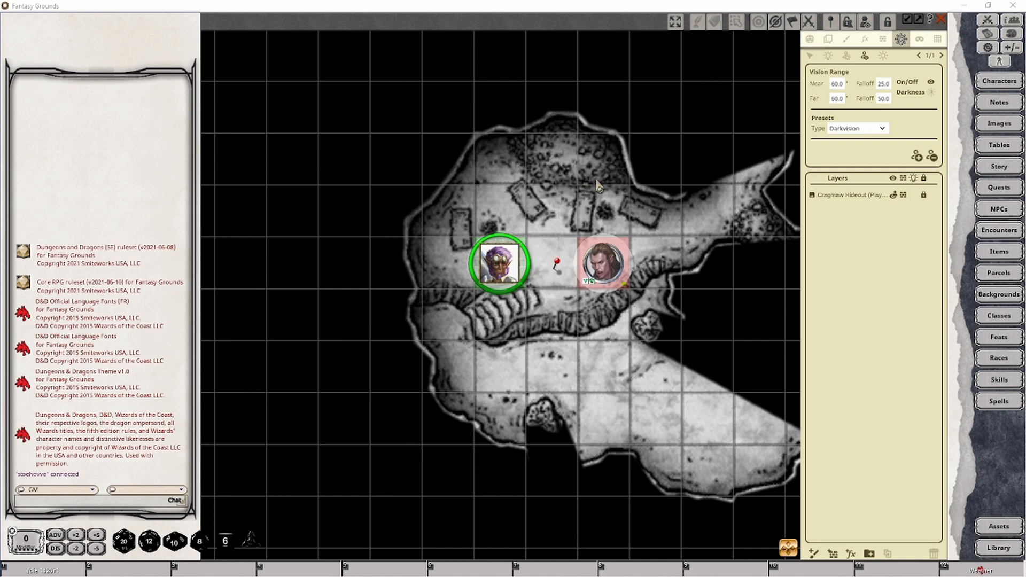
mouse_move(843, 111)
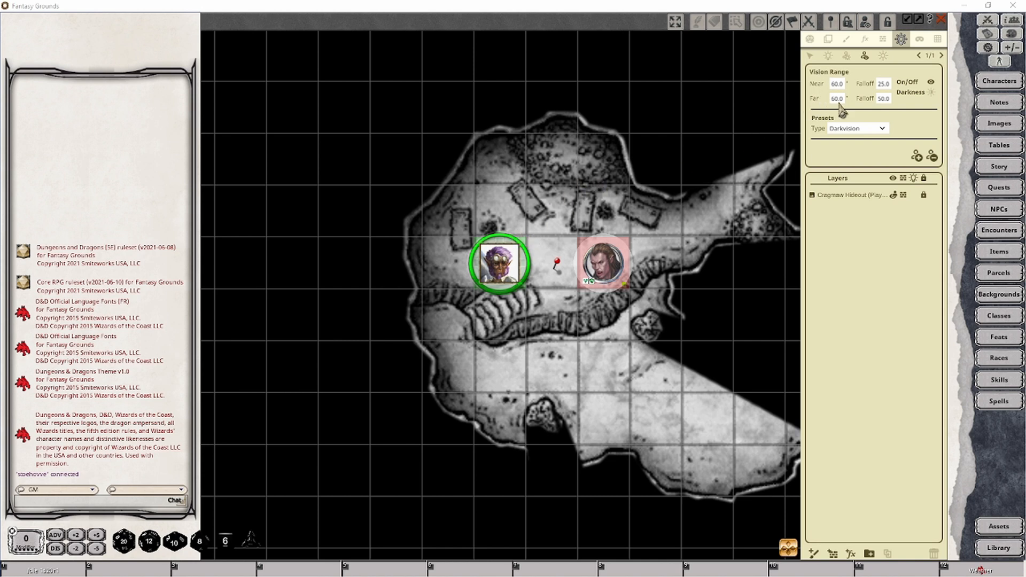
mouse_move(591, 201)
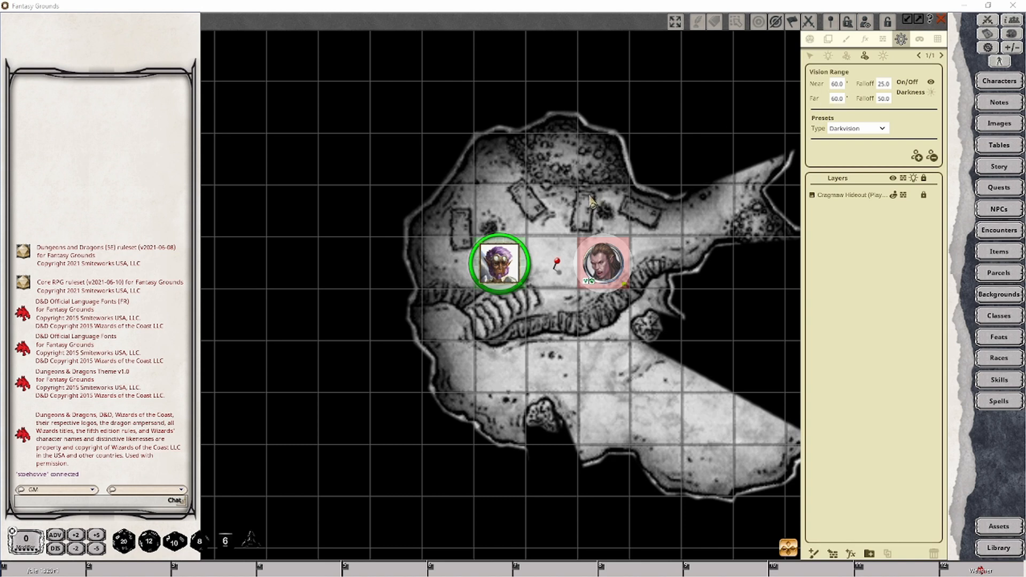
mouse_move(691, 146)
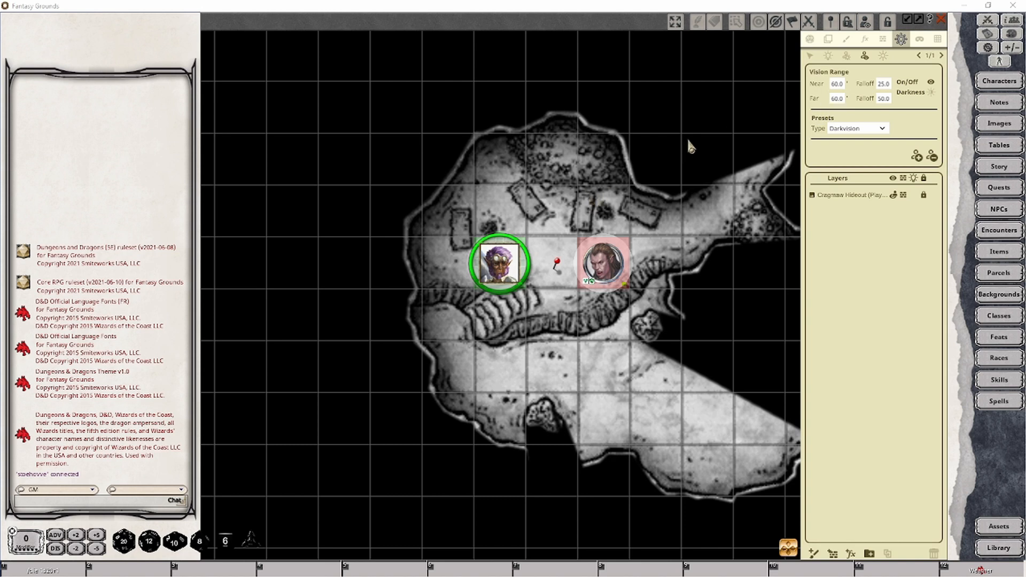
mouse_move(887, 98)
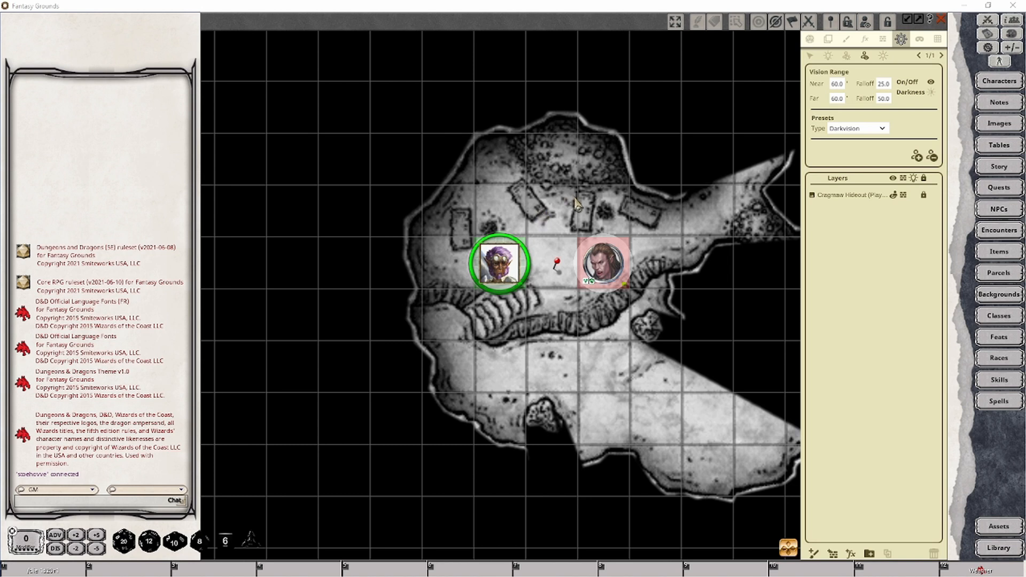
mouse_move(577, 204)
text(10)
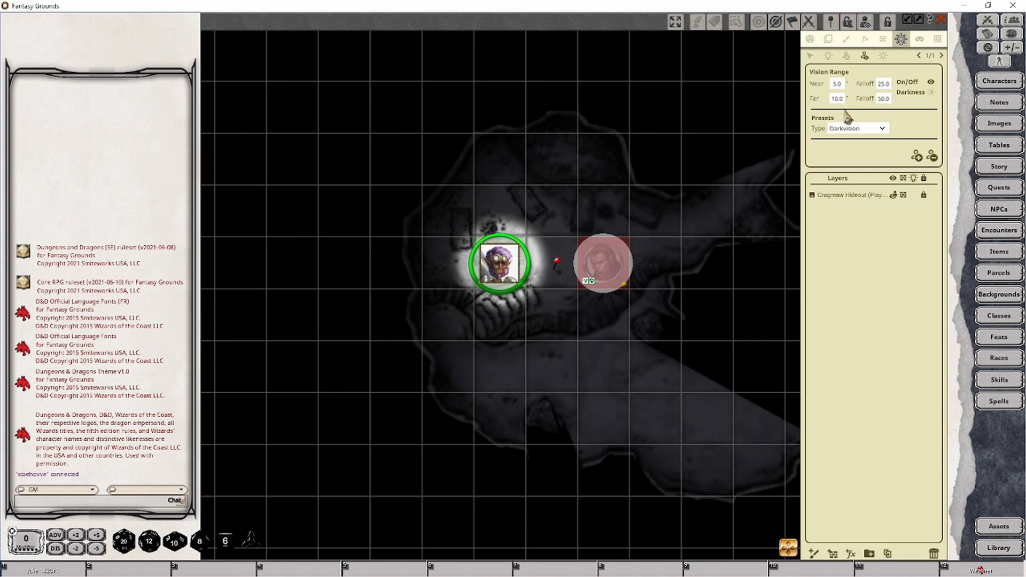
mouse_move(602, 262)
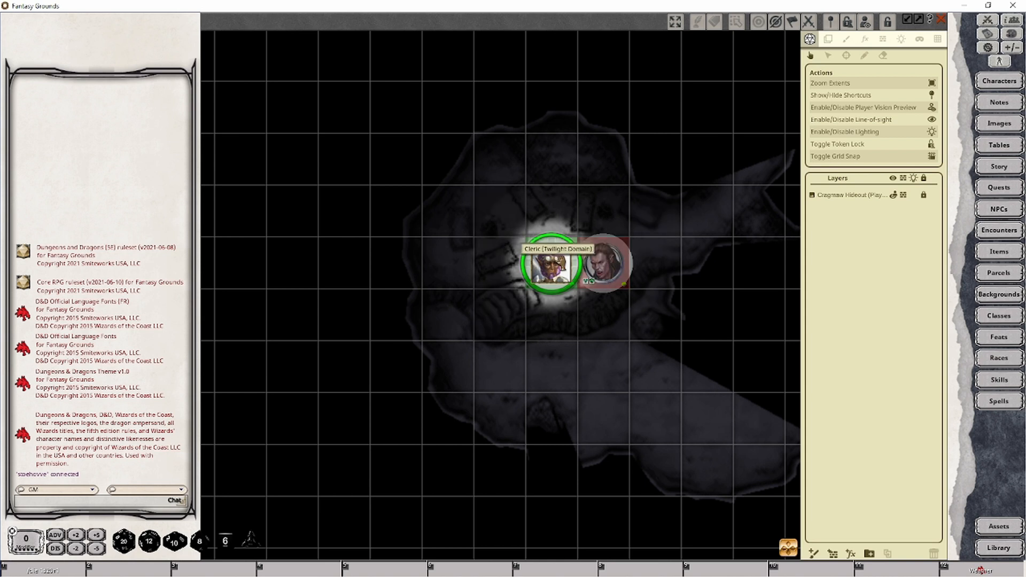
Step: Return the cleric token to its starting spot and reopen its vision settings
drag(553, 262, 500, 264)
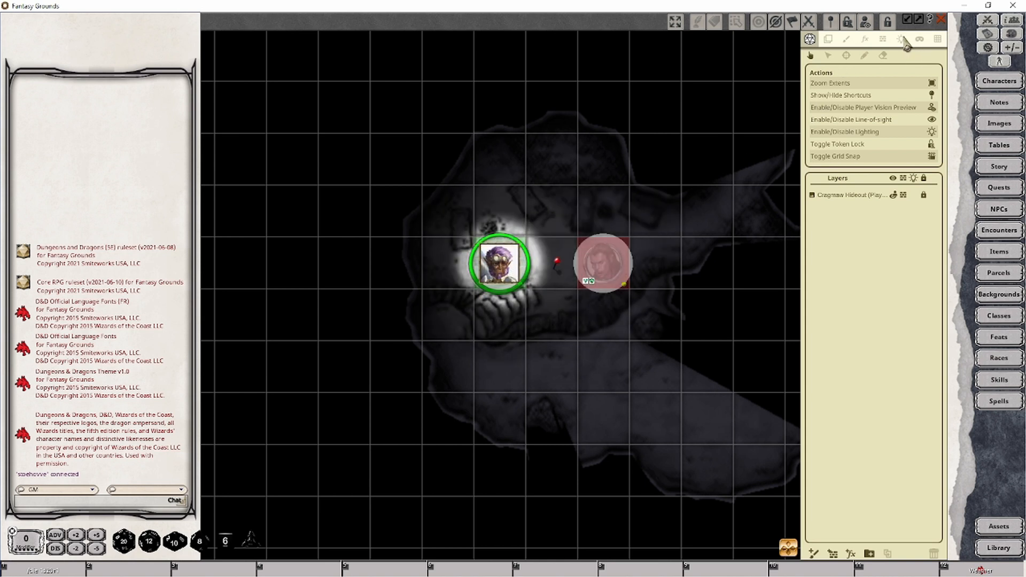
click(901, 39)
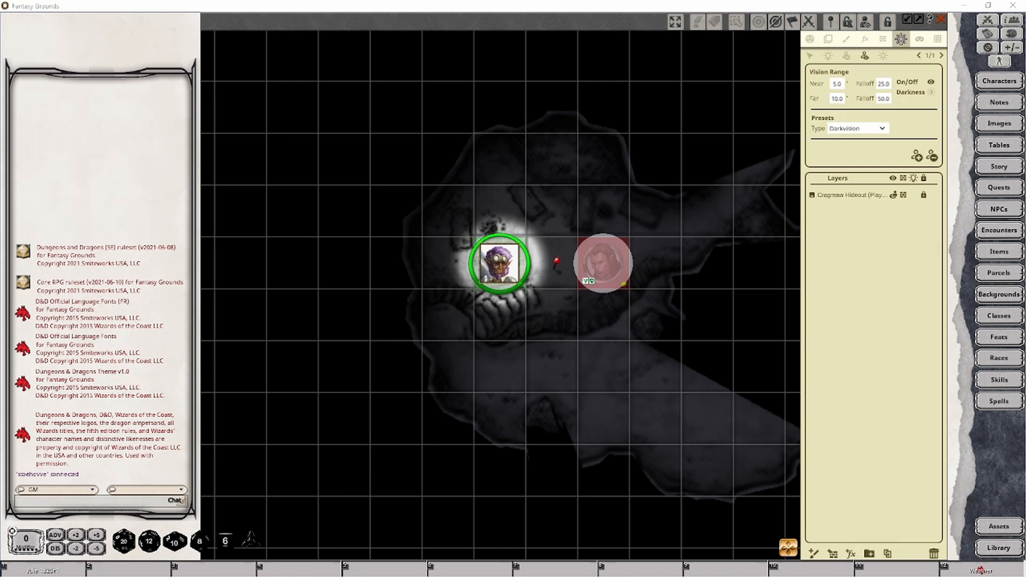
mouse_move(534, 265)
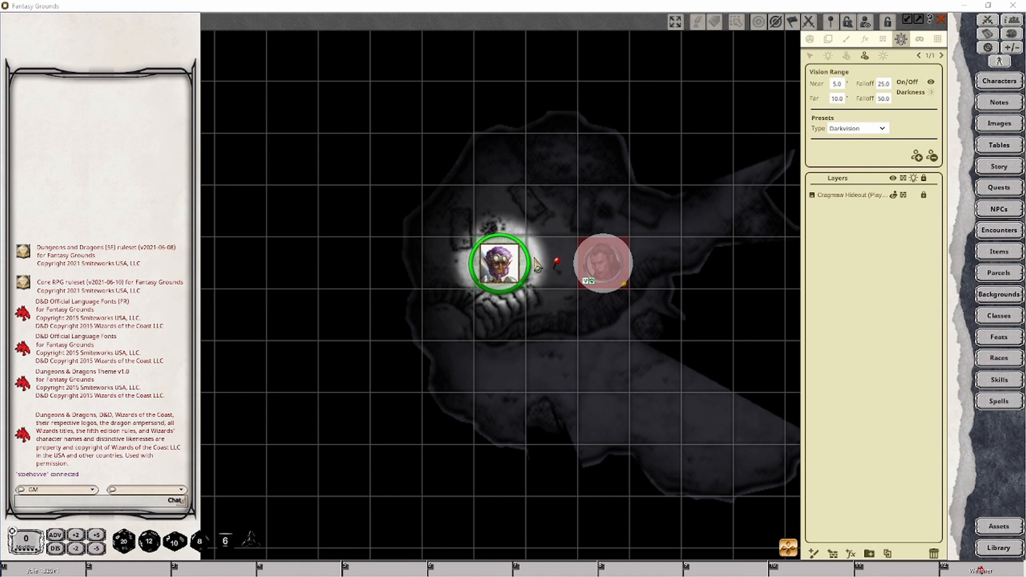
mouse_move(462, 244)
text(1)
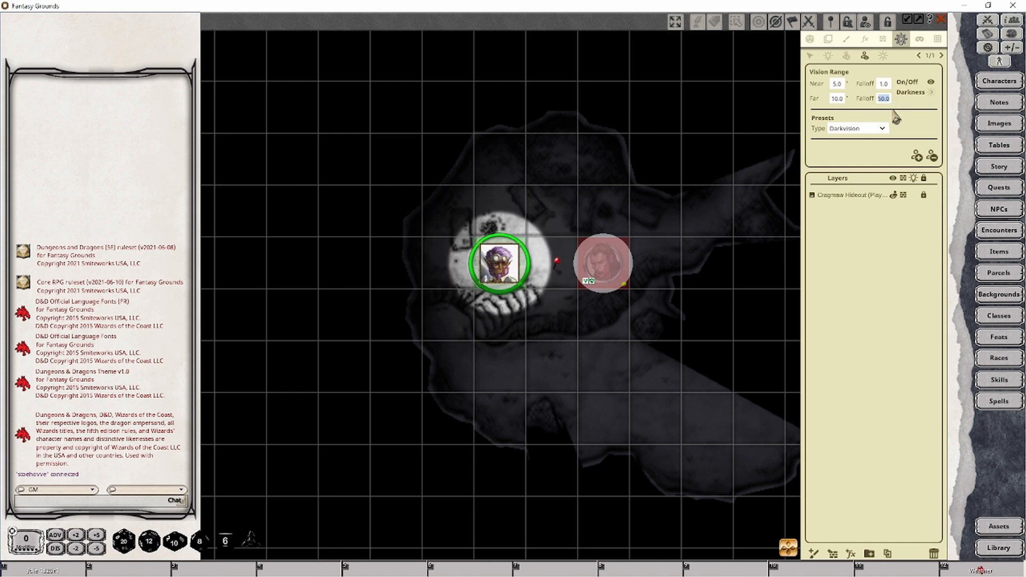
mouse_move(890, 98)
text(1)
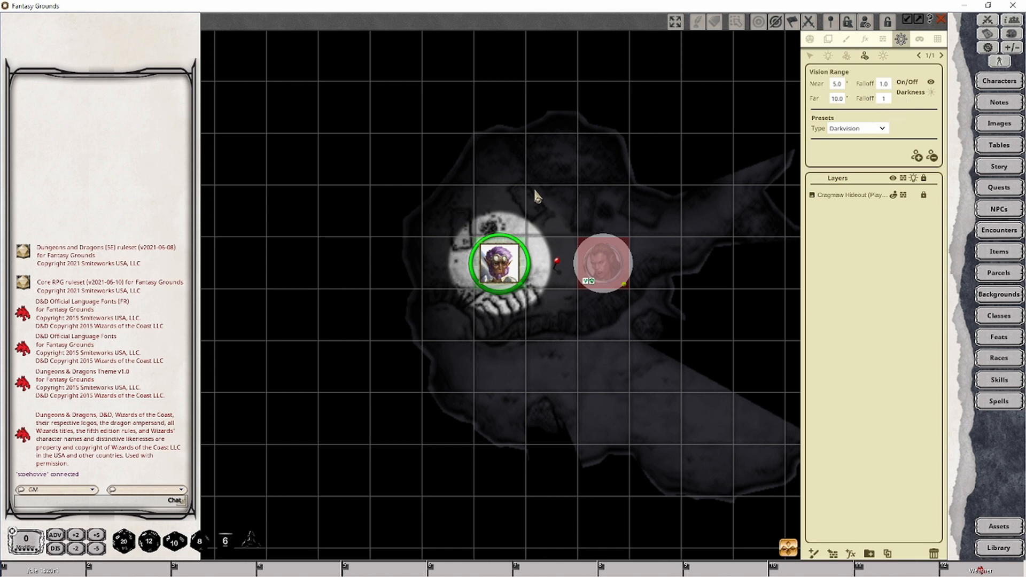
mouse_move(612, 226)
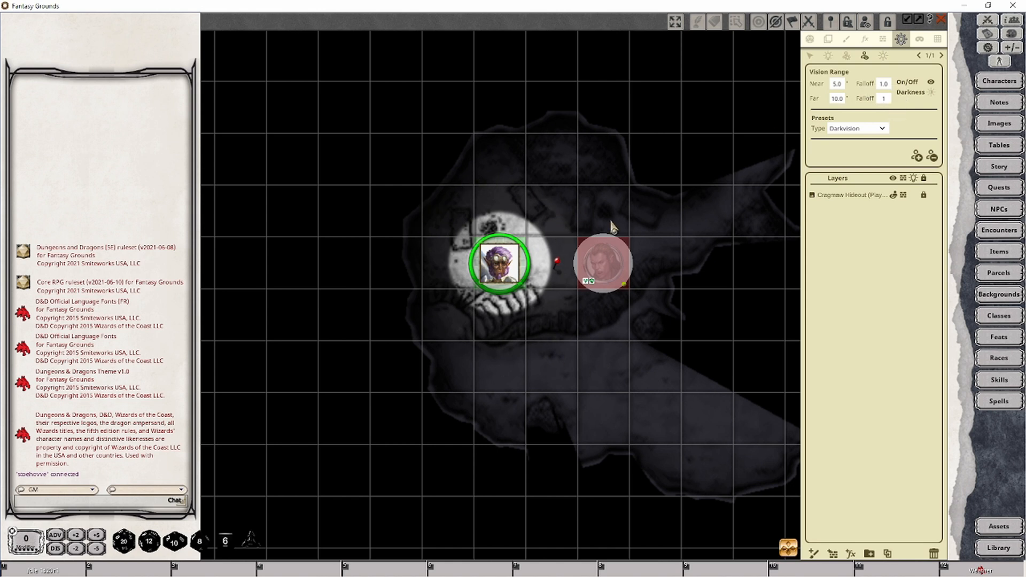
mouse_move(619, 204)
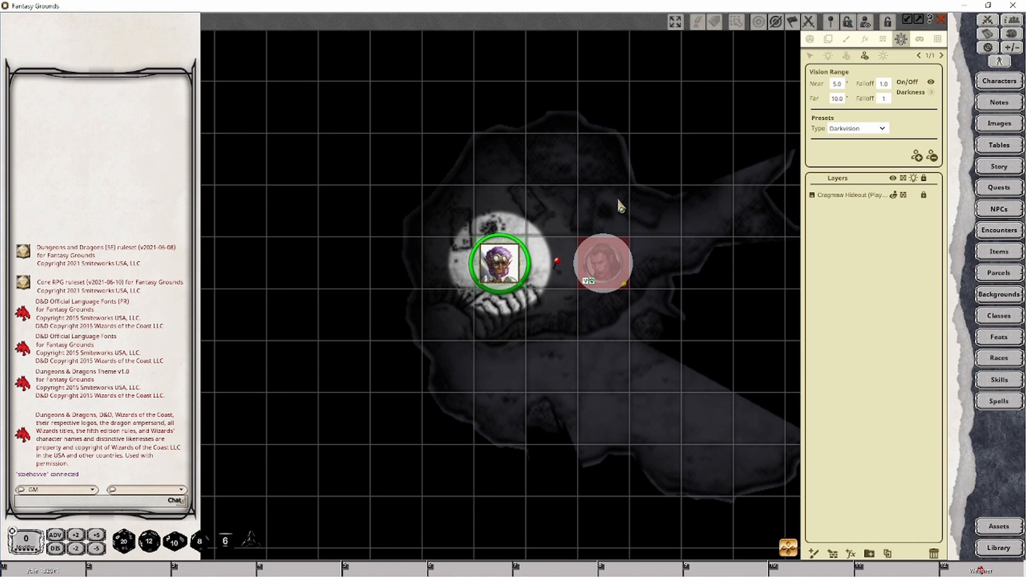
mouse_move(697, 426)
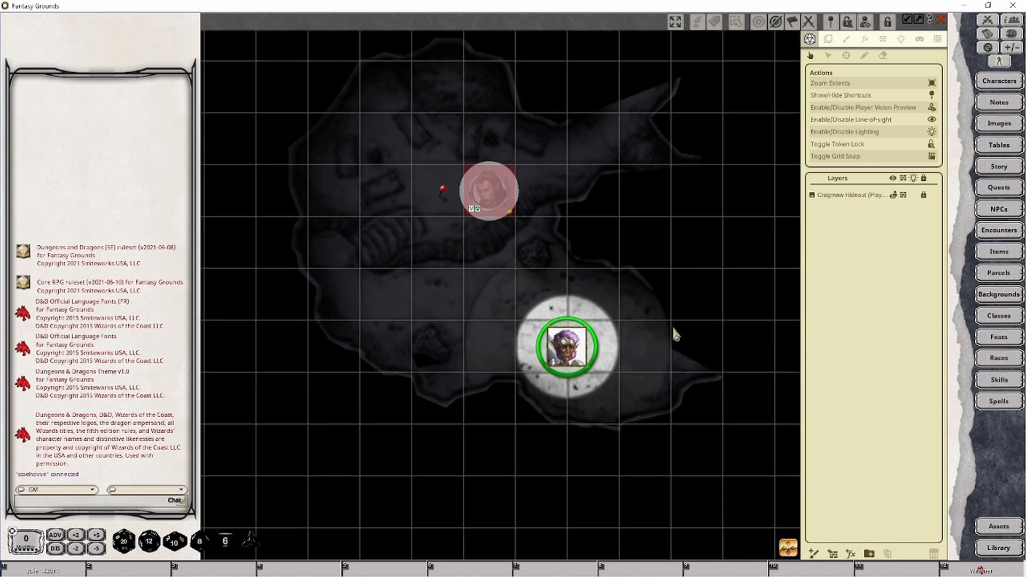
mouse_move(674, 350)
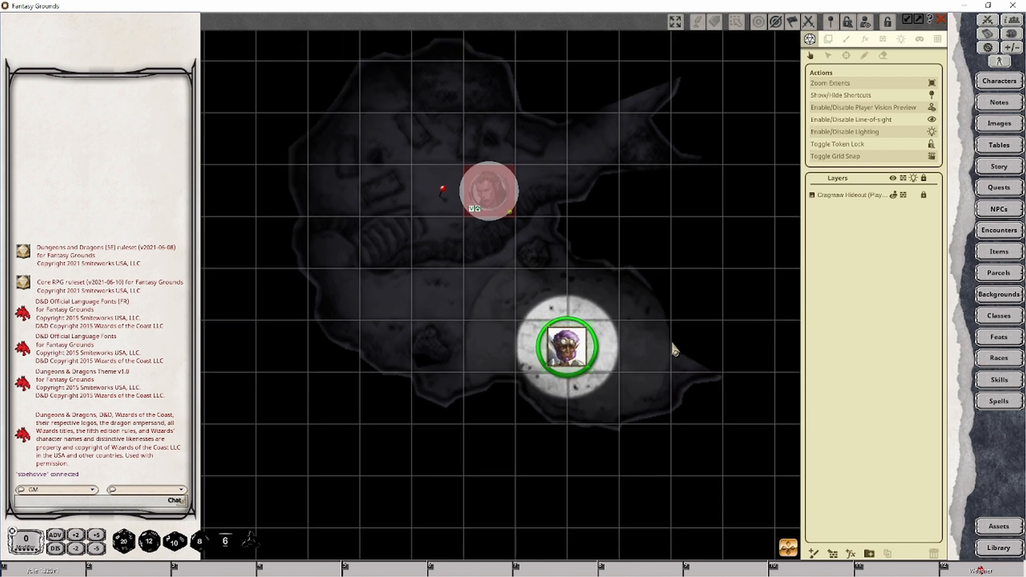
mouse_move(618, 270)
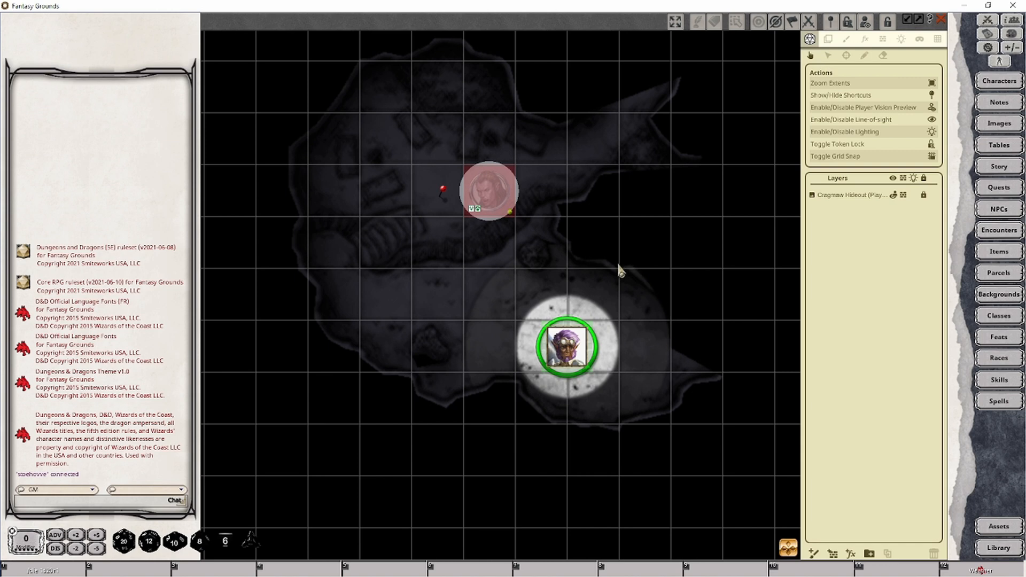
mouse_move(664, 354)
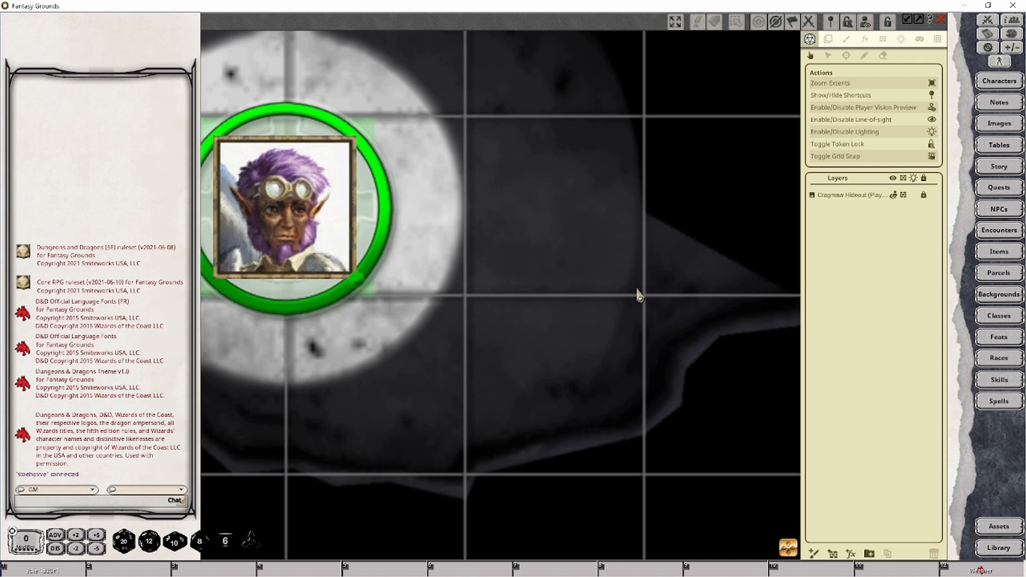
mouse_move(518, 481)
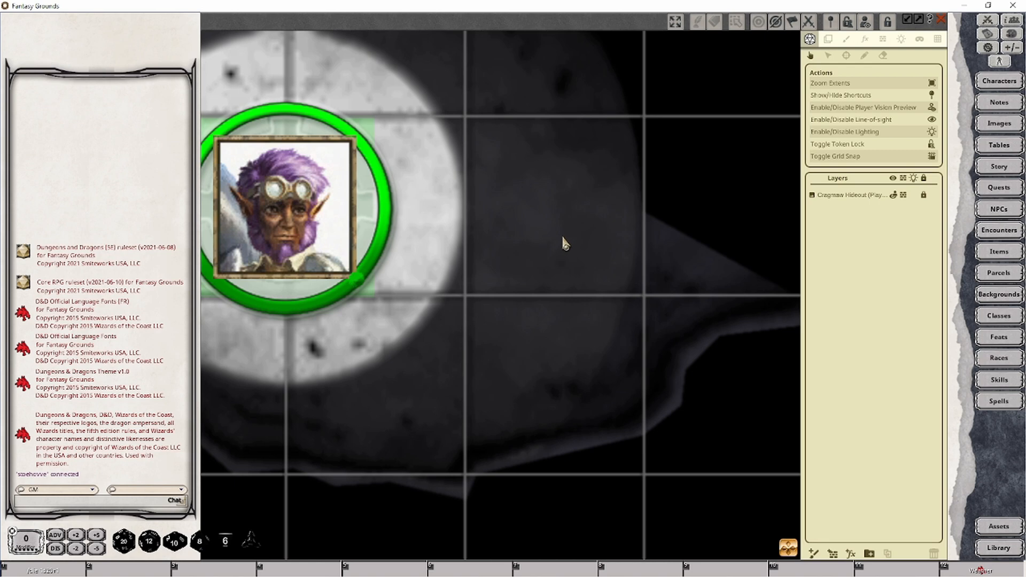
mouse_move(404, 198)
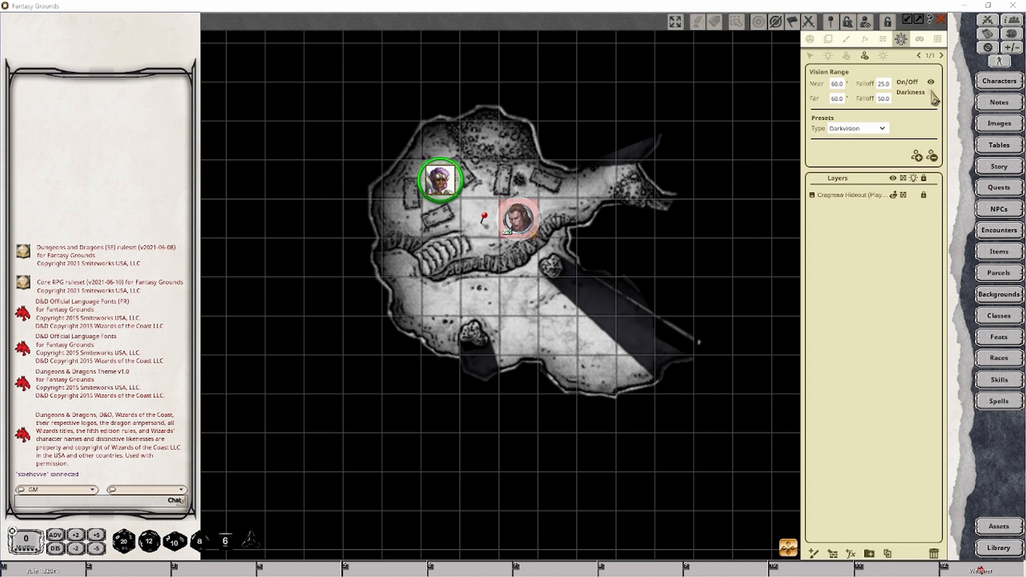
mouse_move(933, 102)
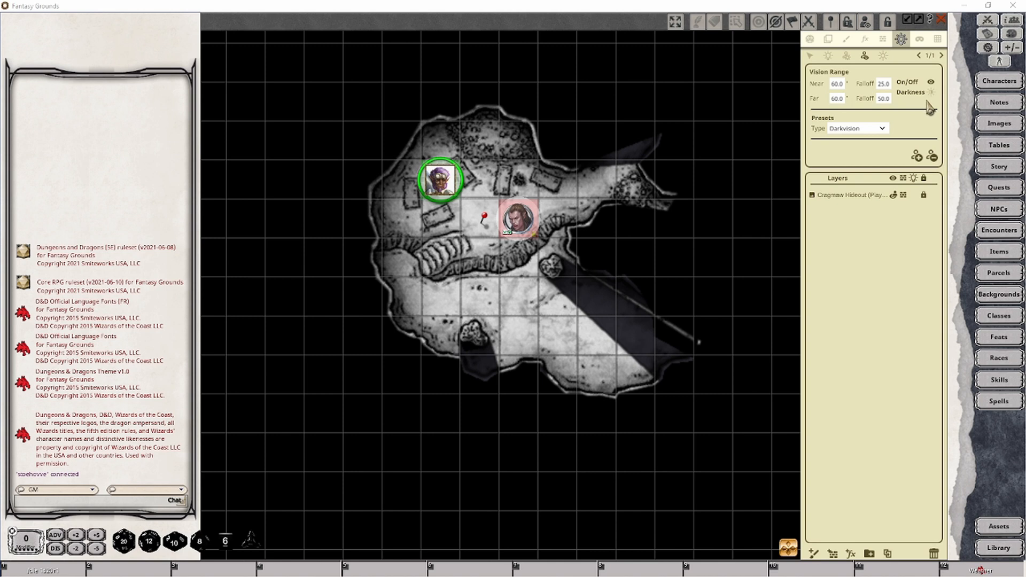
mouse_move(932, 103)
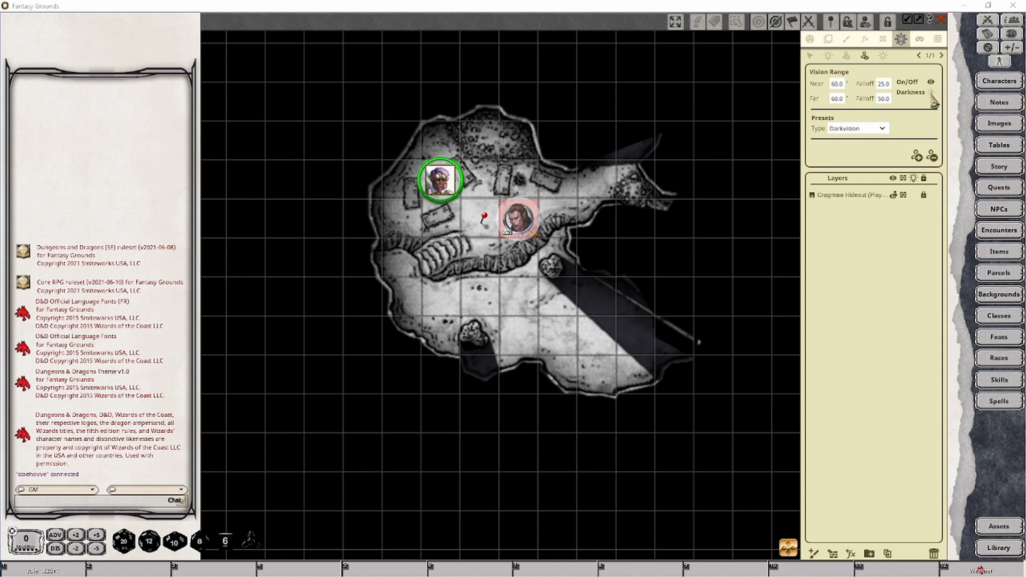
mouse_move(845, 172)
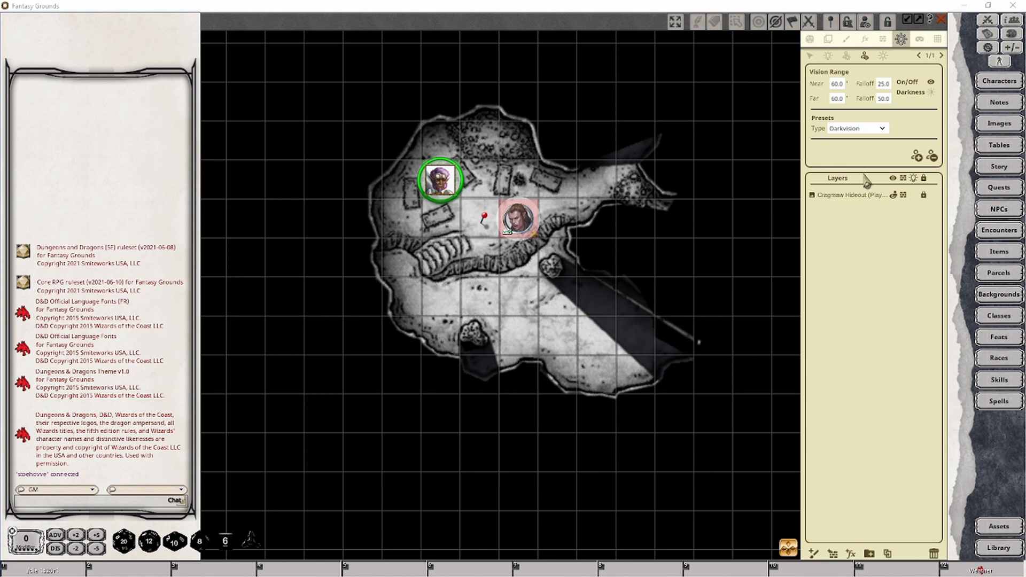
mouse_move(474, 319)
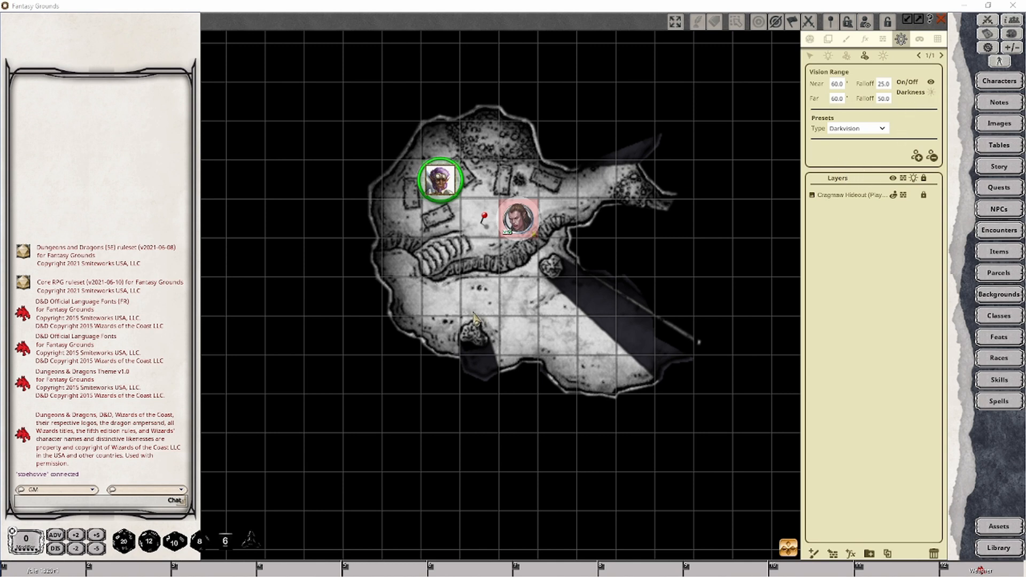
mouse_move(802, 154)
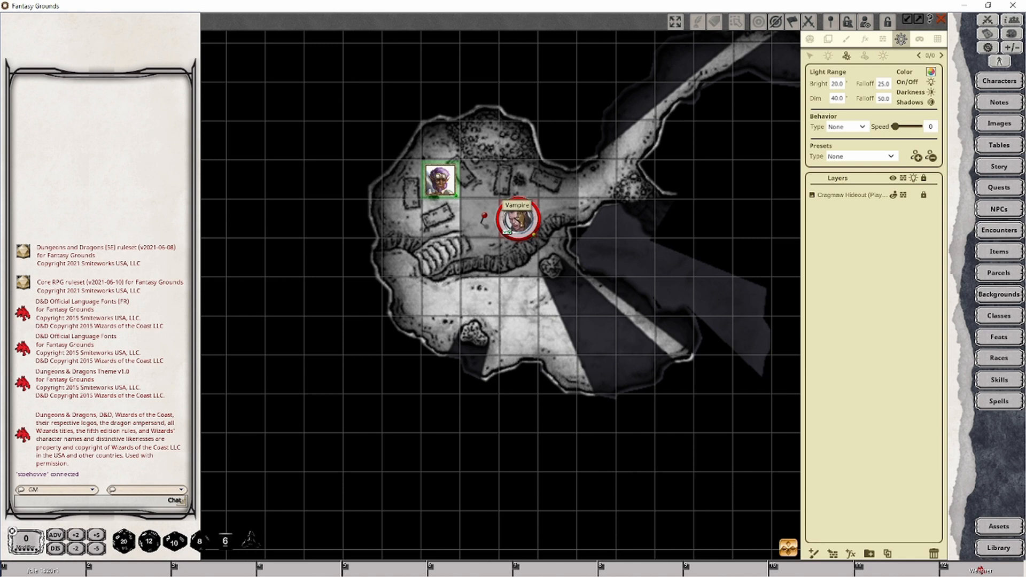
Step: Add the Spell - Darkness light preset to the Vampire token, then return to Actions
click(890, 156)
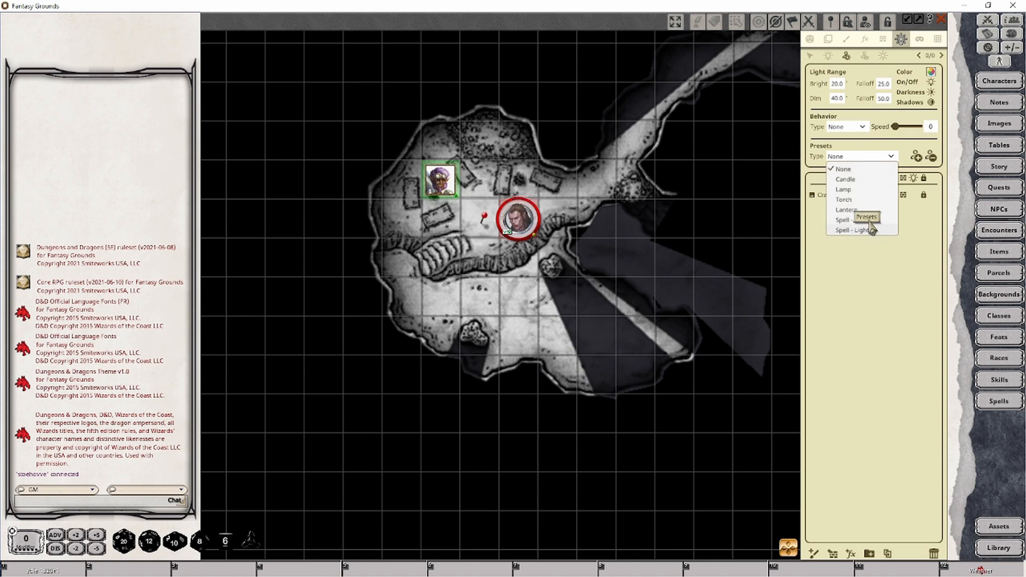
click(845, 220)
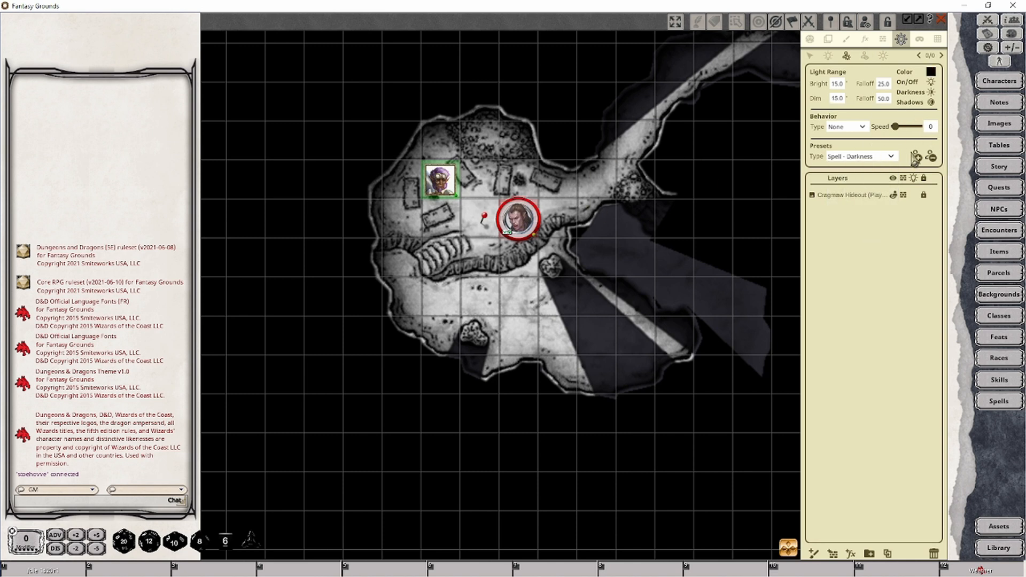
click(916, 158)
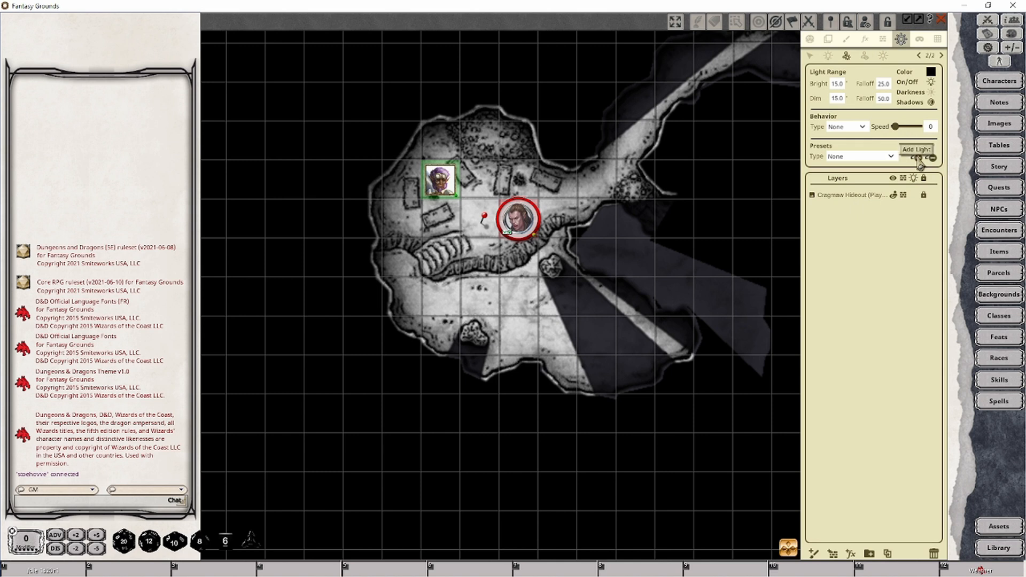
click(860, 155)
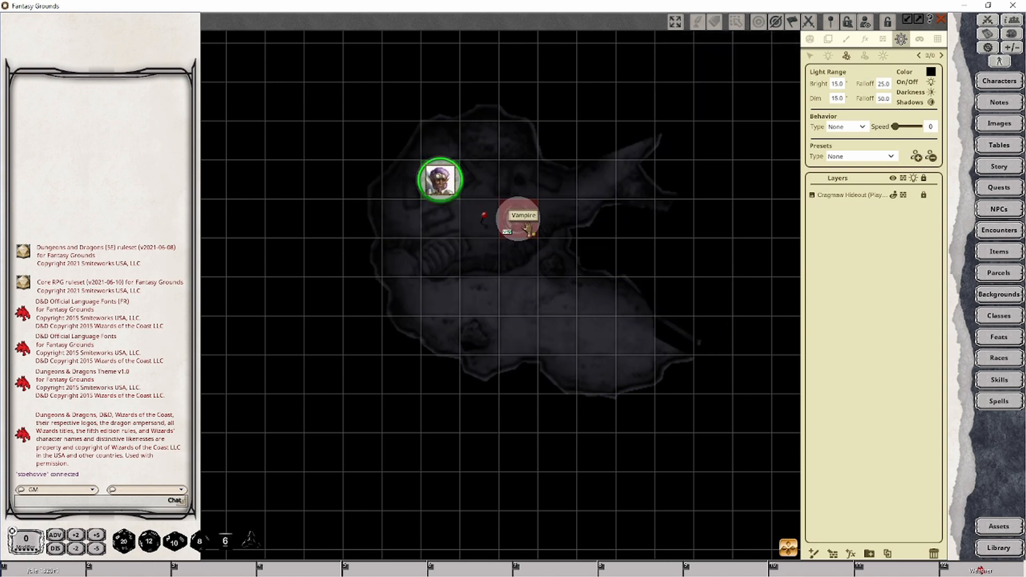
click(519, 225)
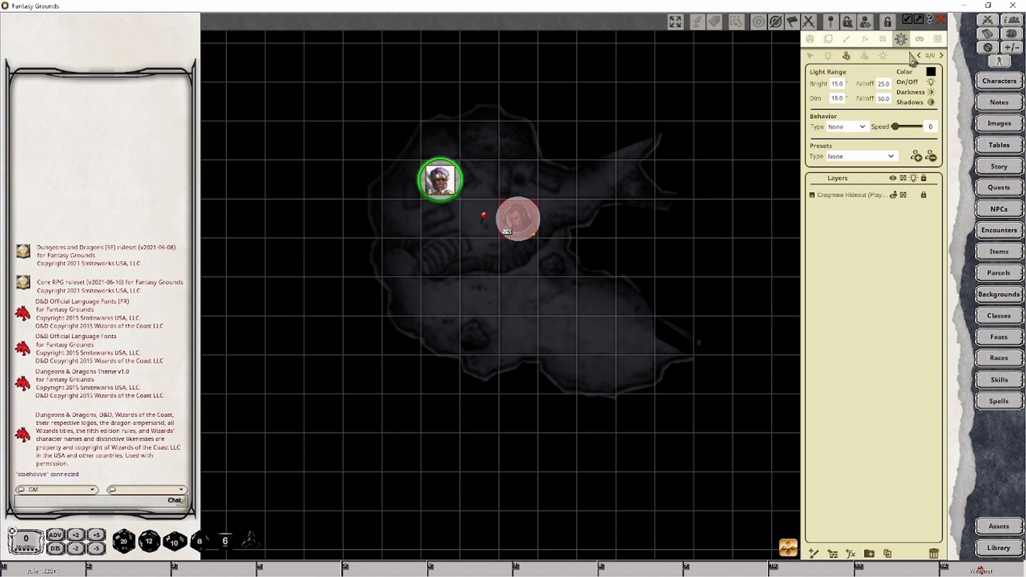
click(865, 55)
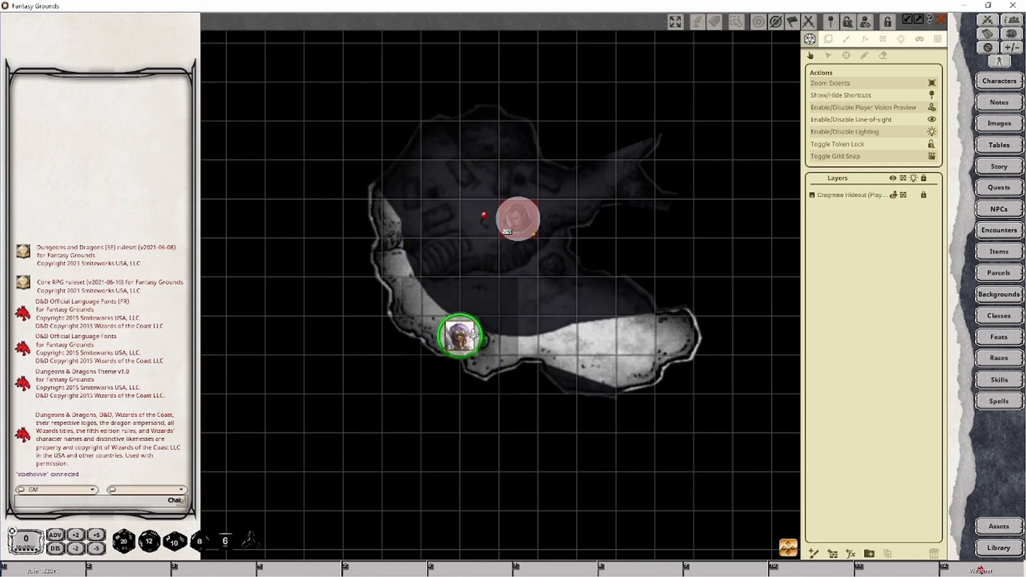
Step: Drag the elf token into the lower passage and open its vision settings
drag(460, 336, 440, 121)
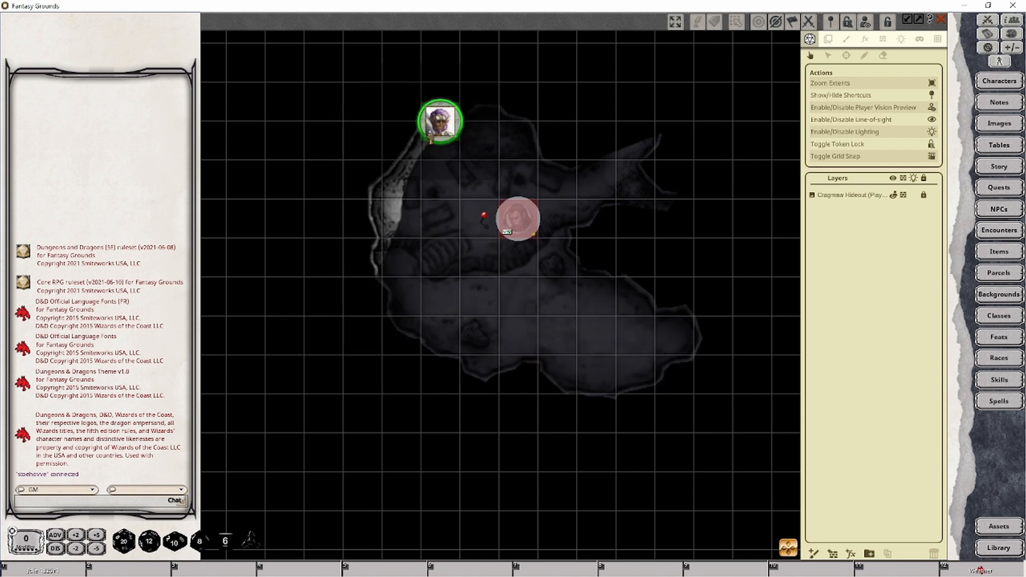
drag(439, 121, 633, 336)
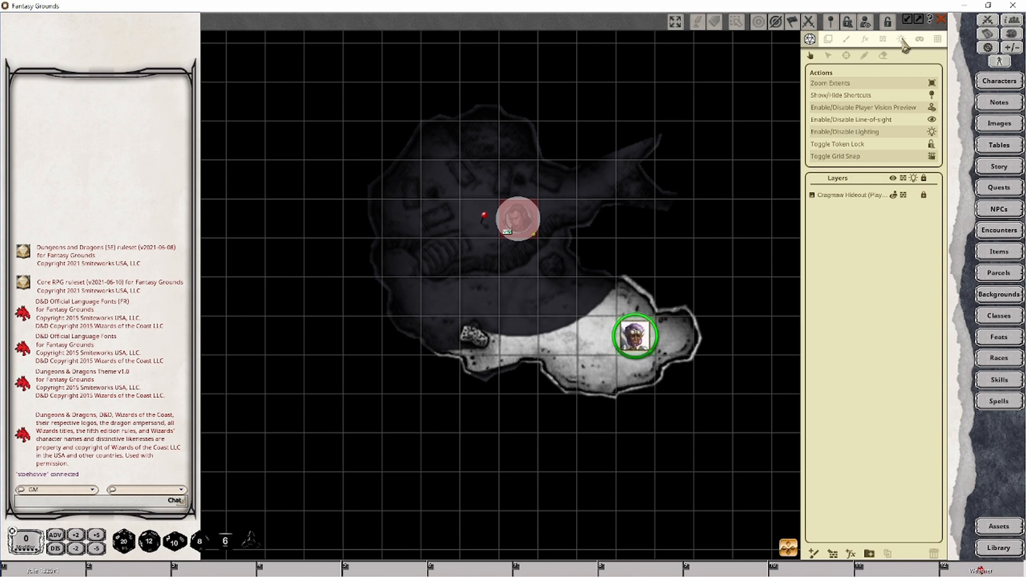
click(902, 39)
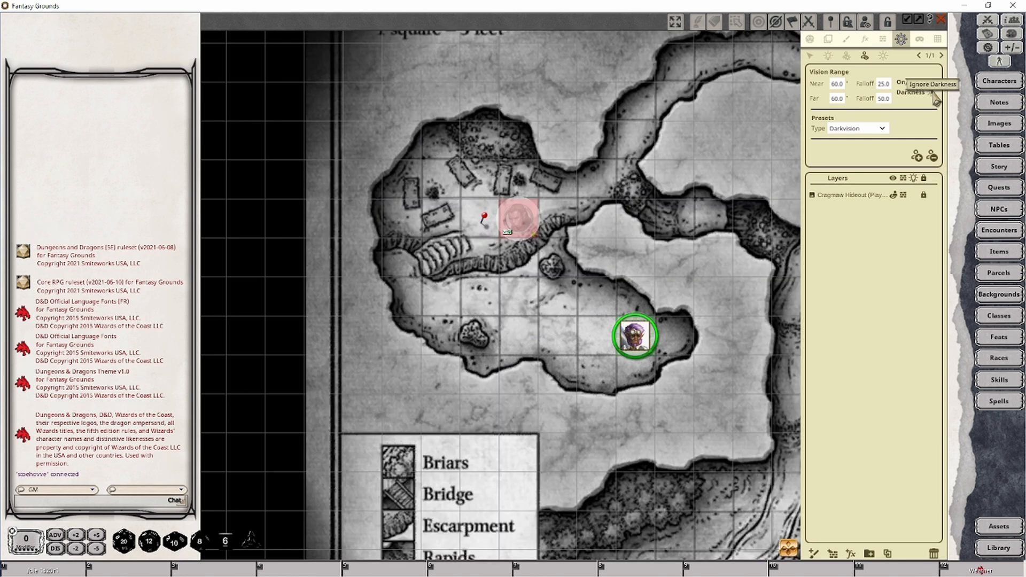
Step: Toggle Ignore Darkness on the elf token's vision
click(930, 82)
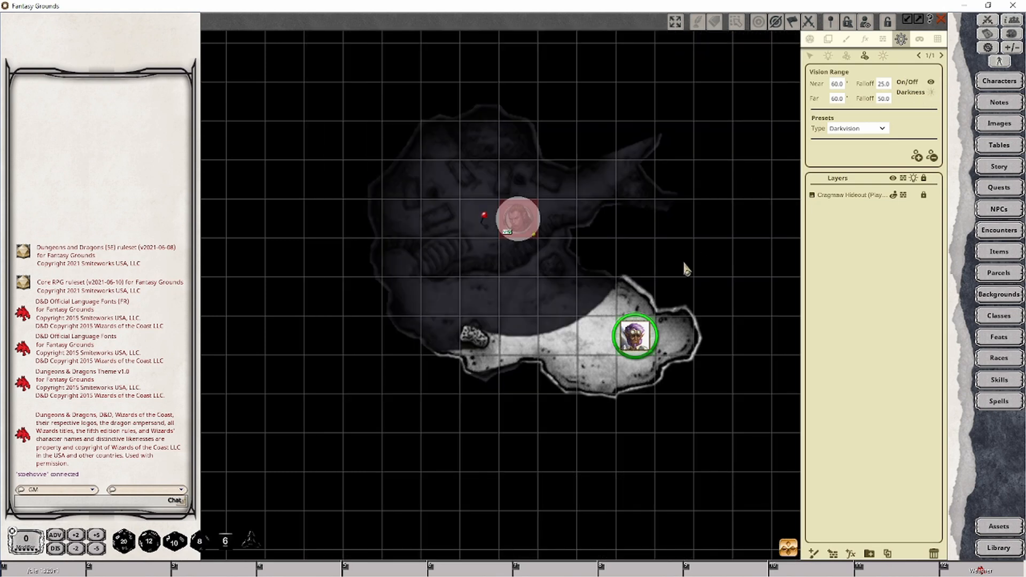
mouse_move(823, 100)
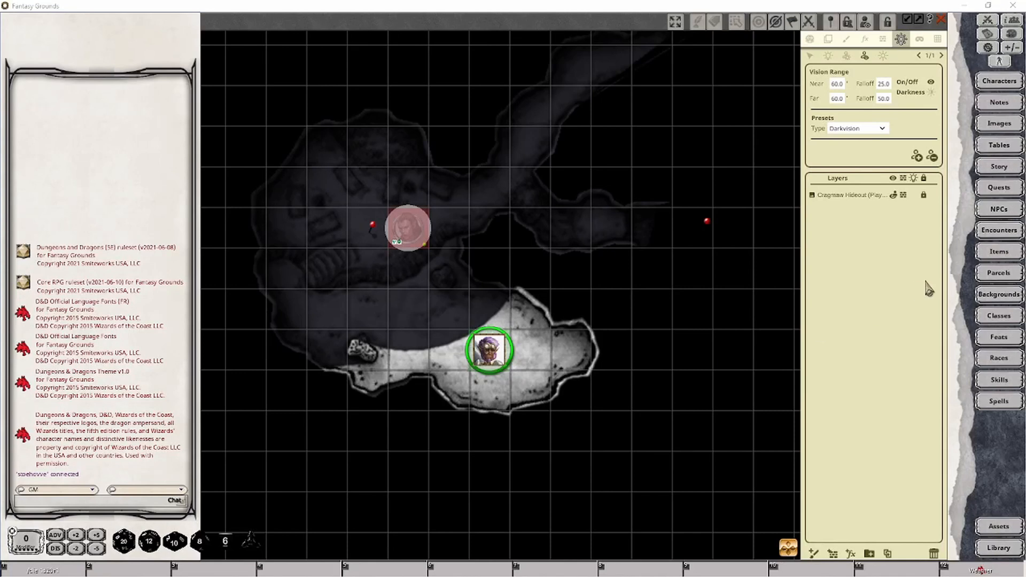
mouse_move(481, 364)
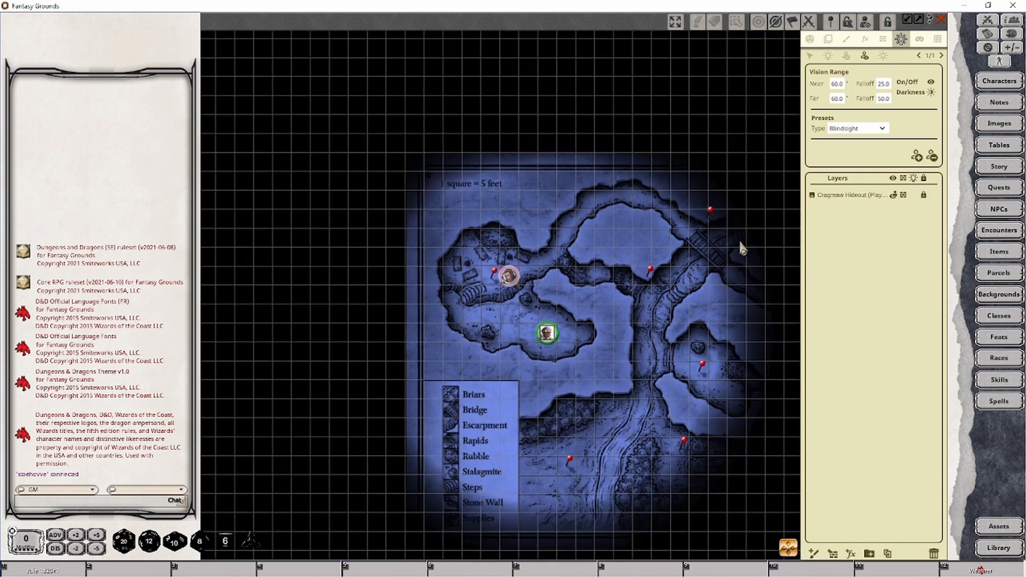
mouse_move(730, 234)
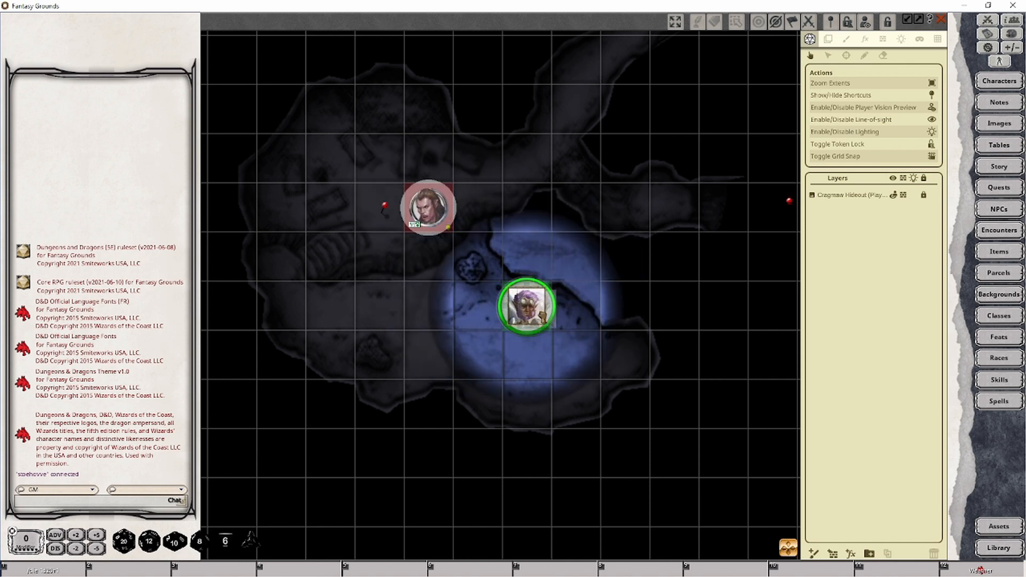
Step: Drag the elf token through six positions across the lower cave, showing its blindsight radius
drag(525, 306, 574, 306)
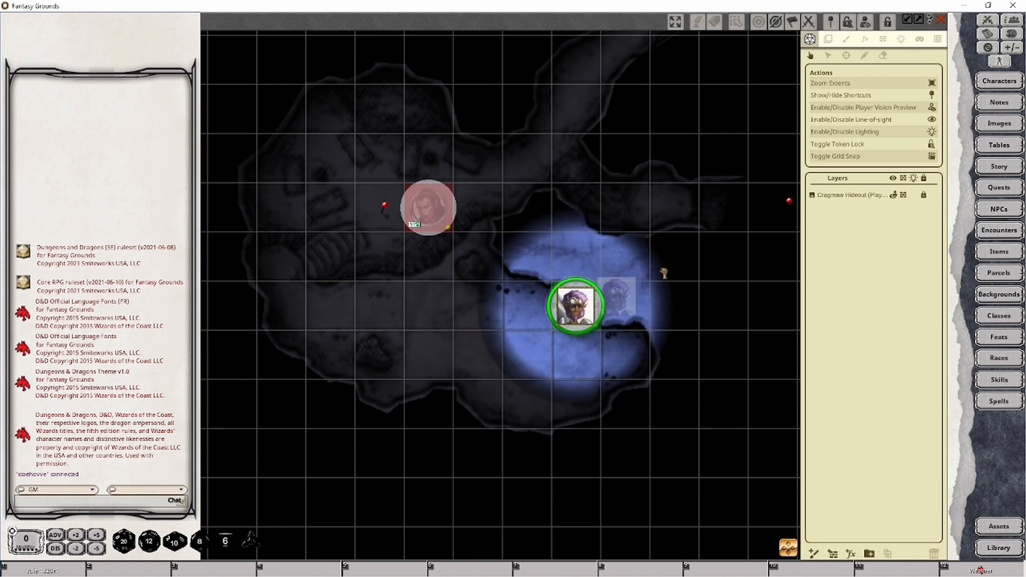
drag(572, 308, 595, 330)
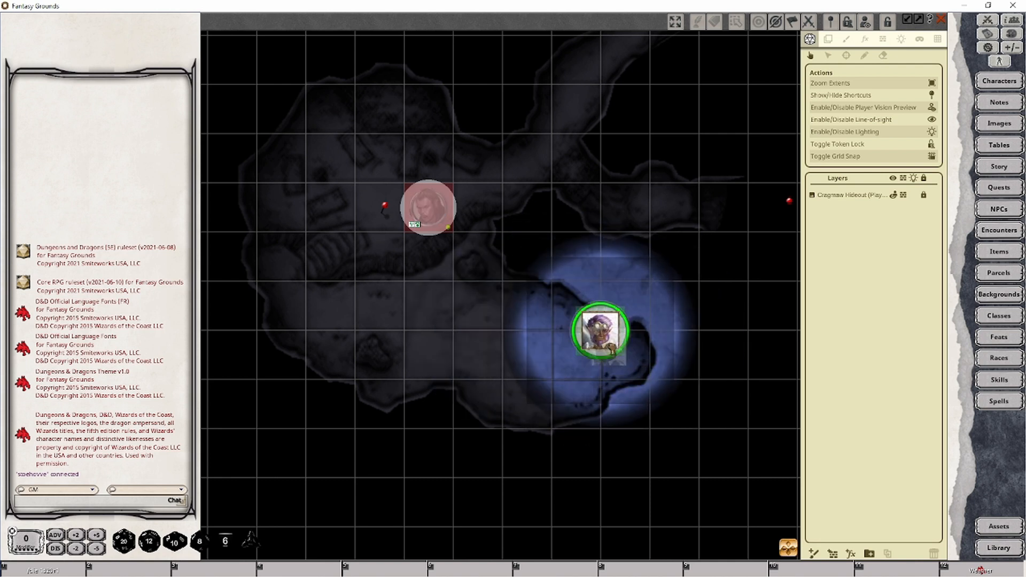
drag(595, 330, 625, 380)
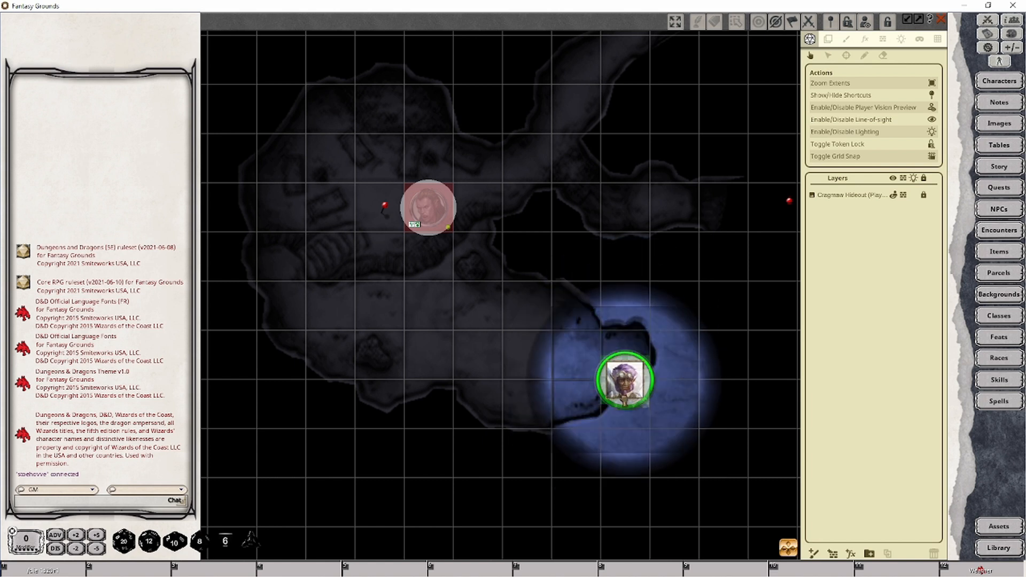
drag(625, 382, 551, 427)
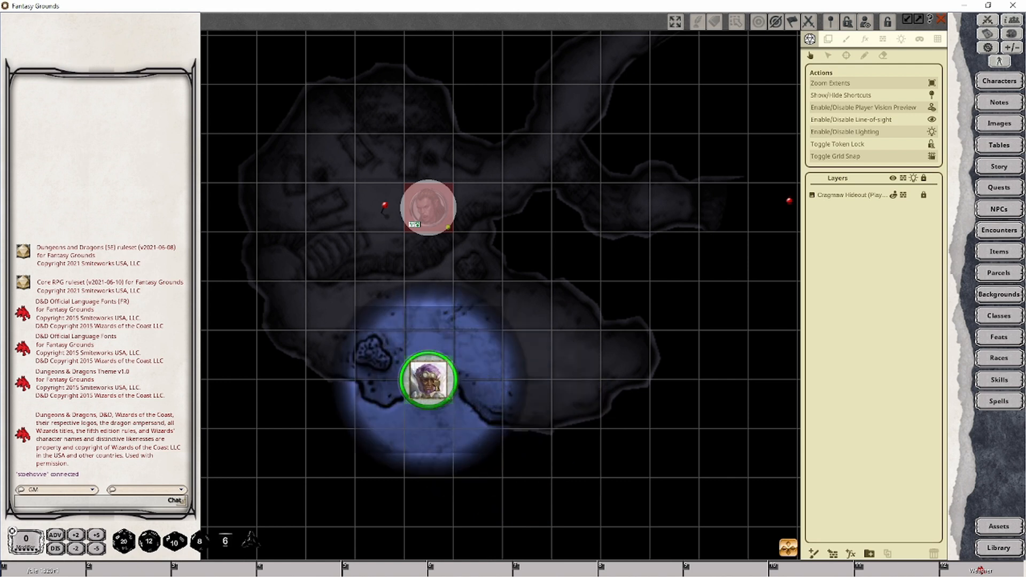
drag(426, 378, 352, 378)
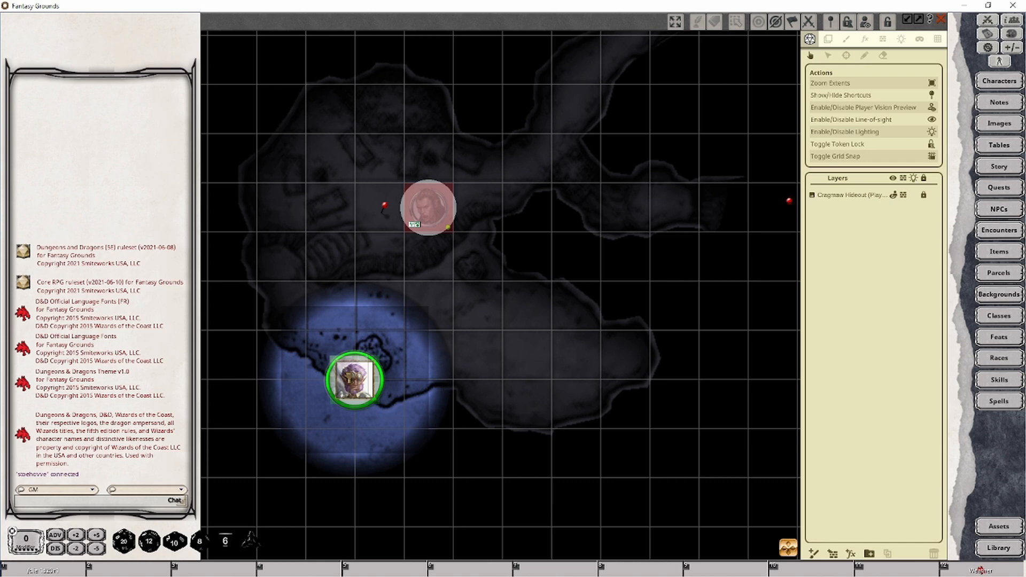
drag(354, 380, 280, 331)
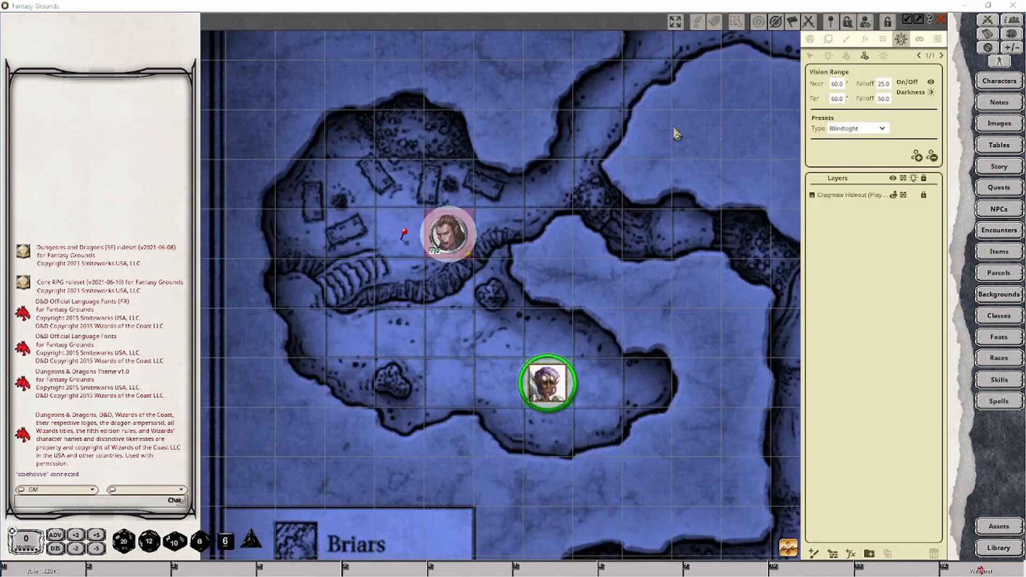
mouse_move(883, 128)
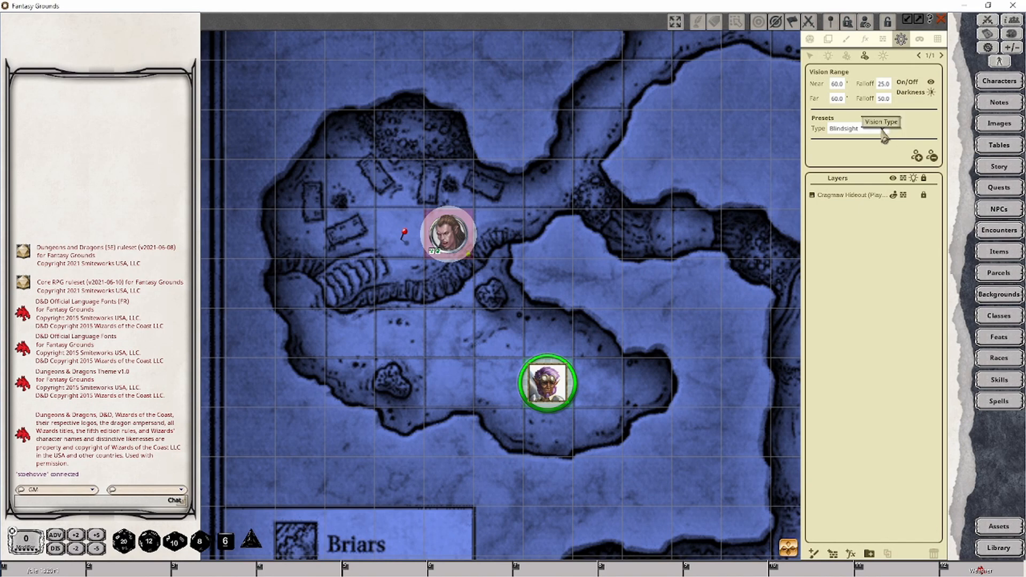
Step: Toggle the vision preset Truesight, Blindsight, then Truesight, and reselect the Cleric token
click(851, 128)
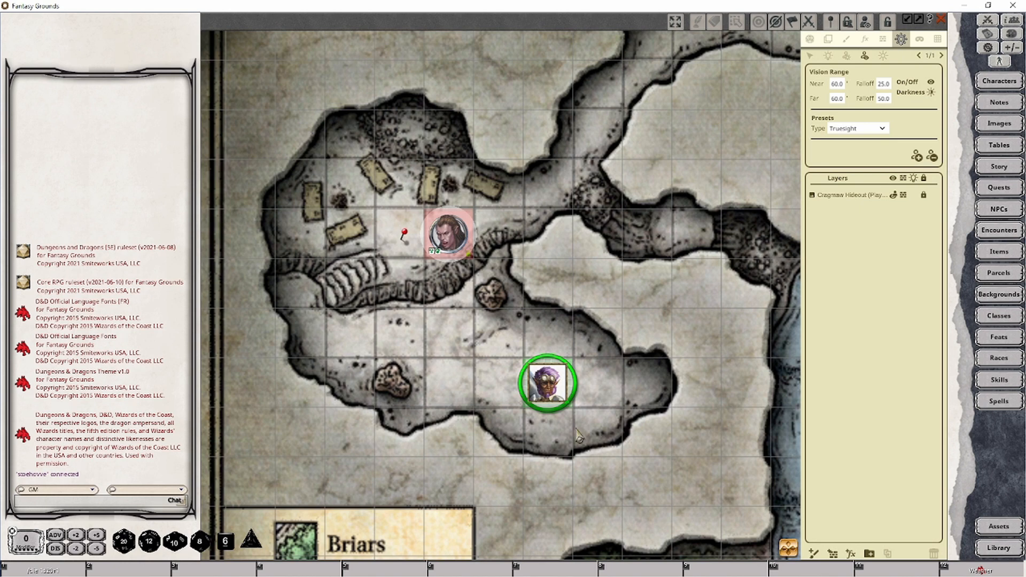
mouse_move(470, 313)
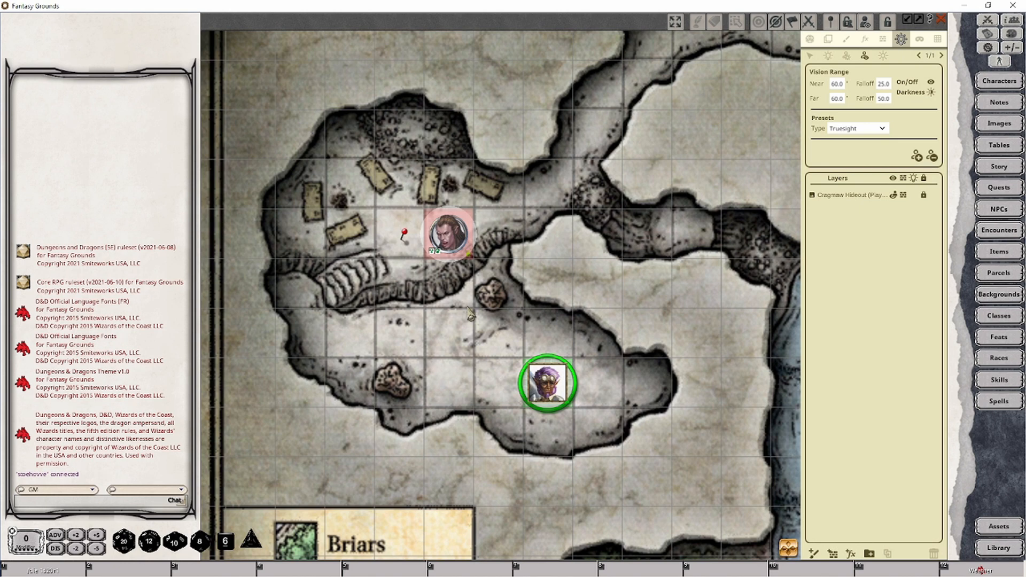
mouse_move(491, 212)
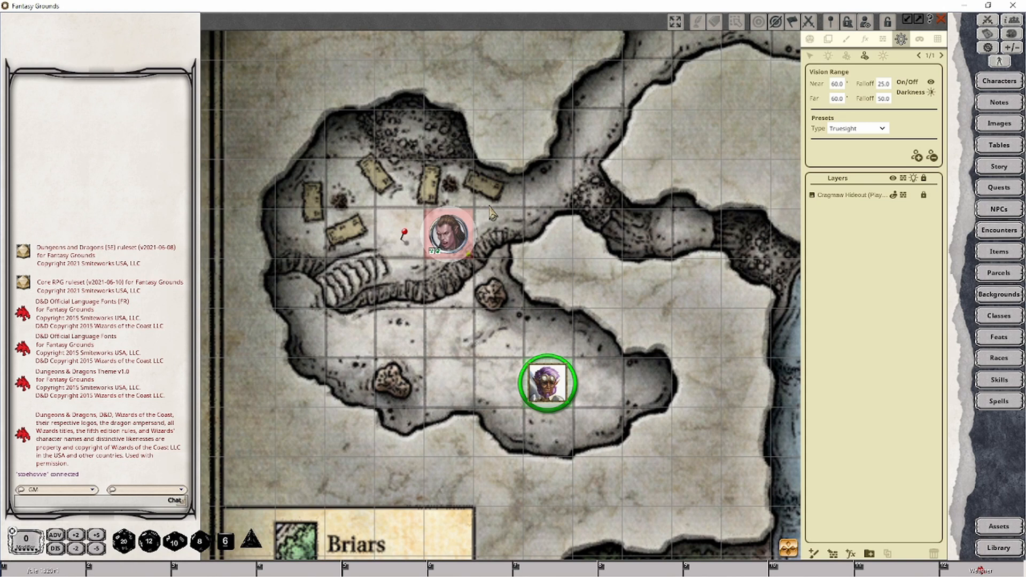
mouse_move(882, 133)
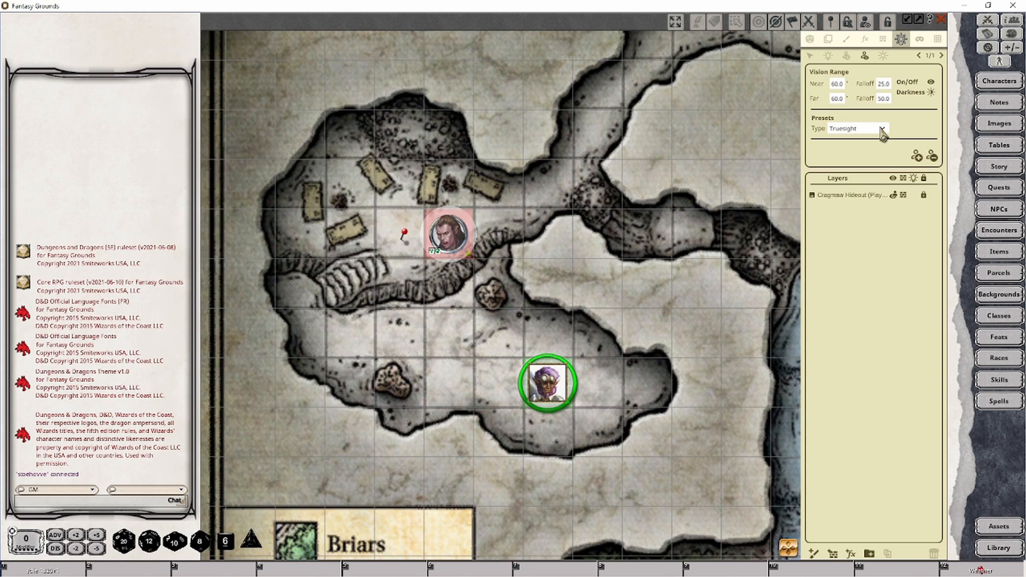
click(881, 129)
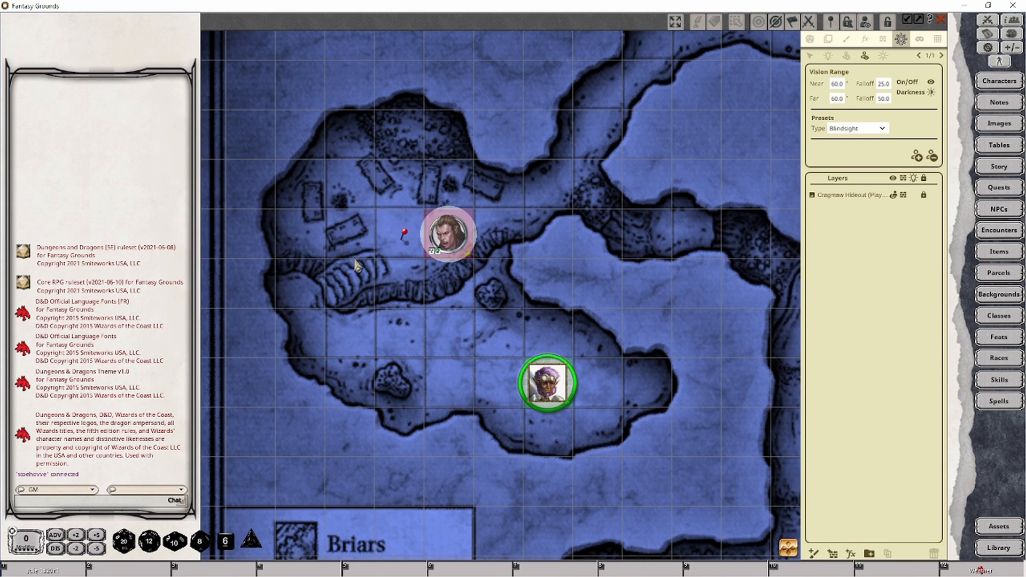
mouse_move(416, 293)
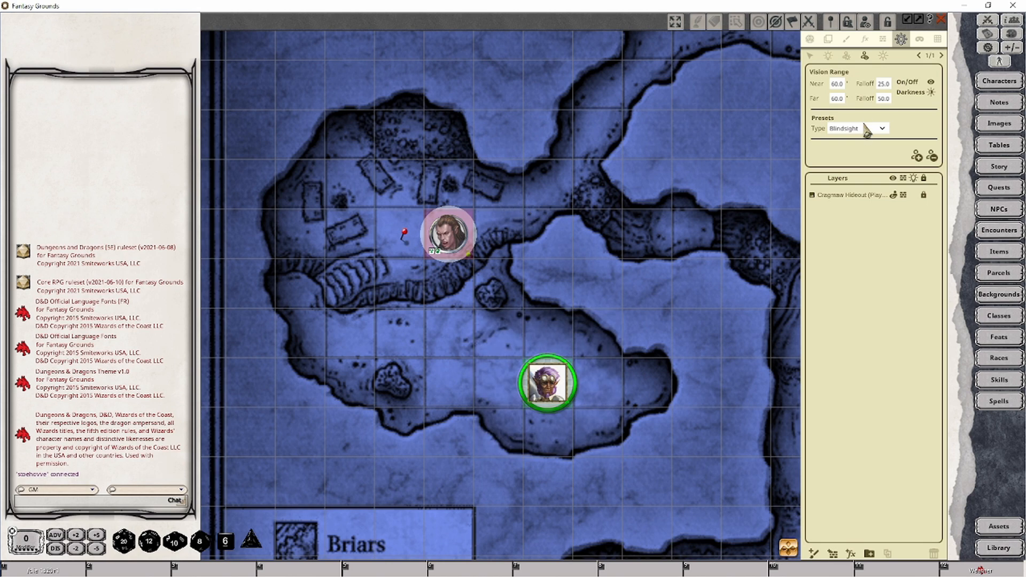
click(851, 128)
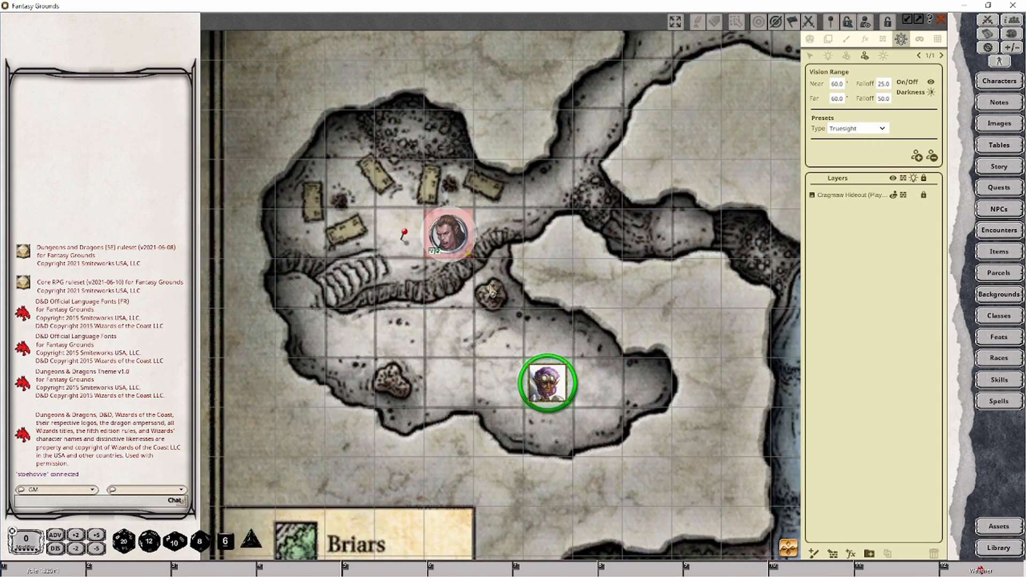
mouse_move(766, 217)
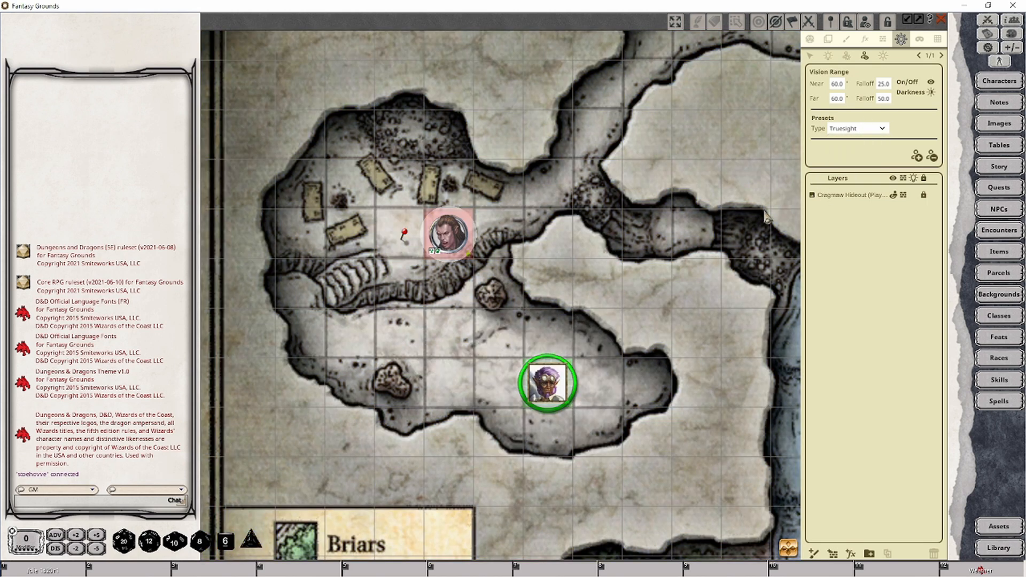
mouse_move(449, 259)
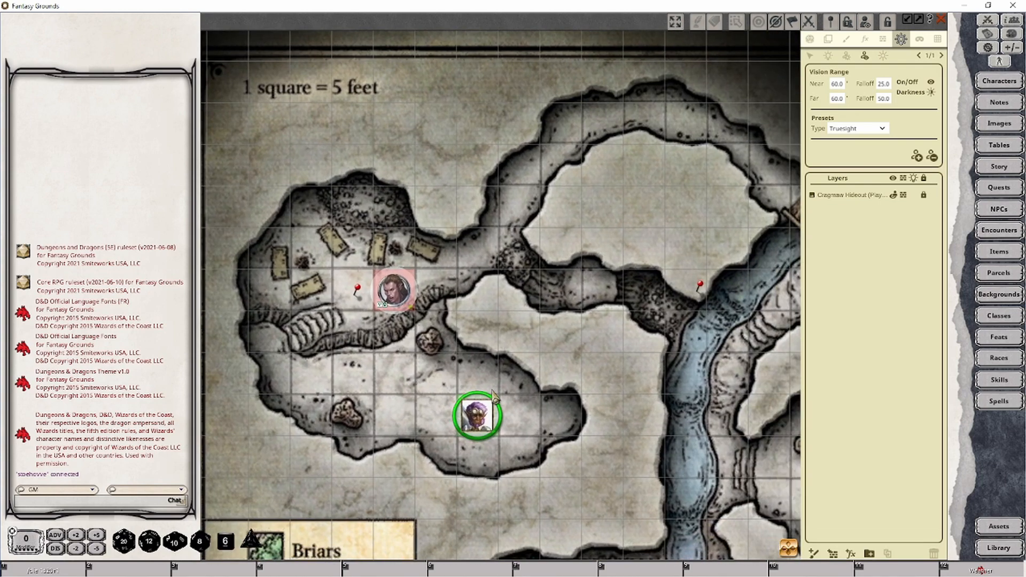
mouse_move(478, 417)
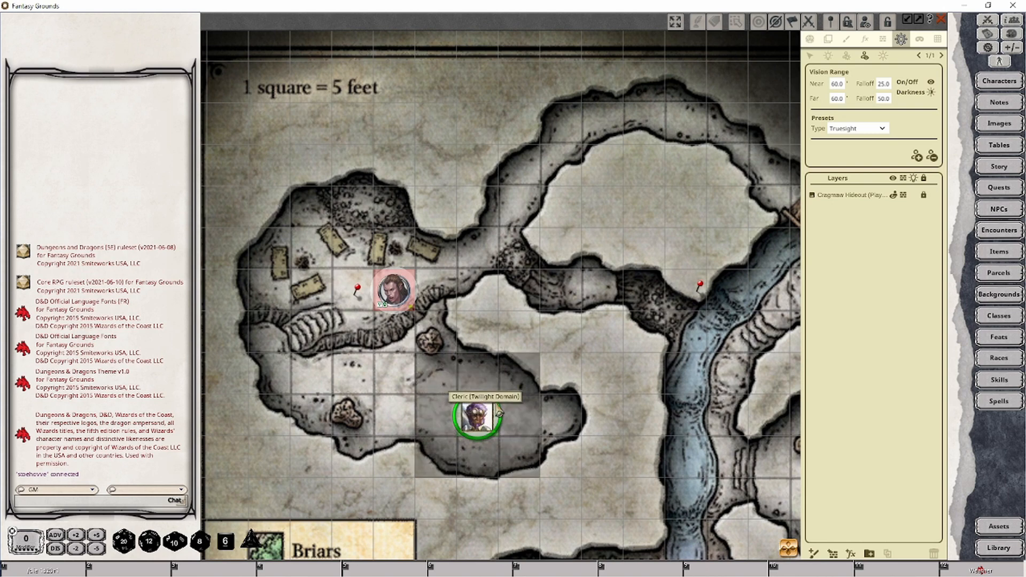
click(476, 419)
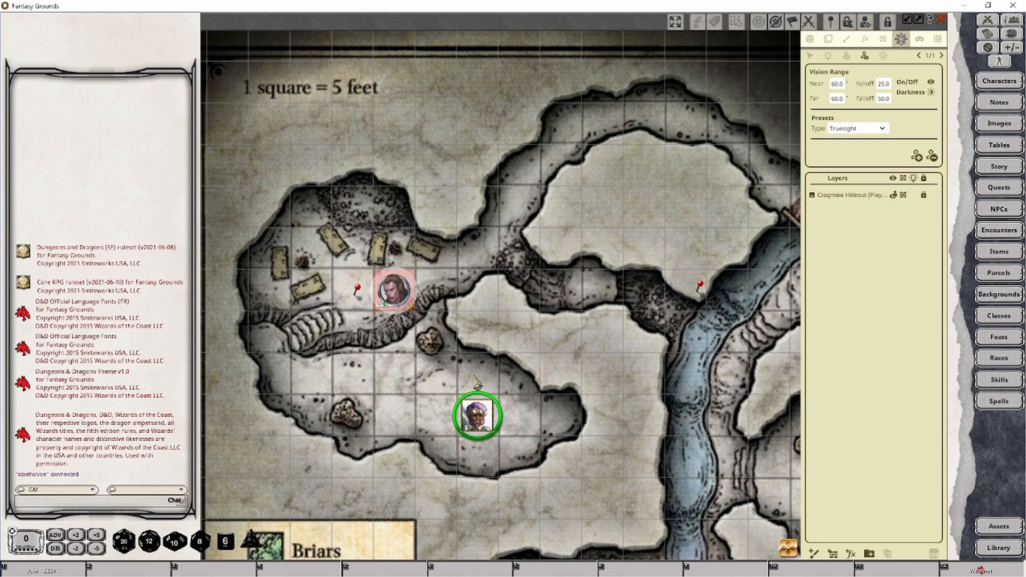
mouse_move(496, 494)
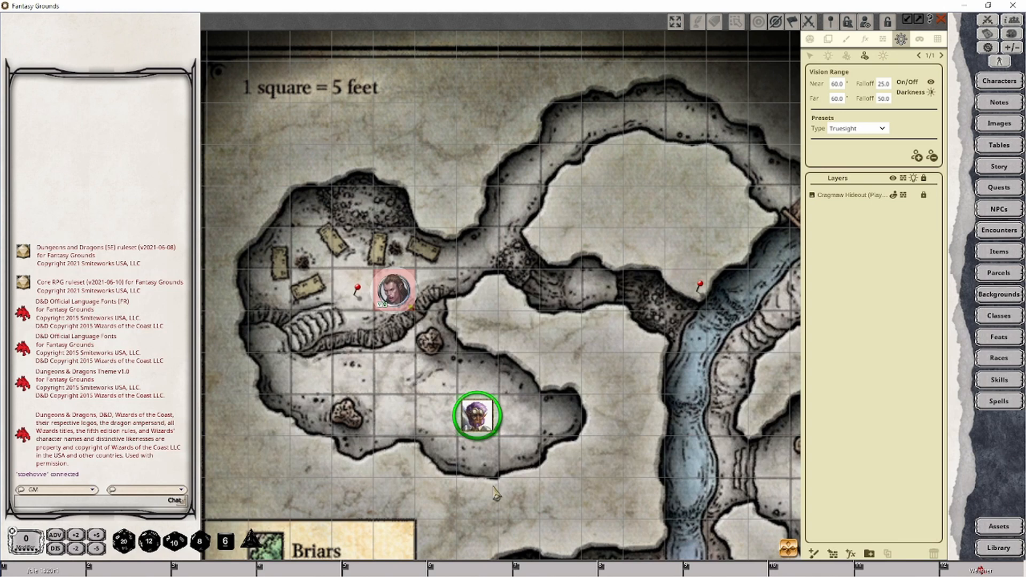
mouse_move(354, 310)
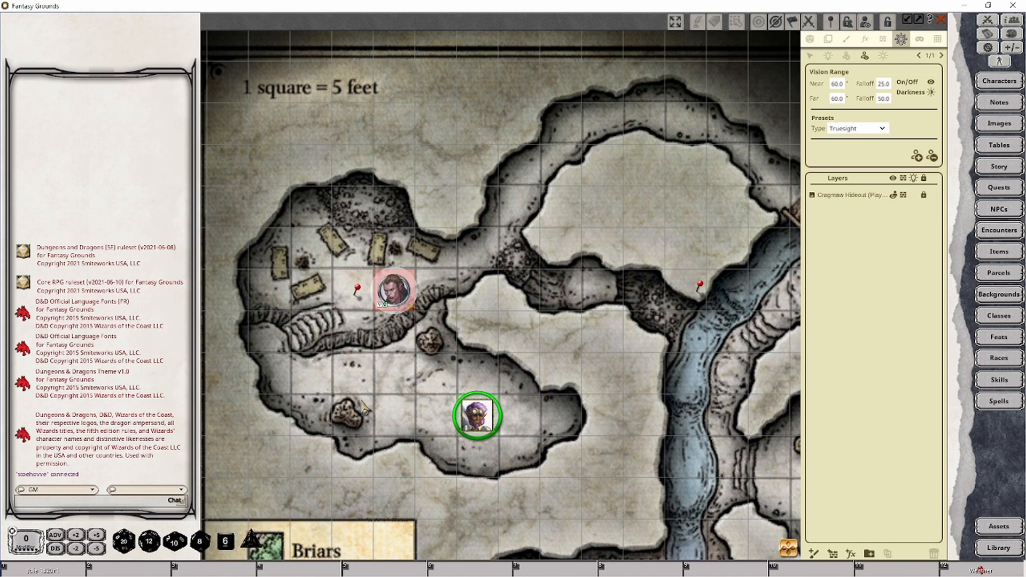
mouse_move(337, 255)
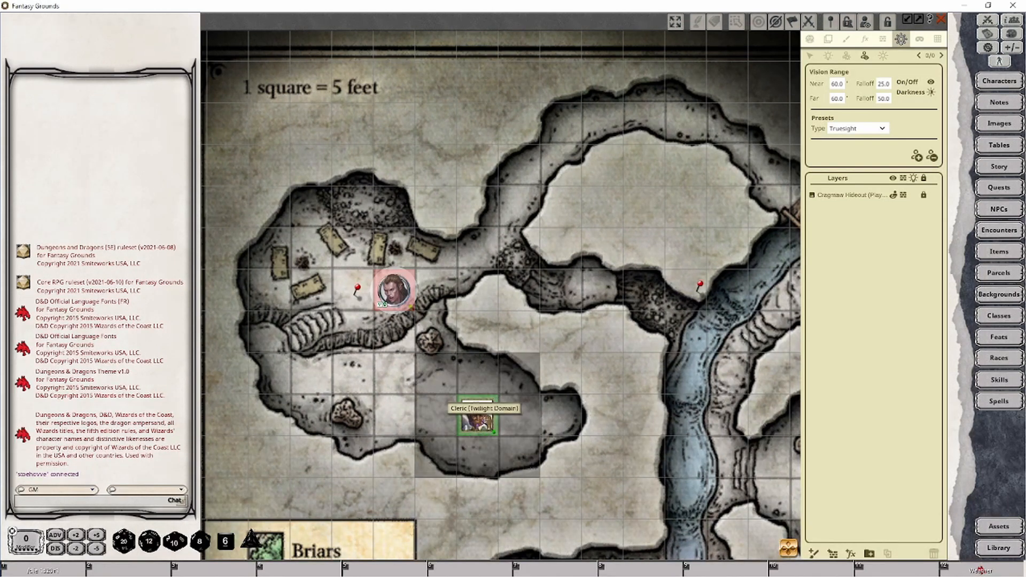
click(476, 423)
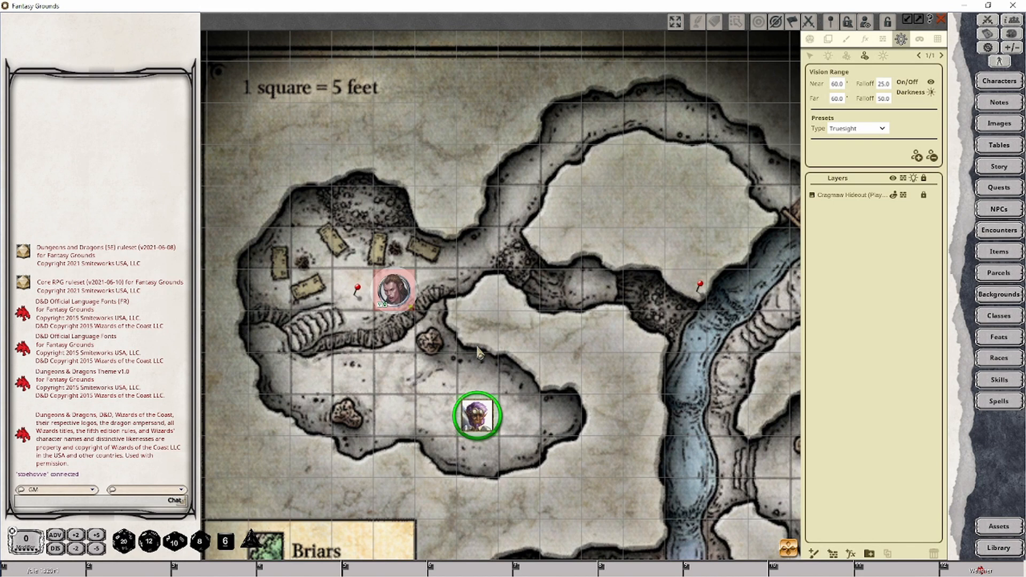
mouse_move(502, 475)
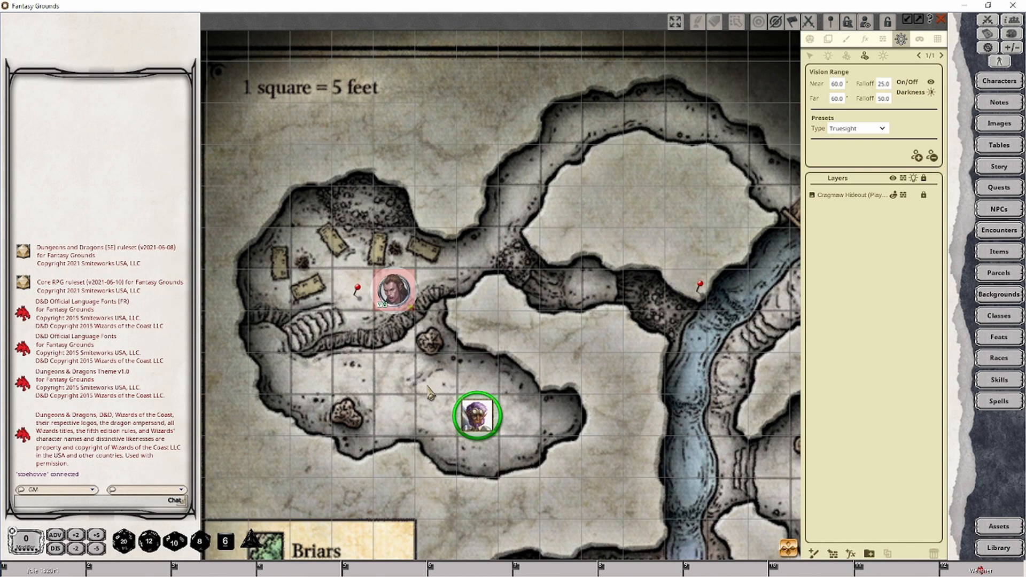
mouse_move(476, 344)
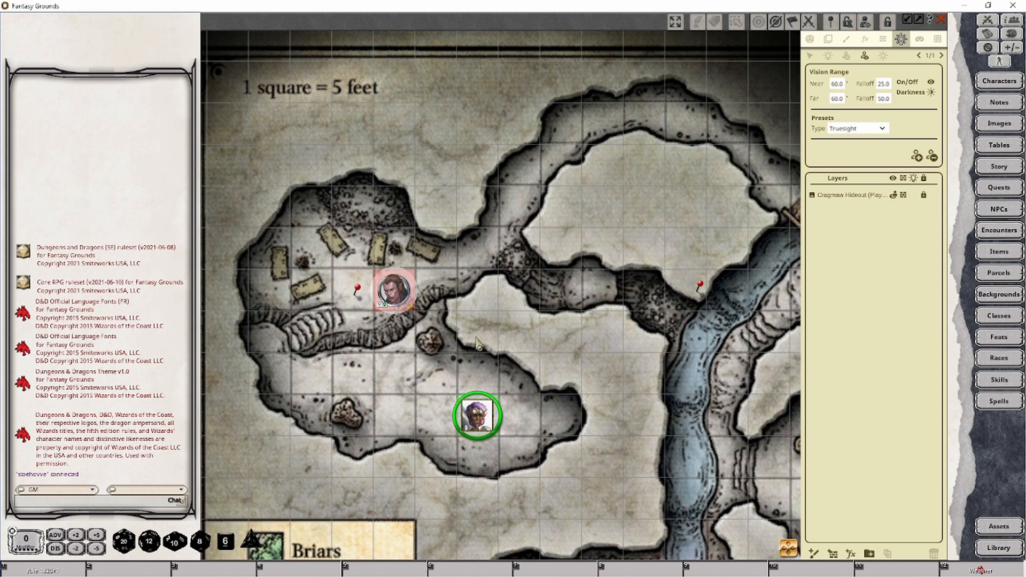
mouse_move(883, 130)
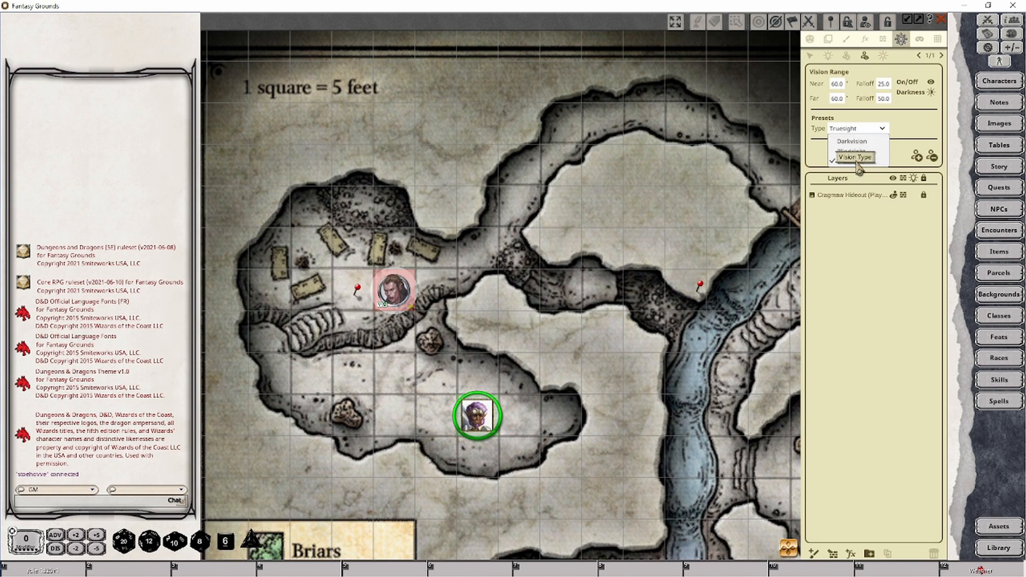
Step: Delete the Spell - Darkness light preset from the map's light settings
click(855, 157)
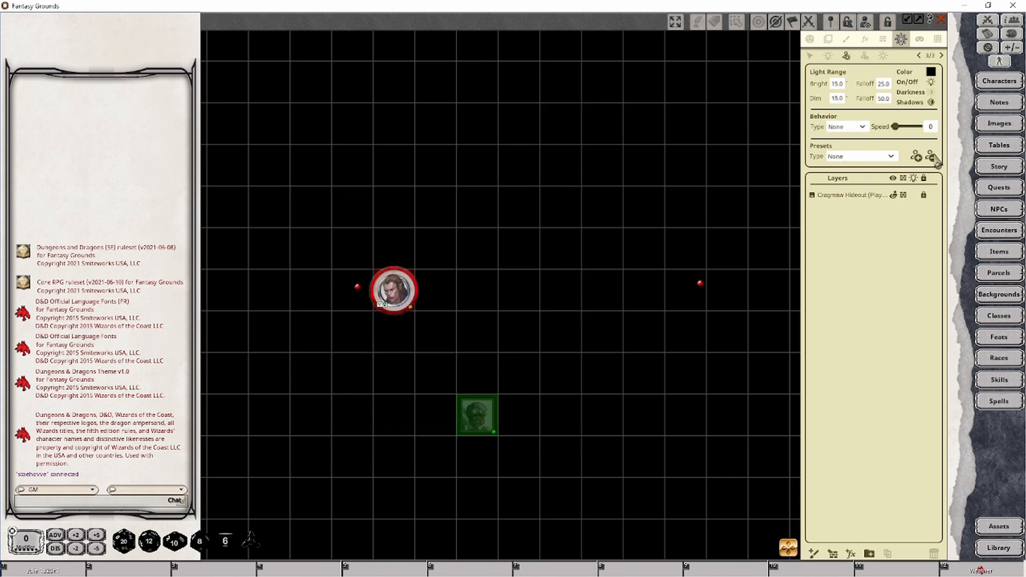
click(860, 156)
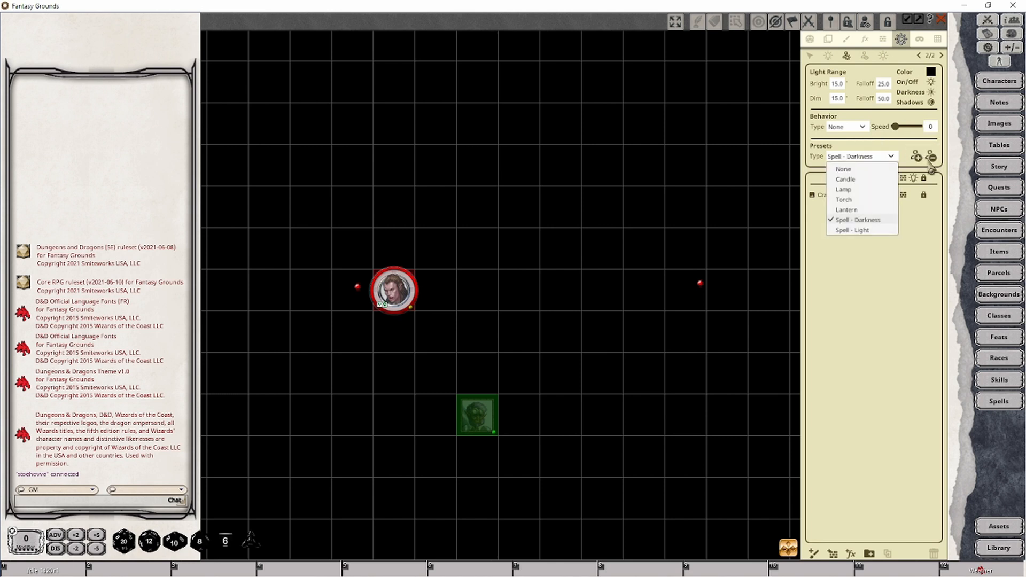
click(843, 169)
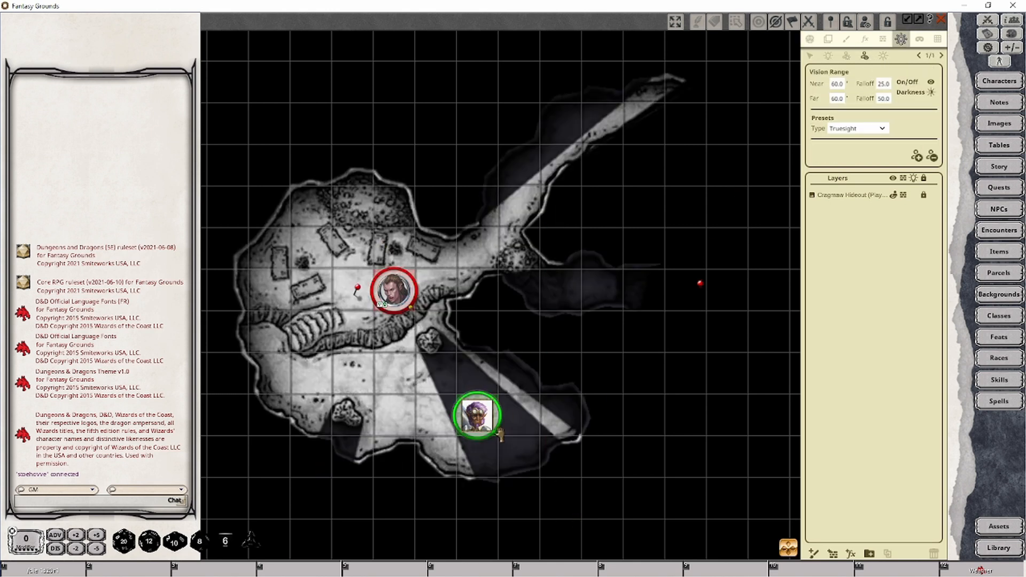
Step: Remove the cleric's Truesight vision and add the 60-foot Darkvision preset instead
click(880, 128)
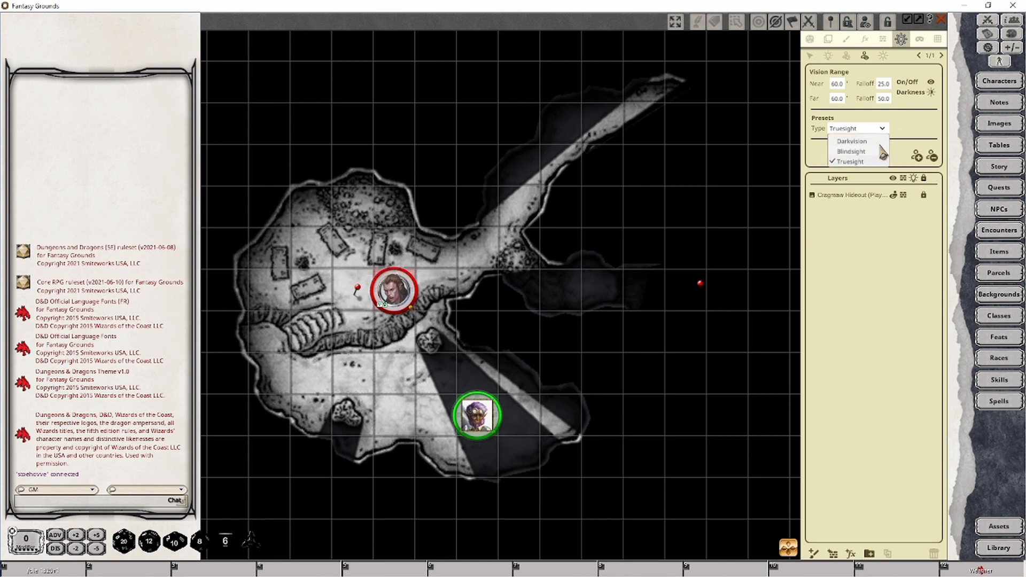
mouse_move(858, 142)
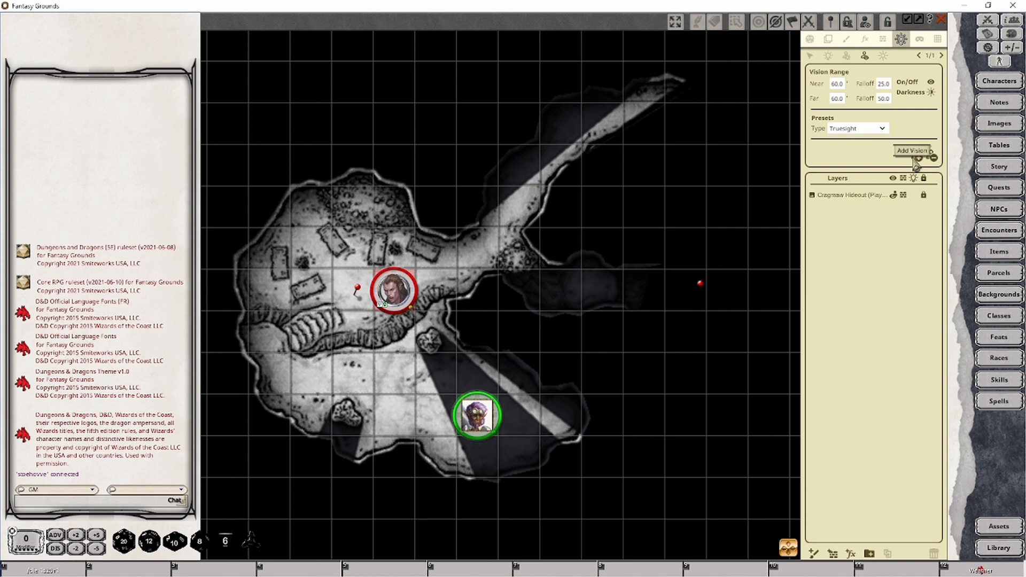
click(911, 151)
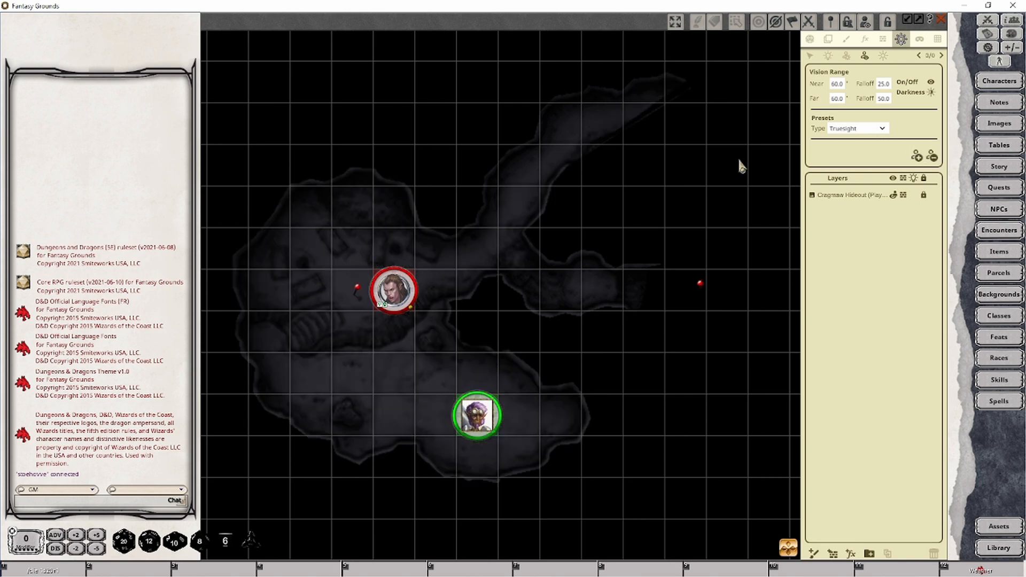
click(851, 128)
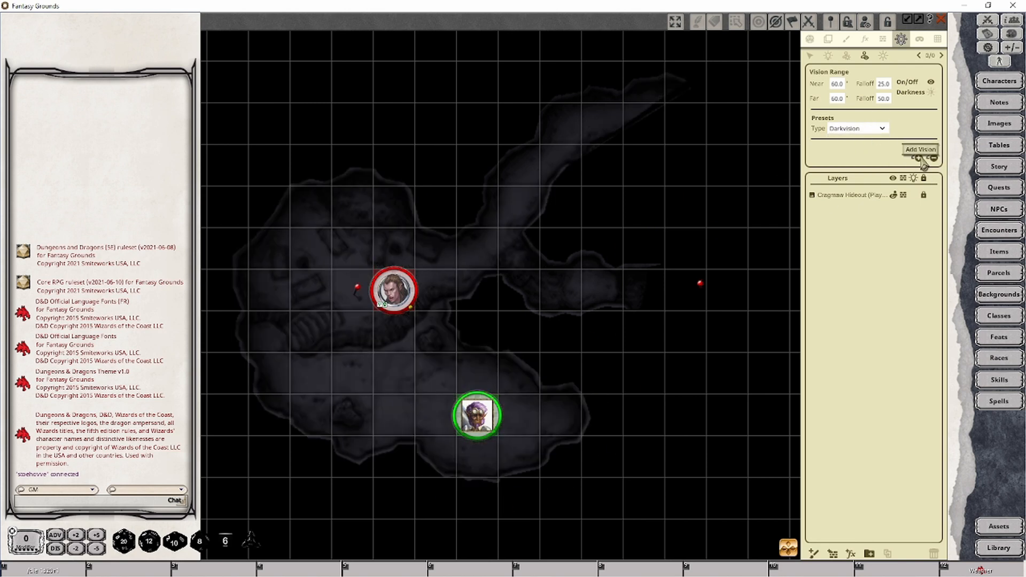
click(921, 149)
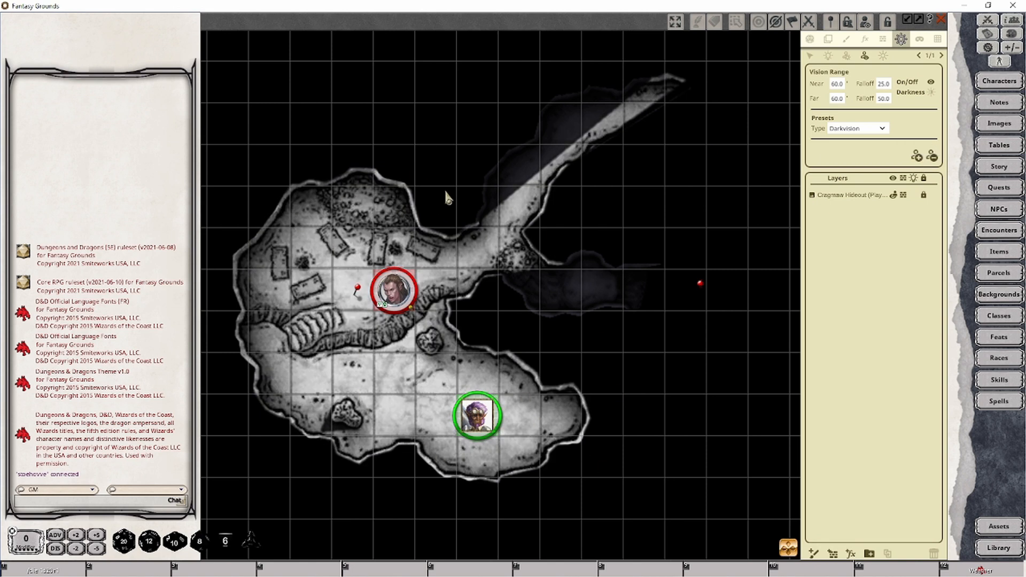
mouse_move(466, 399)
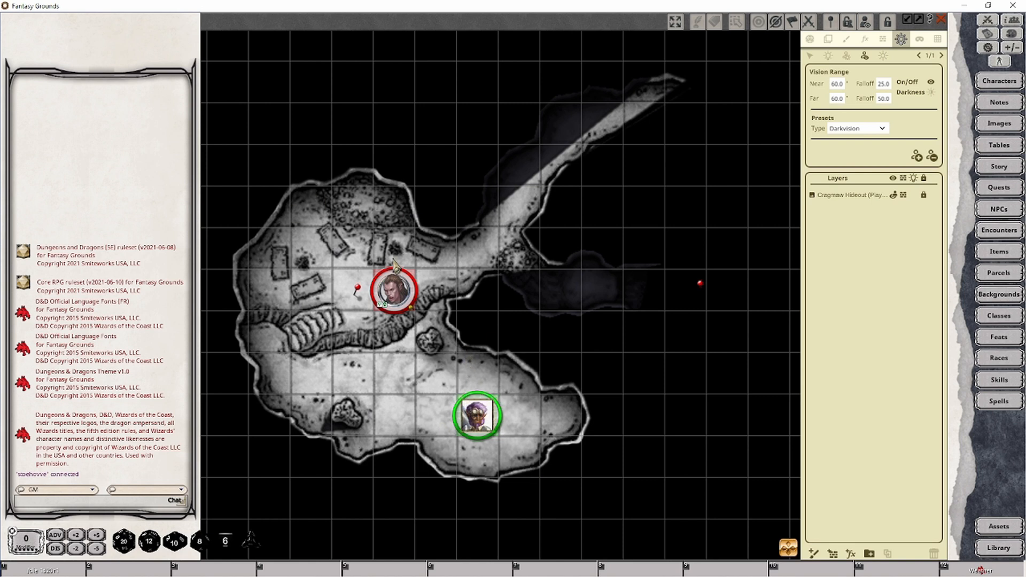
mouse_move(286, 149)
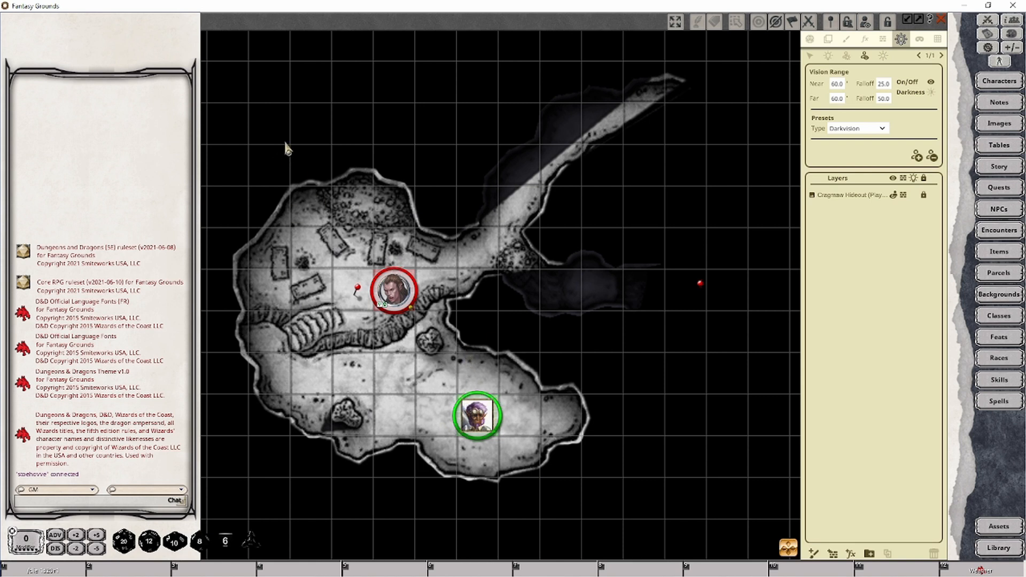